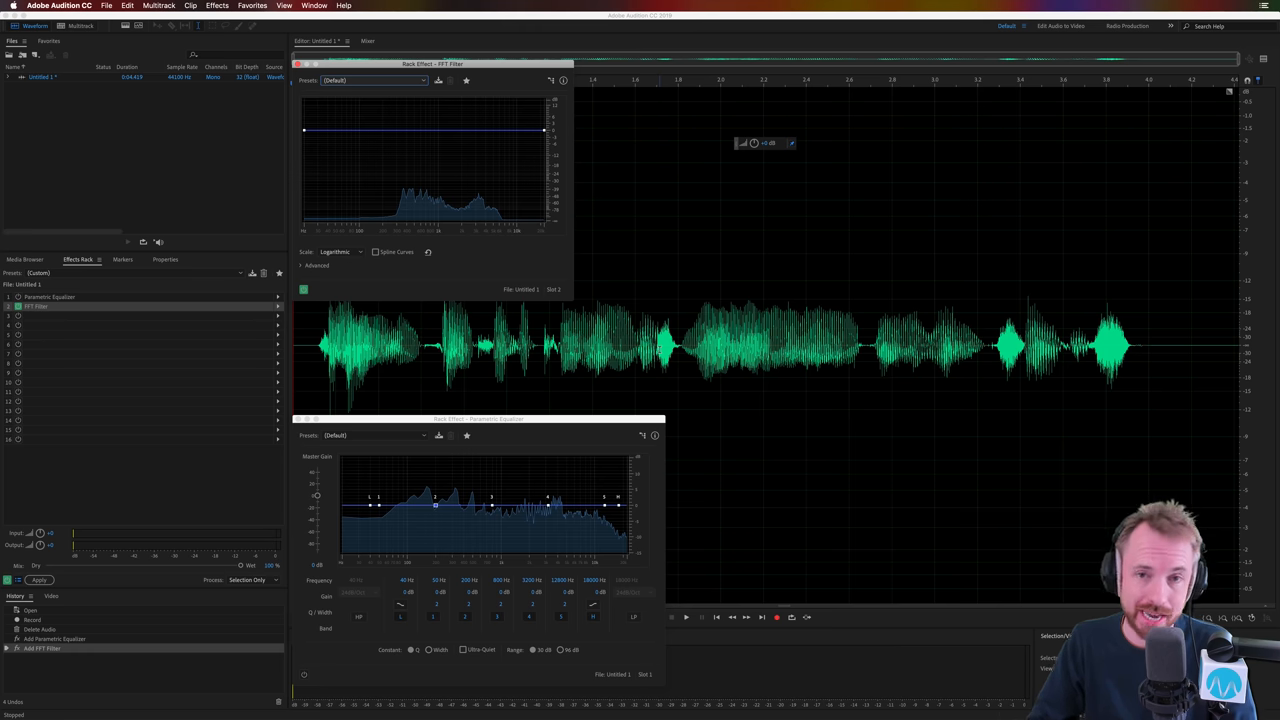
mouse_move(610, 231)
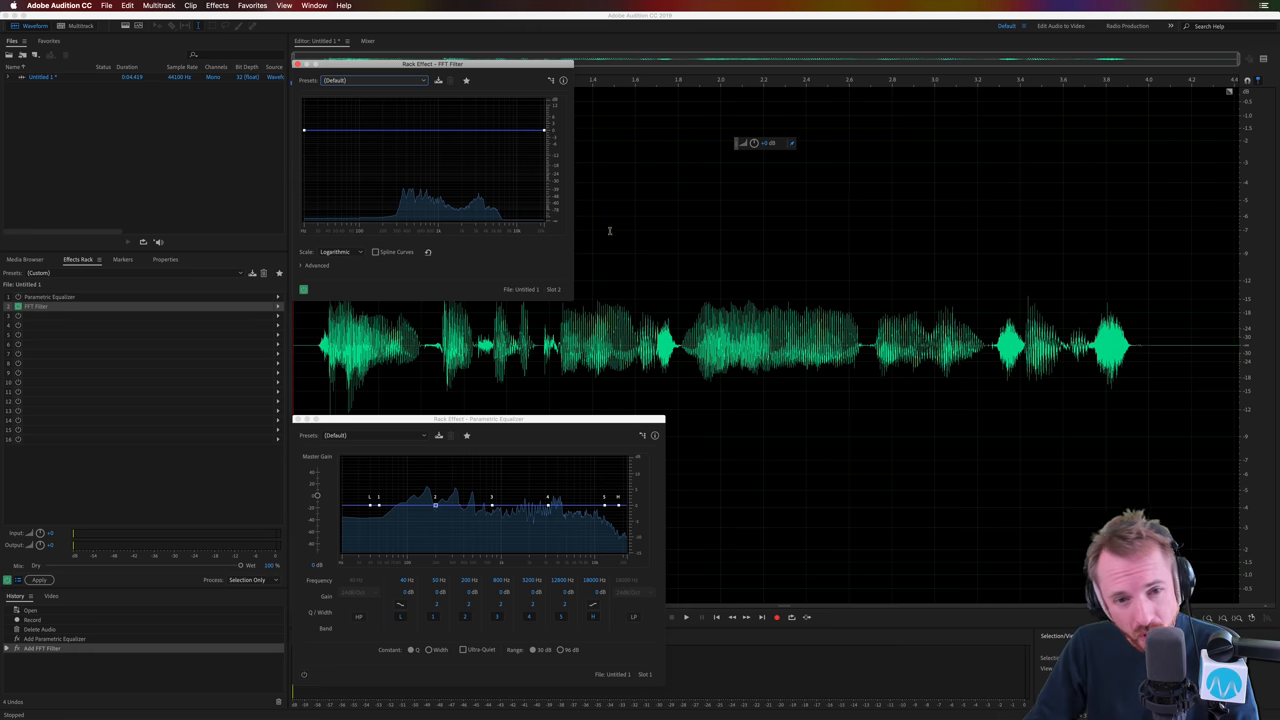
mouse_move(521, 283)
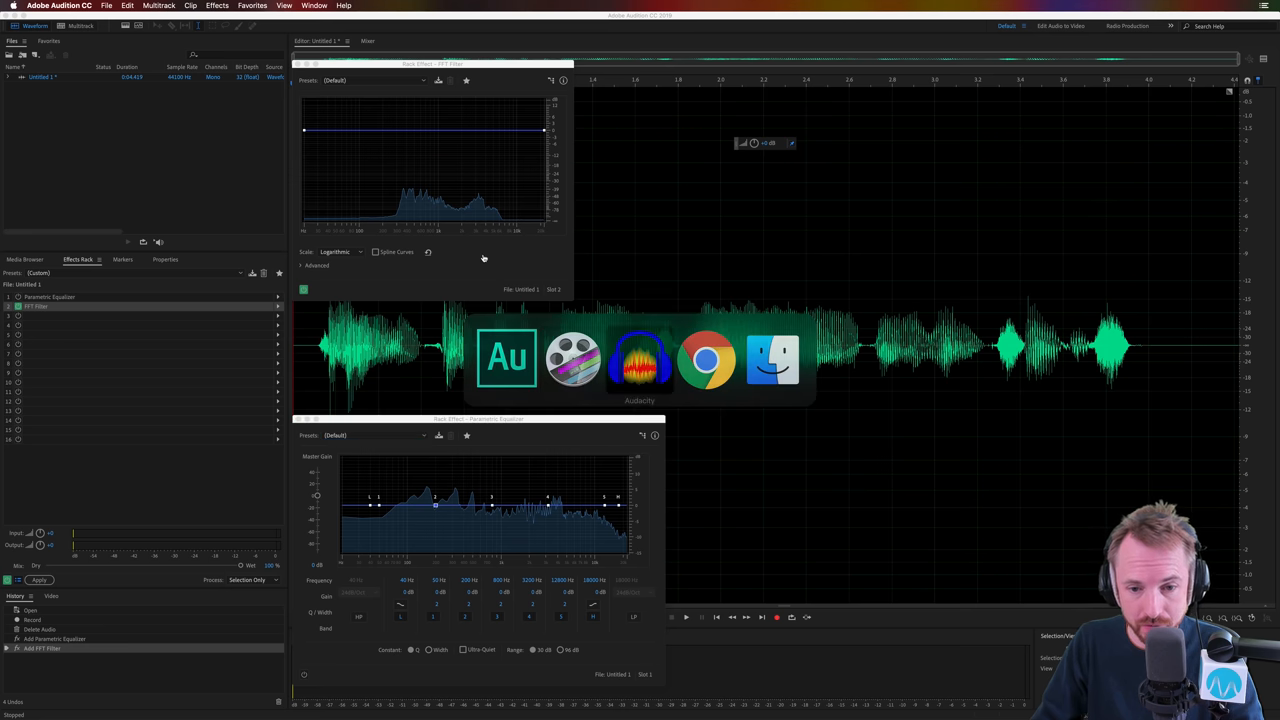
Step: In Audacity, show the Equalization dialog with the voice track's low-cut, high-boost curve
left_click(639, 359)
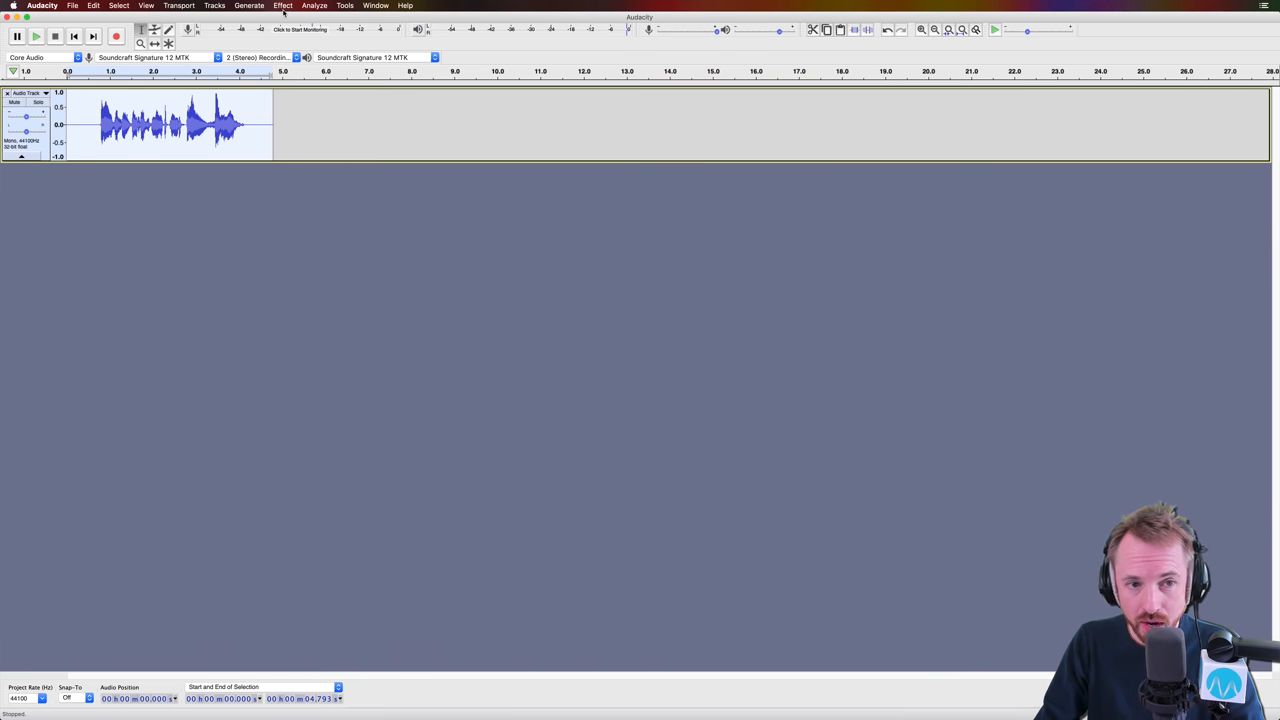
left_click(283, 6)
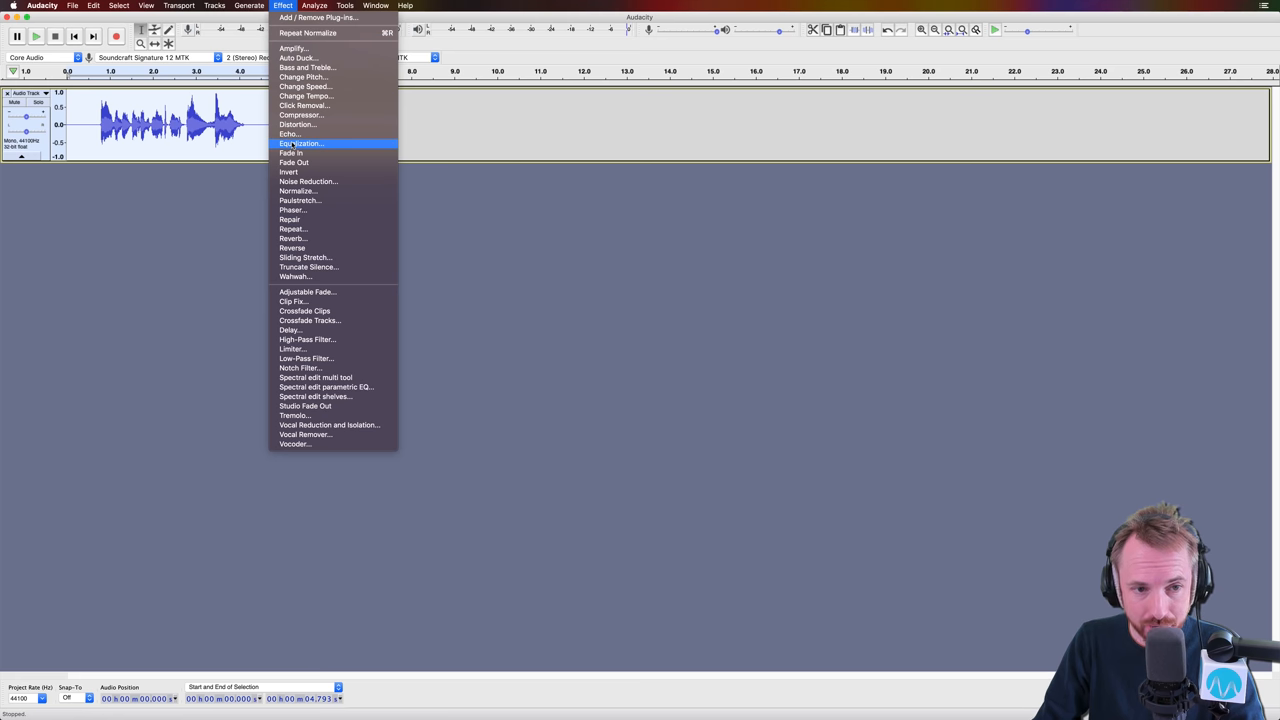
left_click(300, 143)
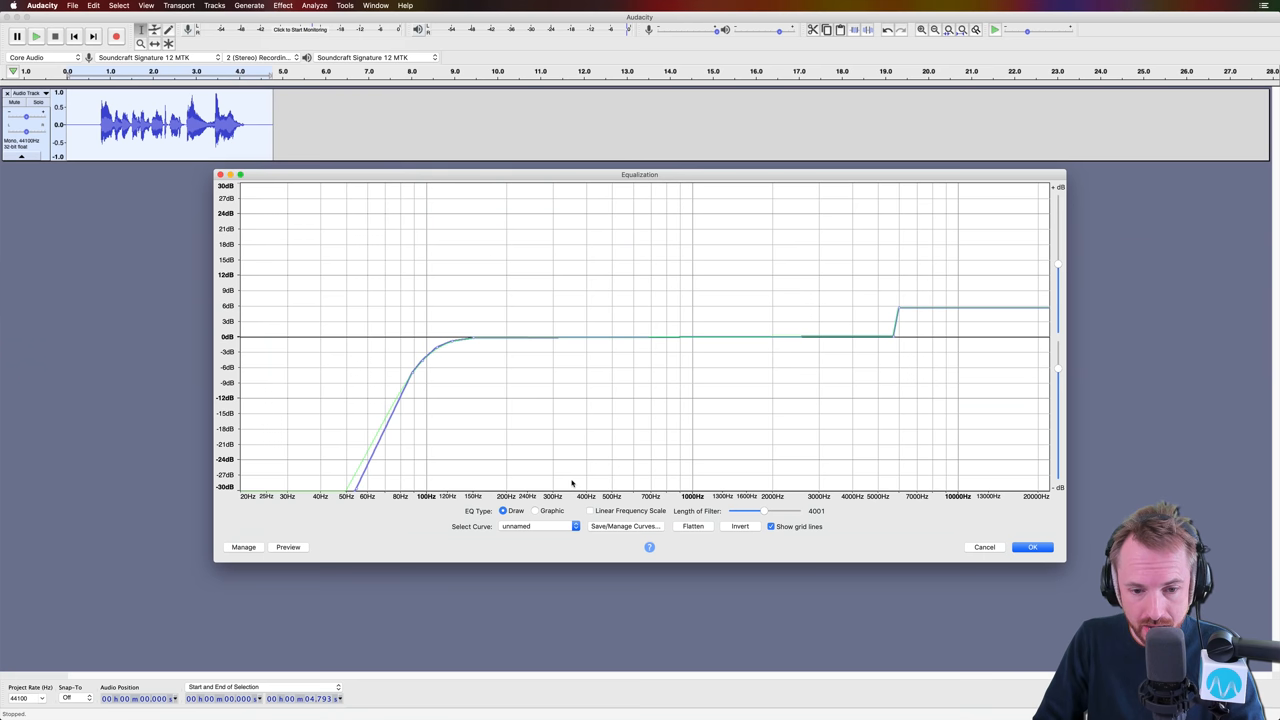
left_click(692, 526)
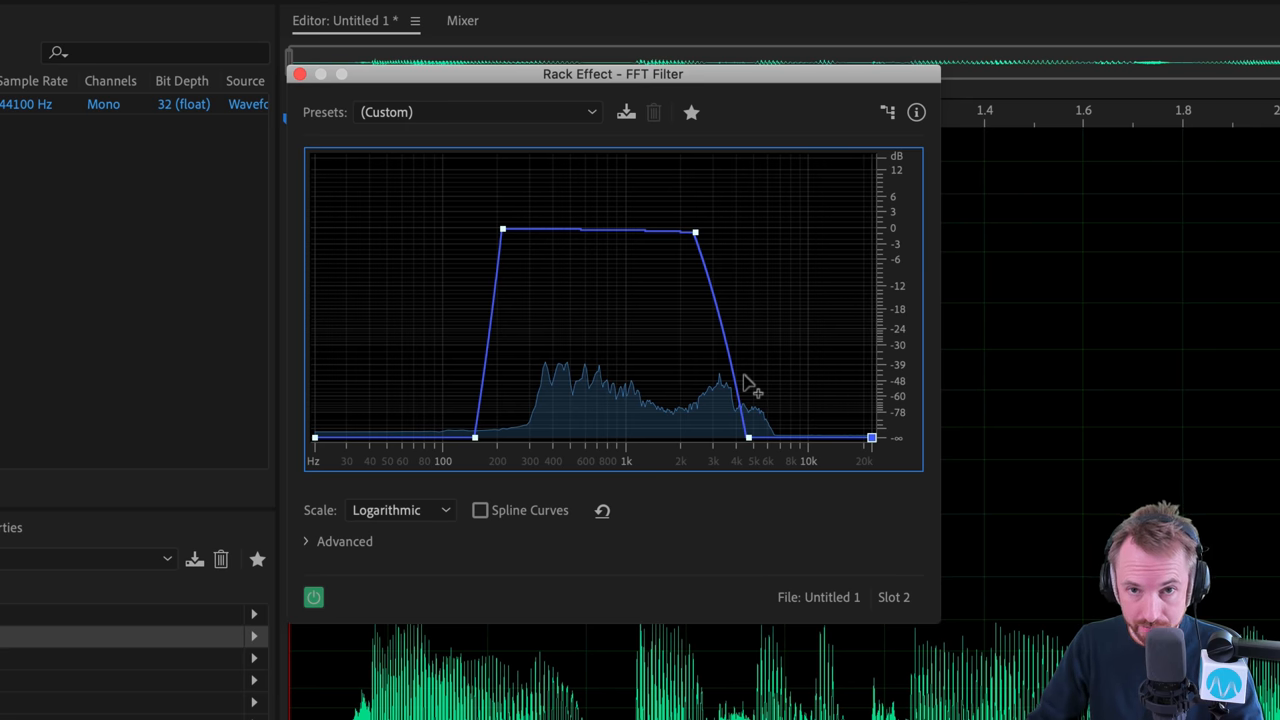
mouse_move(660, 400)
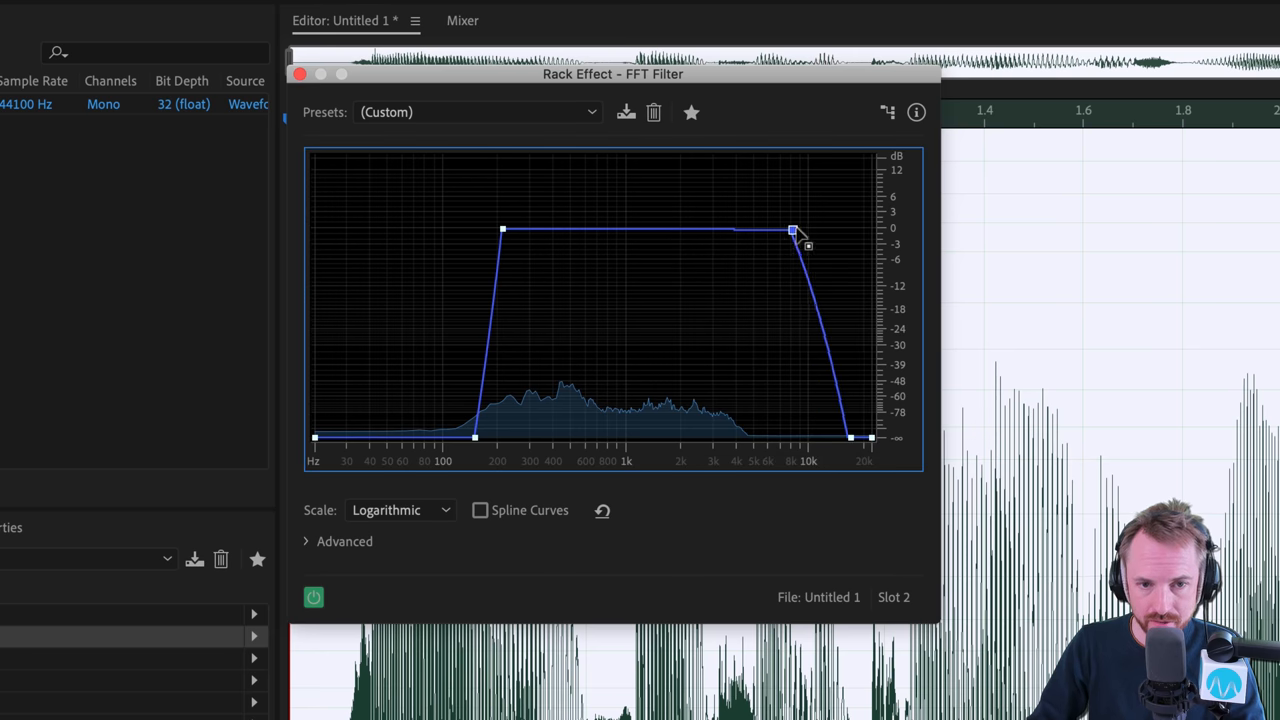
Step: Extend the FFT passband edge past 10 kHz and place the boost peak near 2.5 kHz
left_click_drag(793, 230, 828, 225)
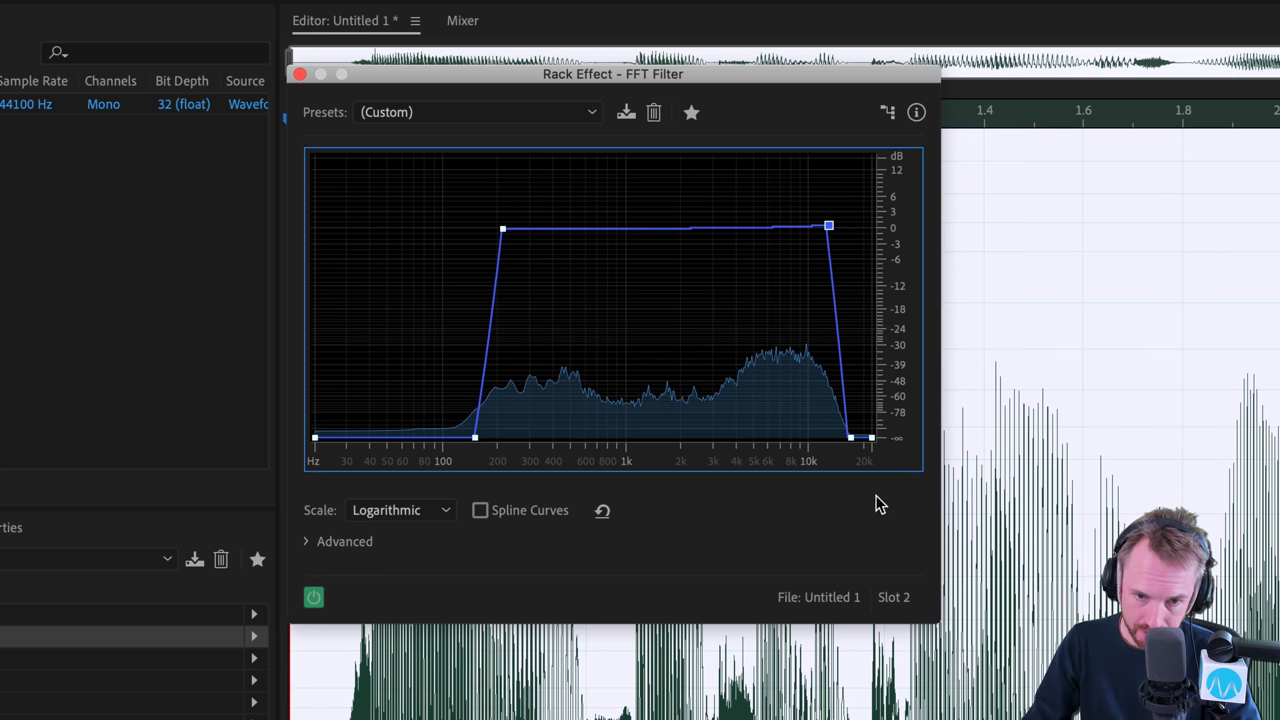
mouse_move(875, 488)
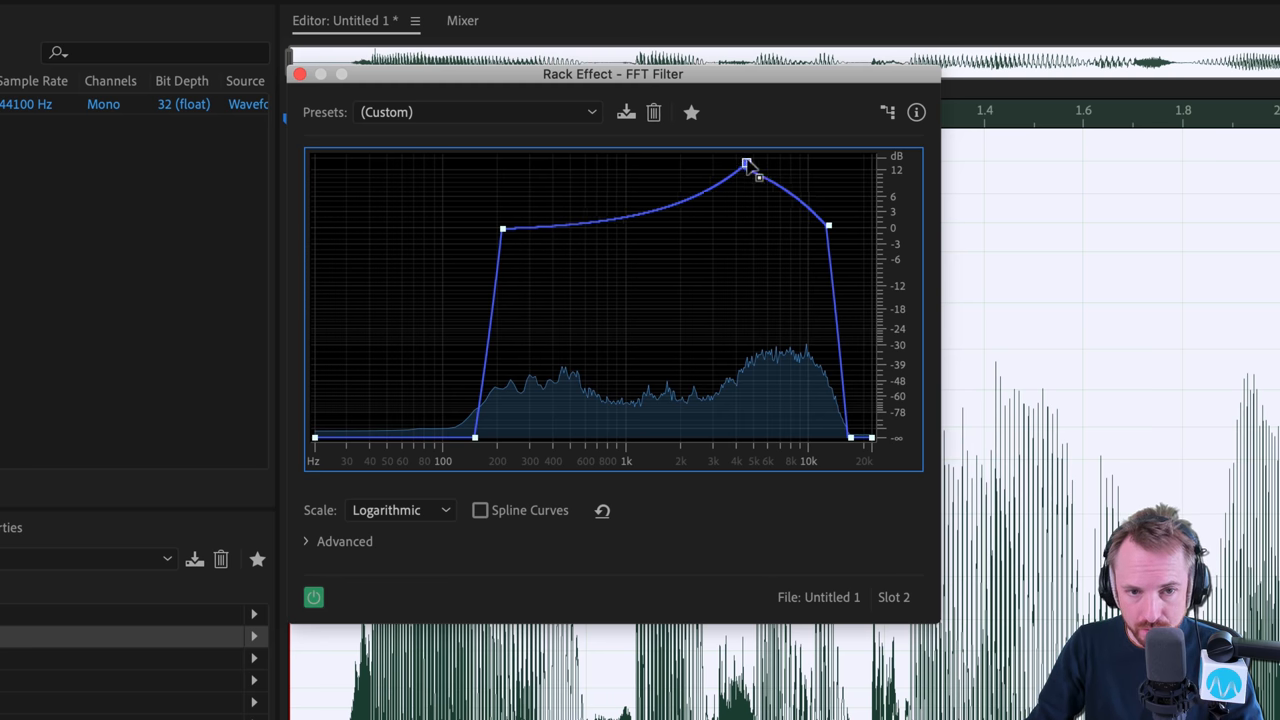
left_click_drag(745, 163, 678, 187)
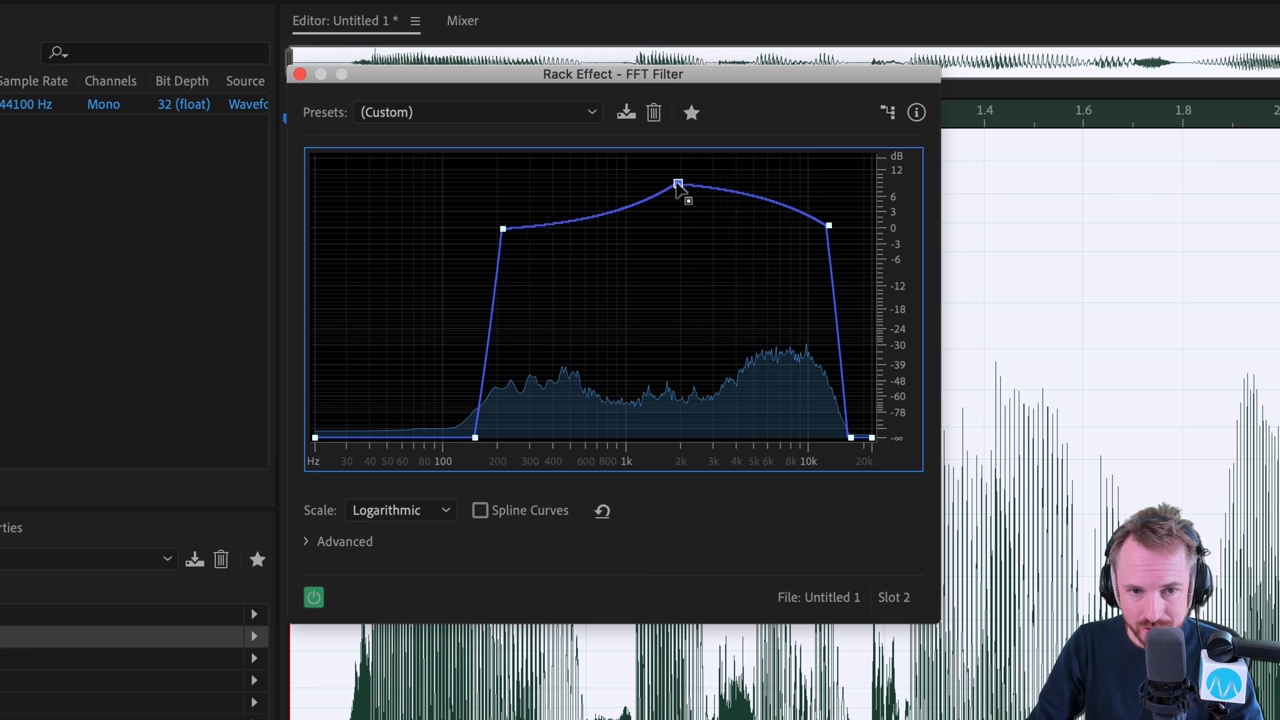
left_click_drag(678, 187, 689, 183)
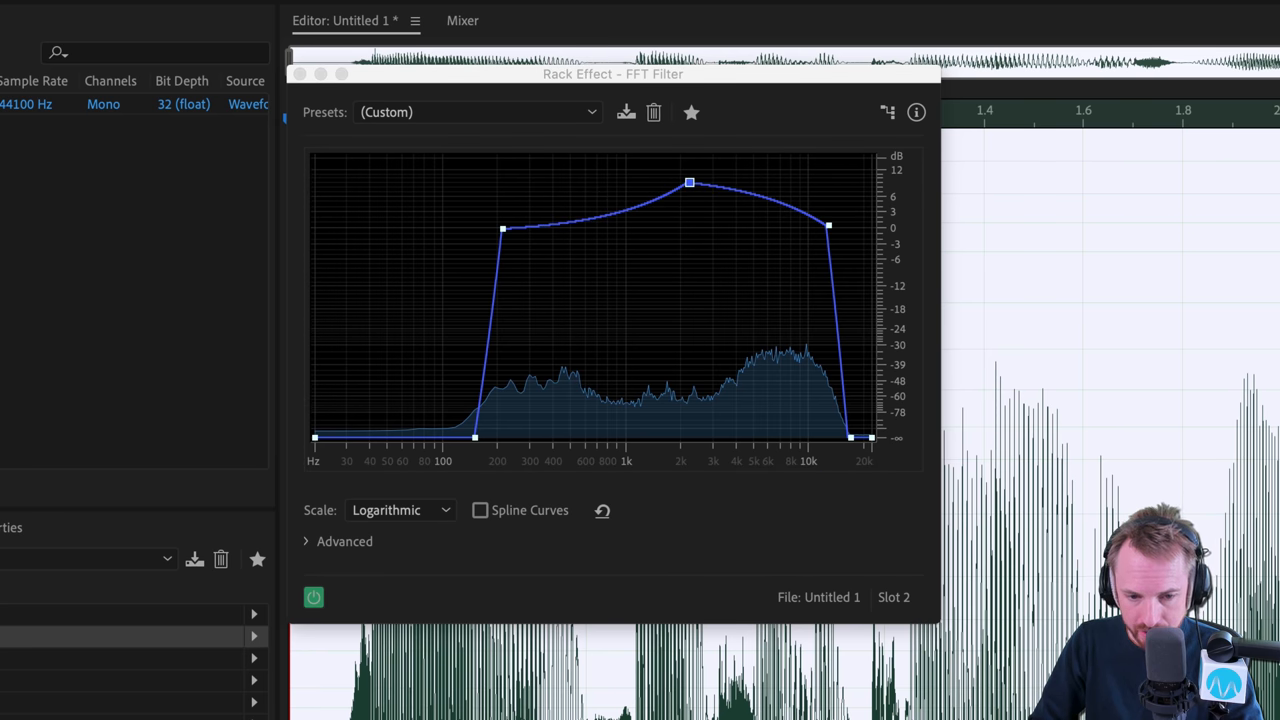
mouse_move(692, 320)
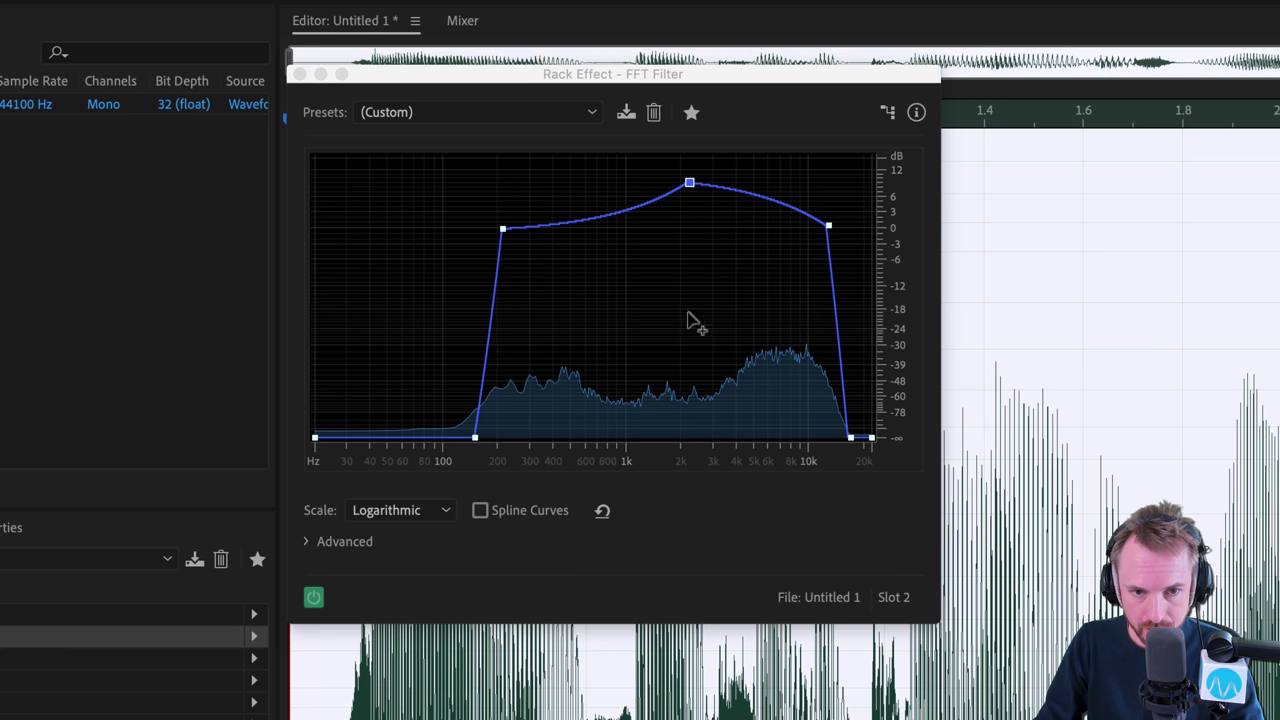
mouse_move(708, 262)
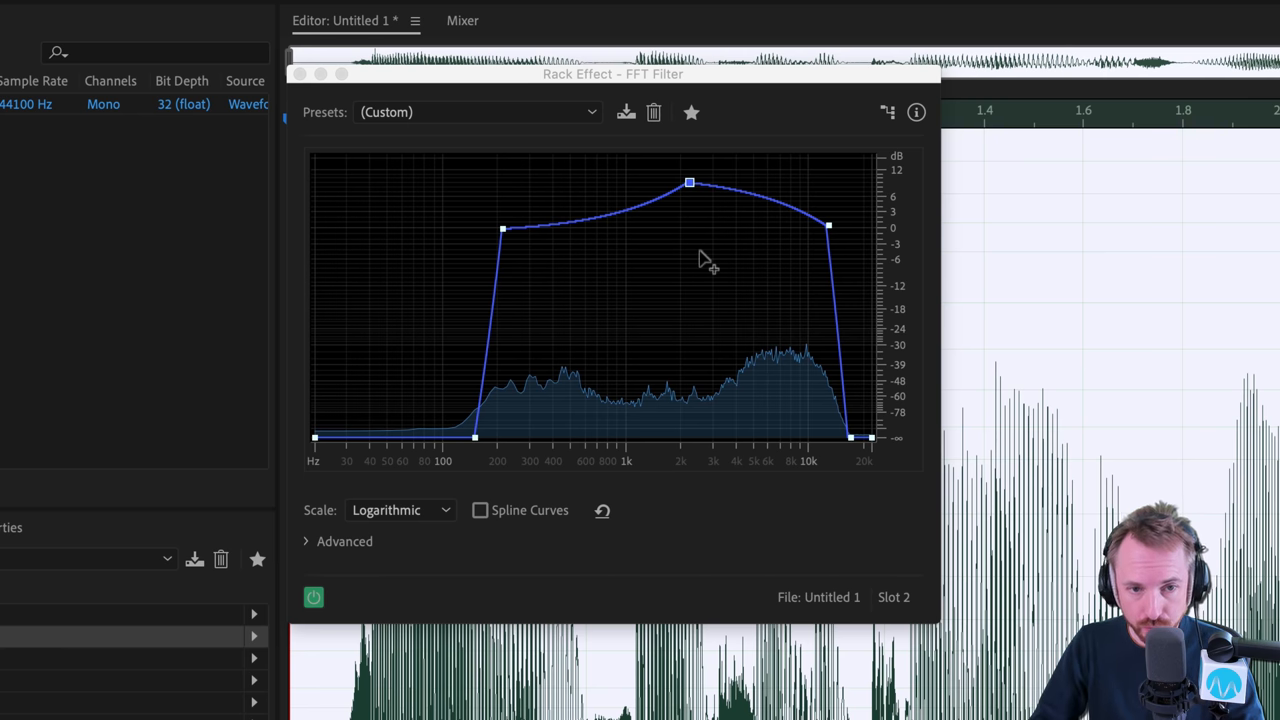
Step: Try the Only The Tweeter preset, then settle on Only The Subwoofer
left_click(478, 111)
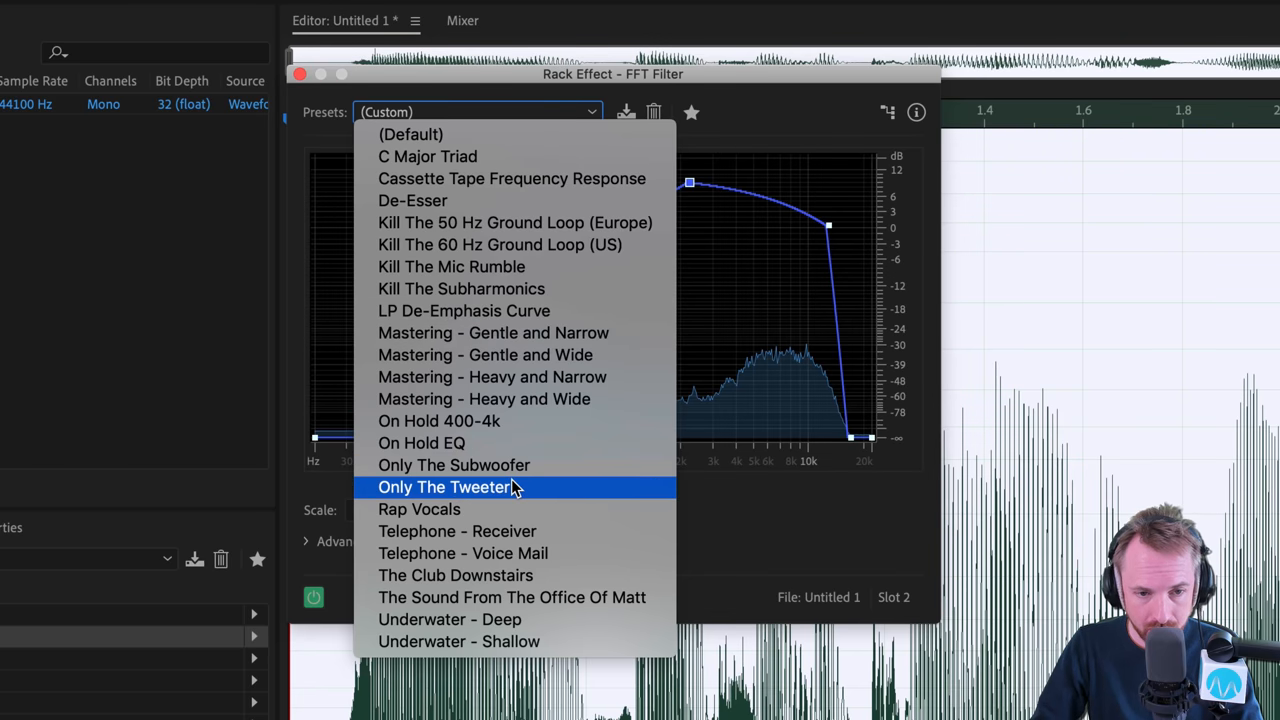
left_click(445, 487)
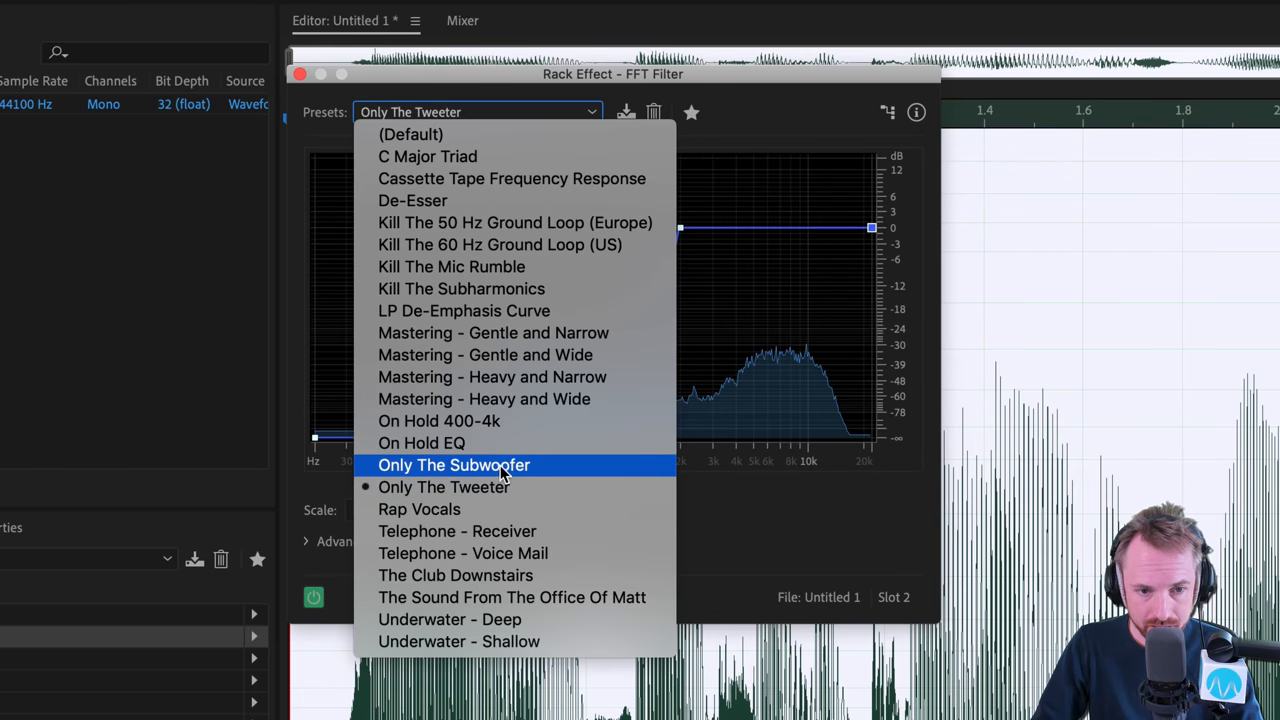
left_click(453, 464)
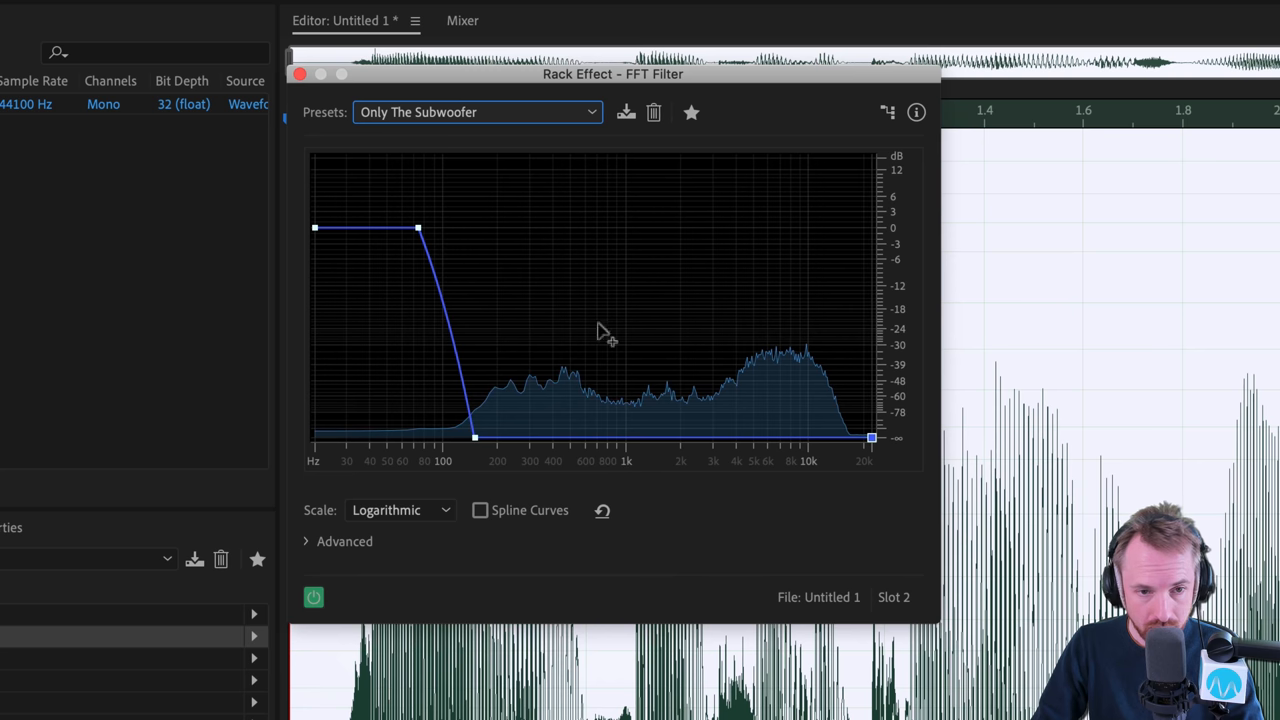
mouse_move(545, 300)
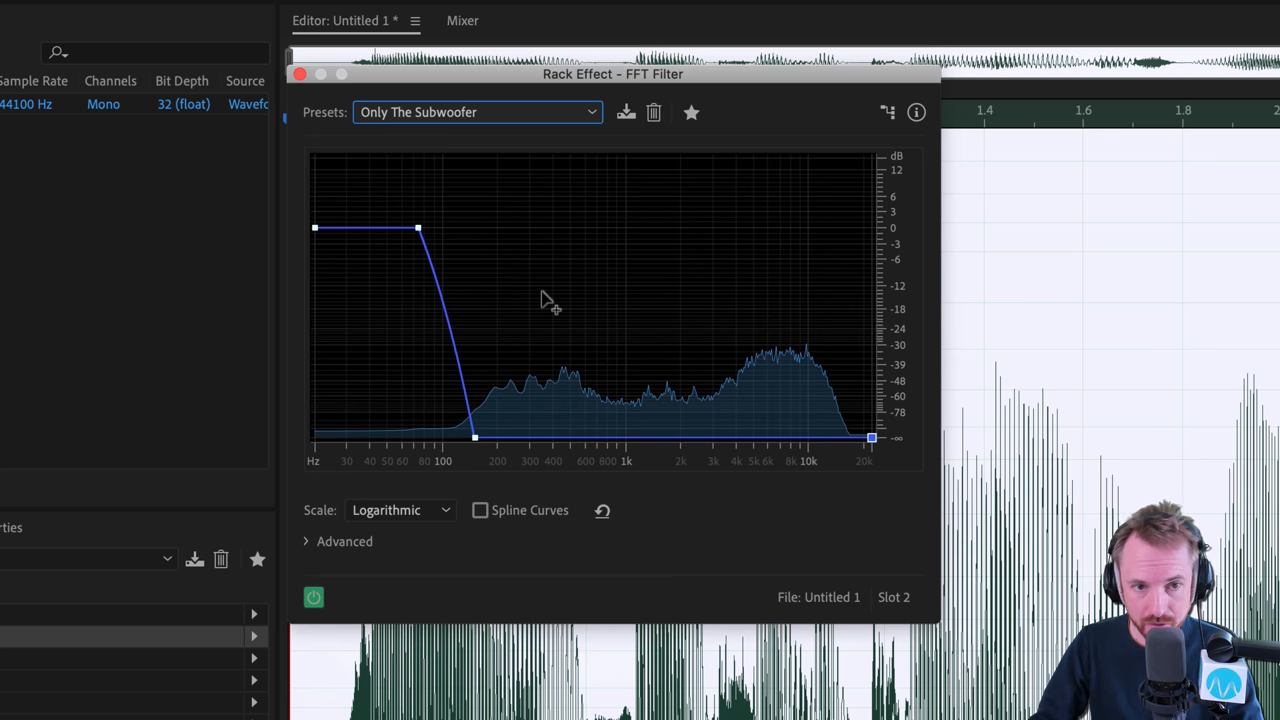
mouse_move(650, 370)
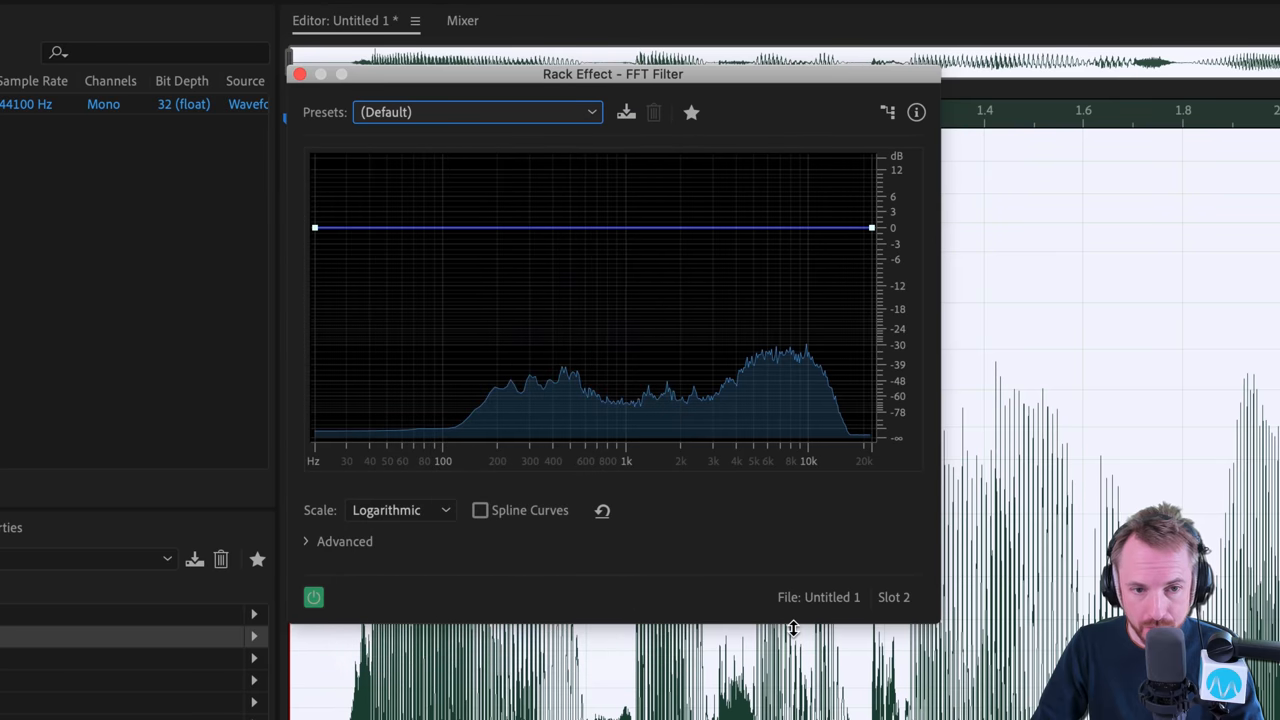
mouse_move(810, 555)
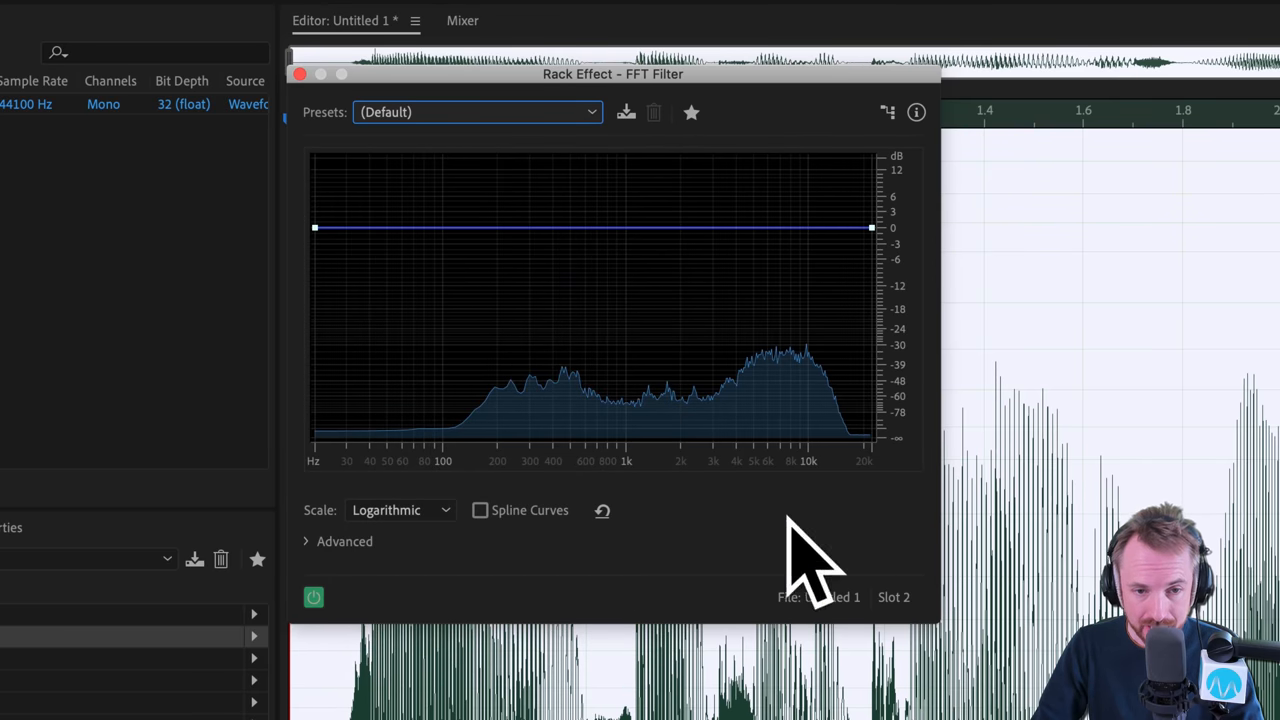
mouse_move(750, 415)
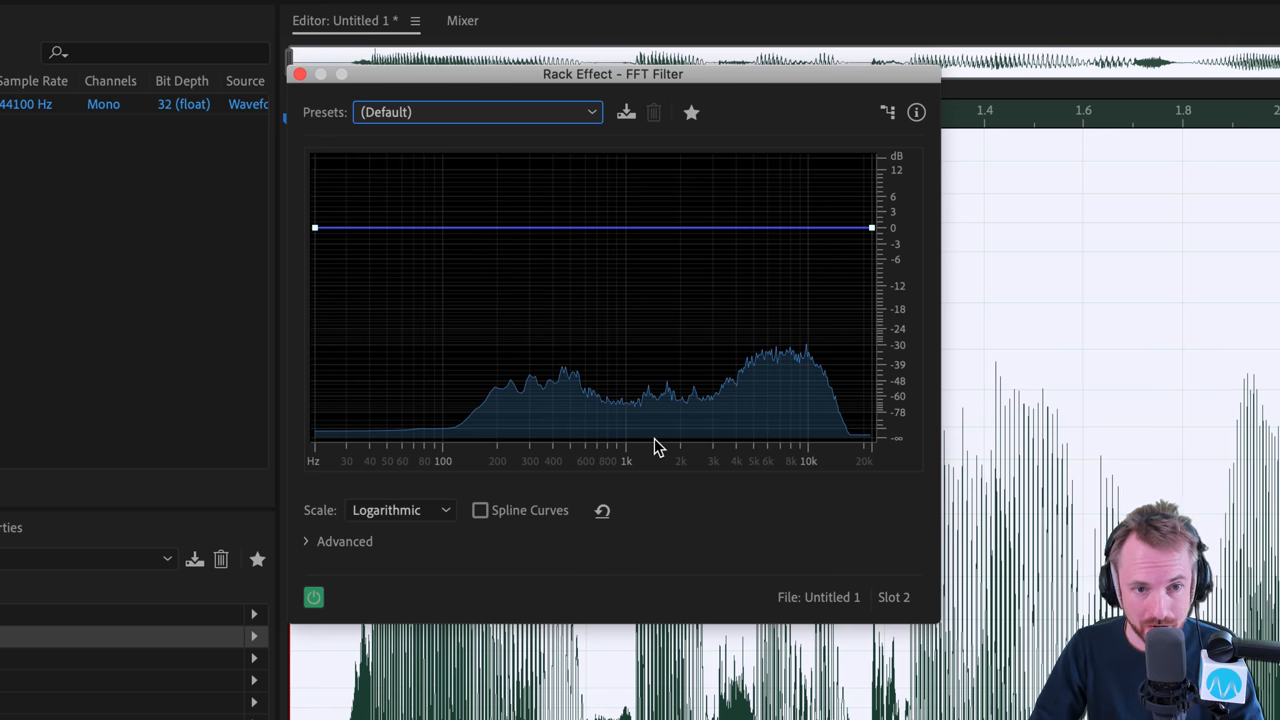
mouse_move(790, 150)
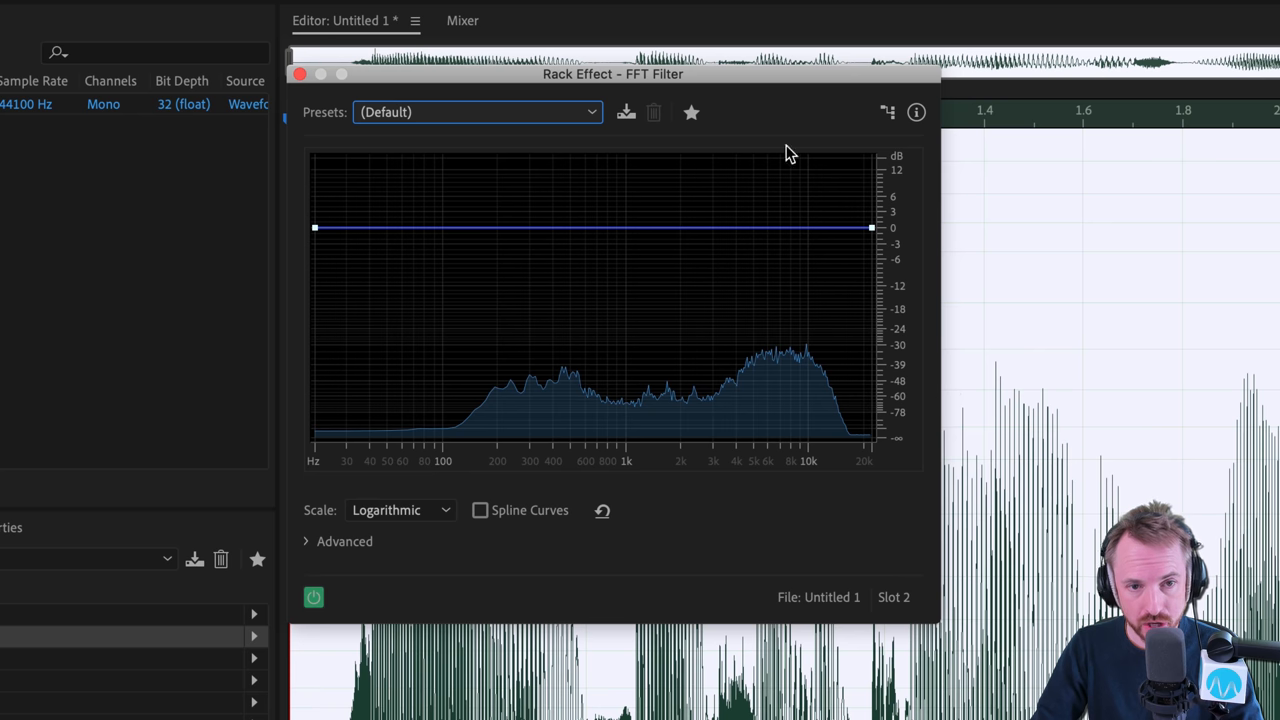
mouse_move(360, 515)
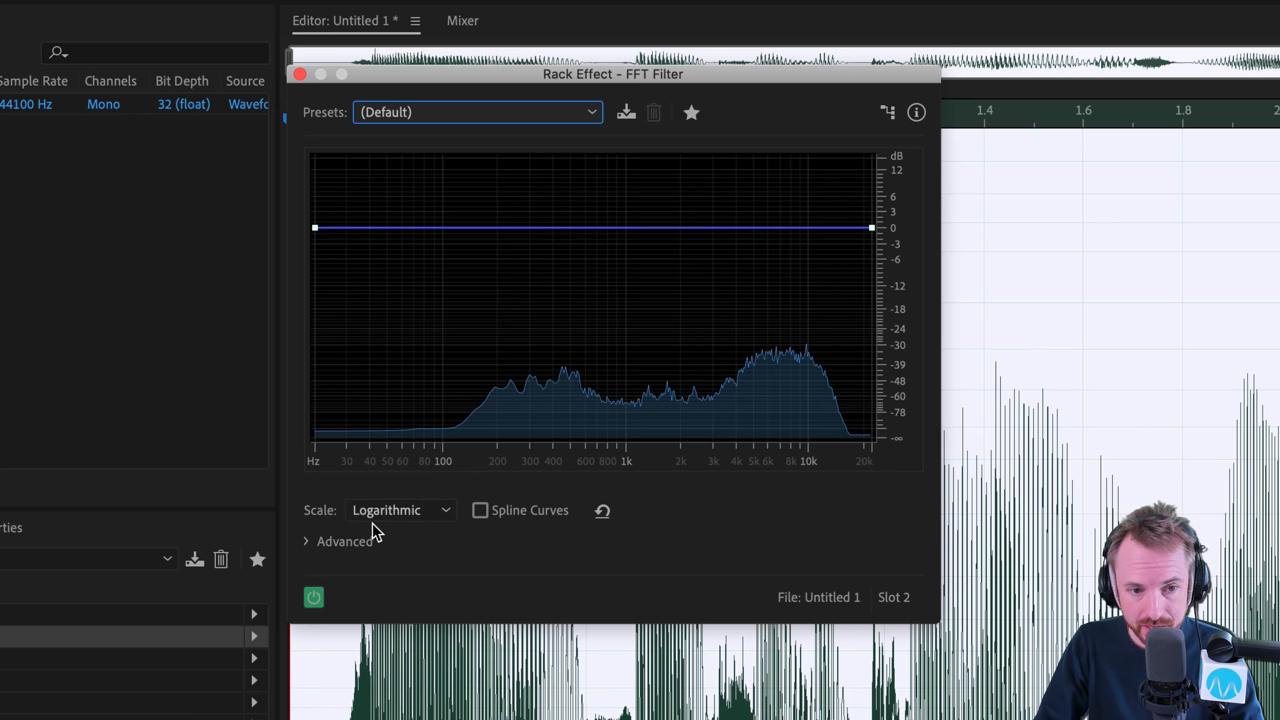
mouse_move(438, 470)
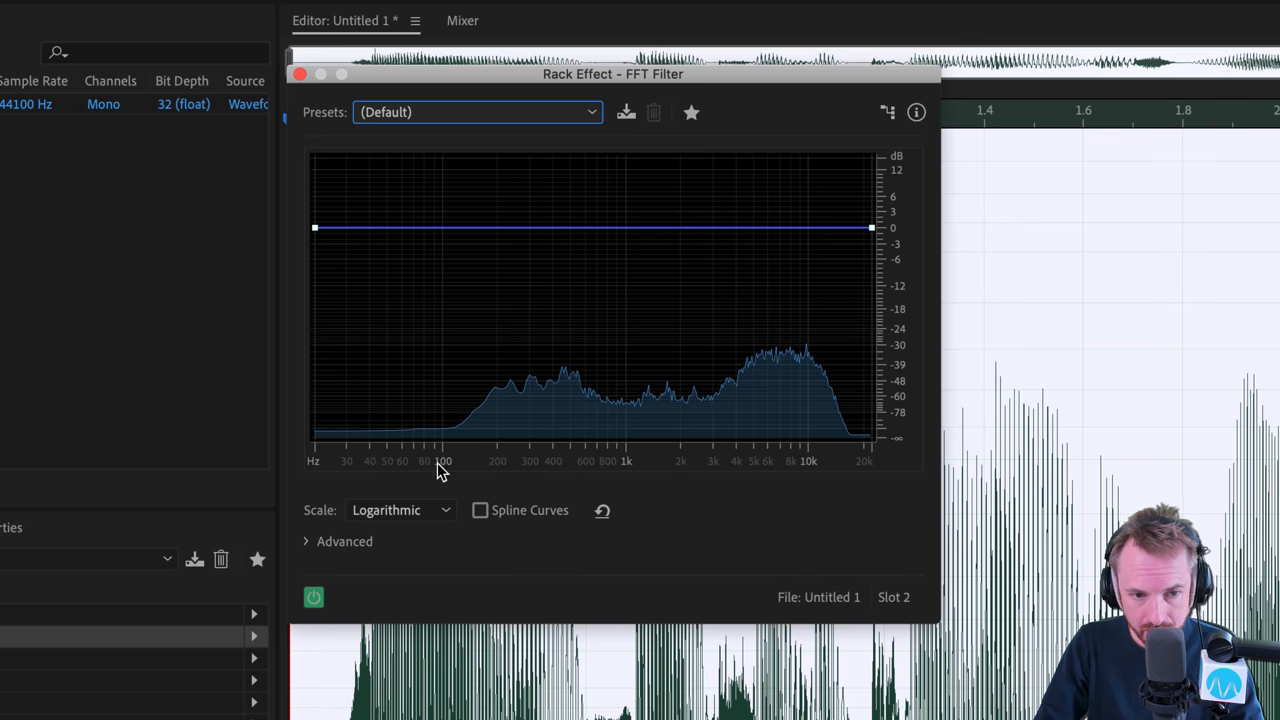
mouse_move(810, 470)
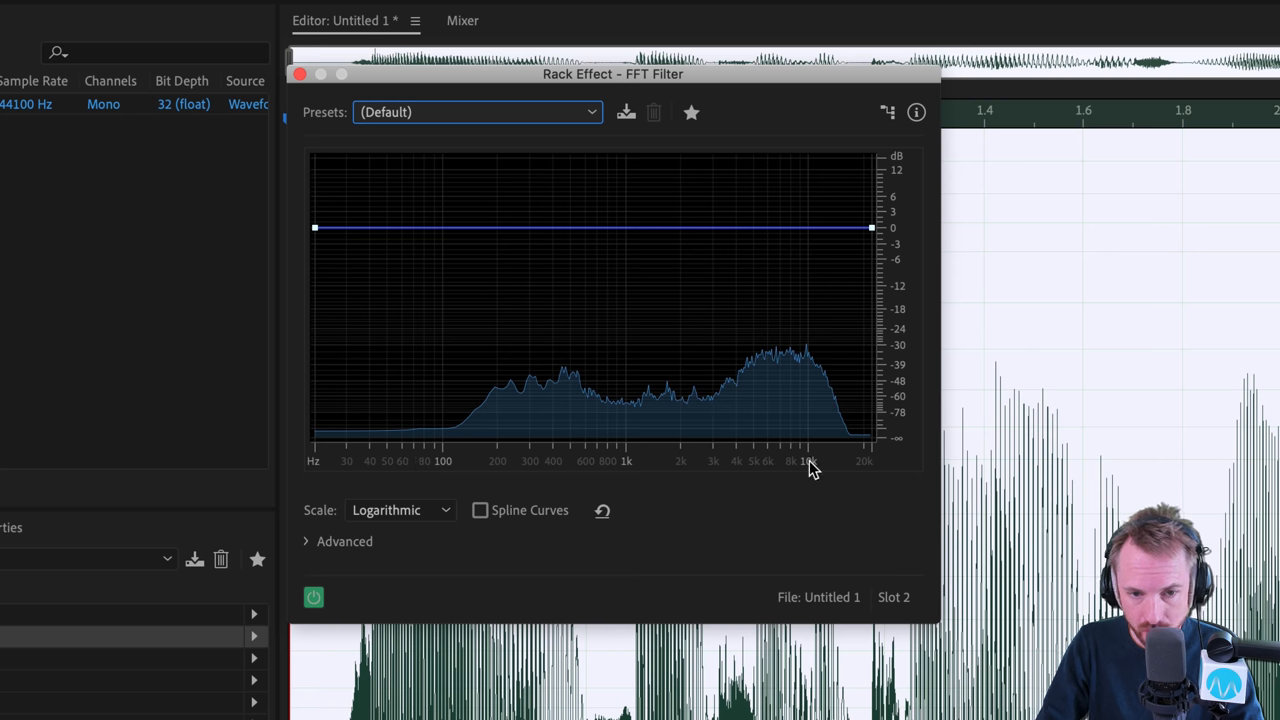
Step: Put the FFT Filter graph on a logarithmic scale and pull the high end to about -24 dB
left_click(399, 510)
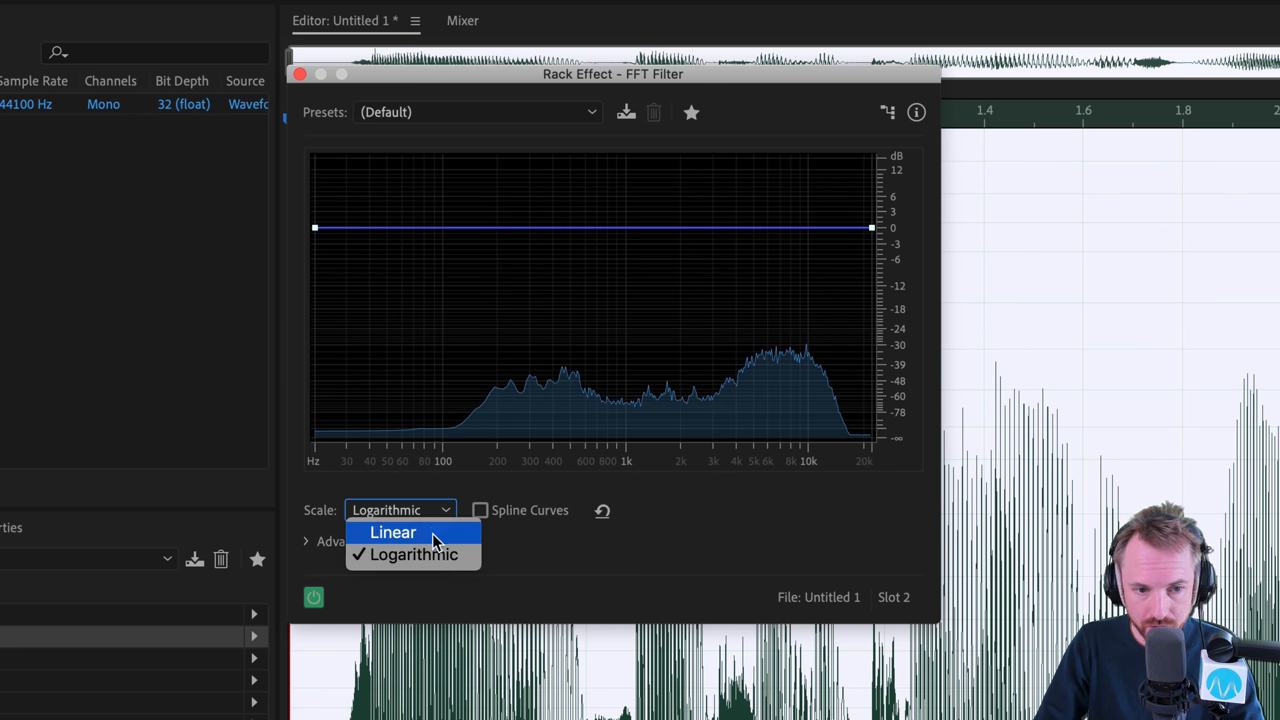
left_click(392, 531)
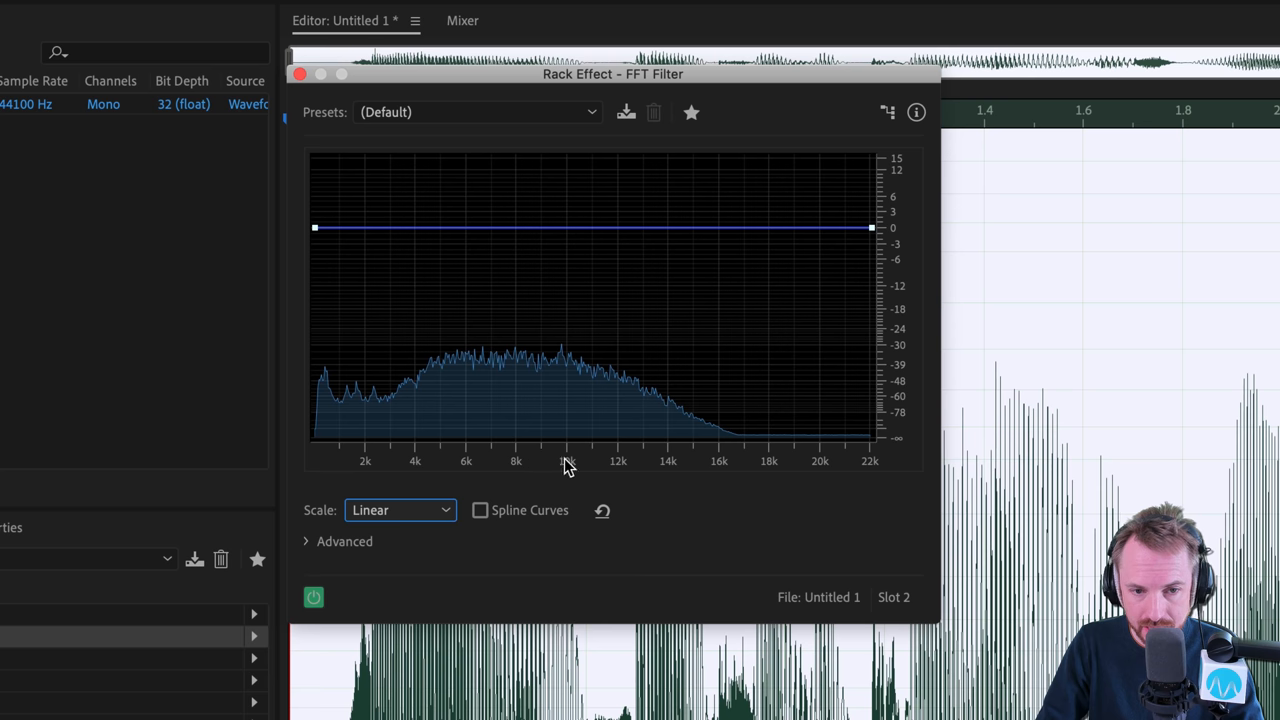
mouse_move(325, 398)
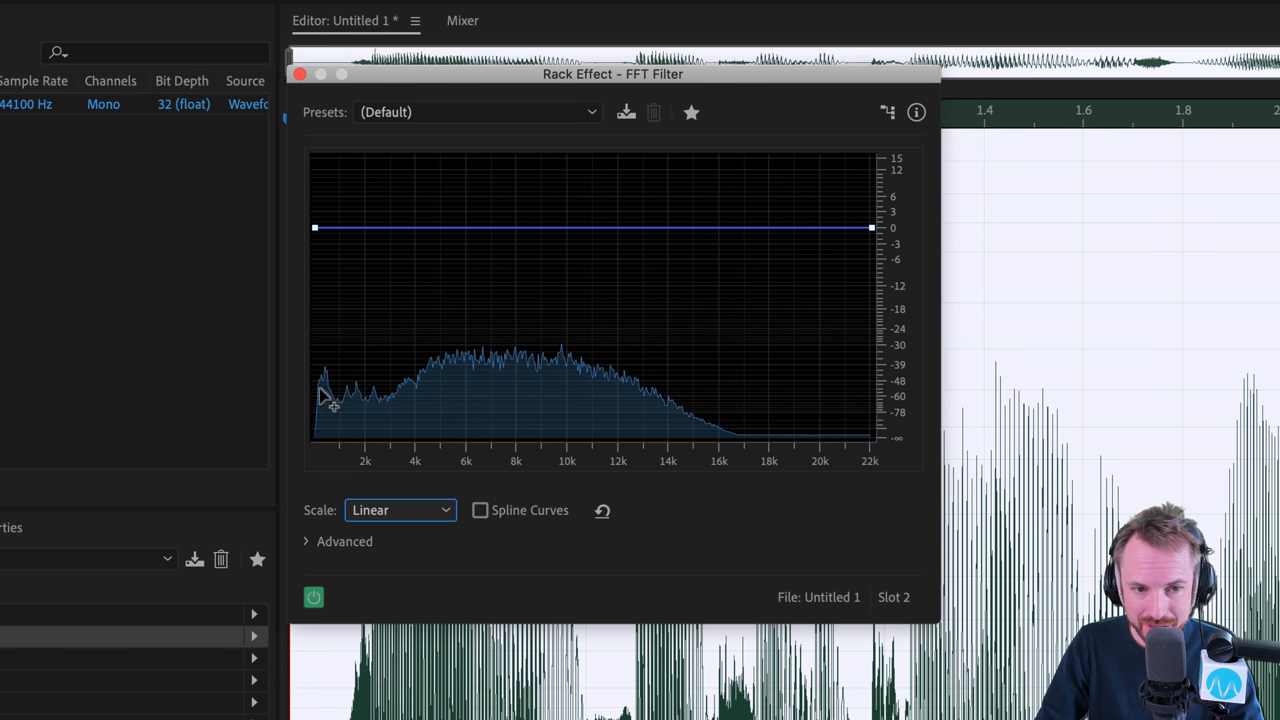
mouse_move(770, 437)
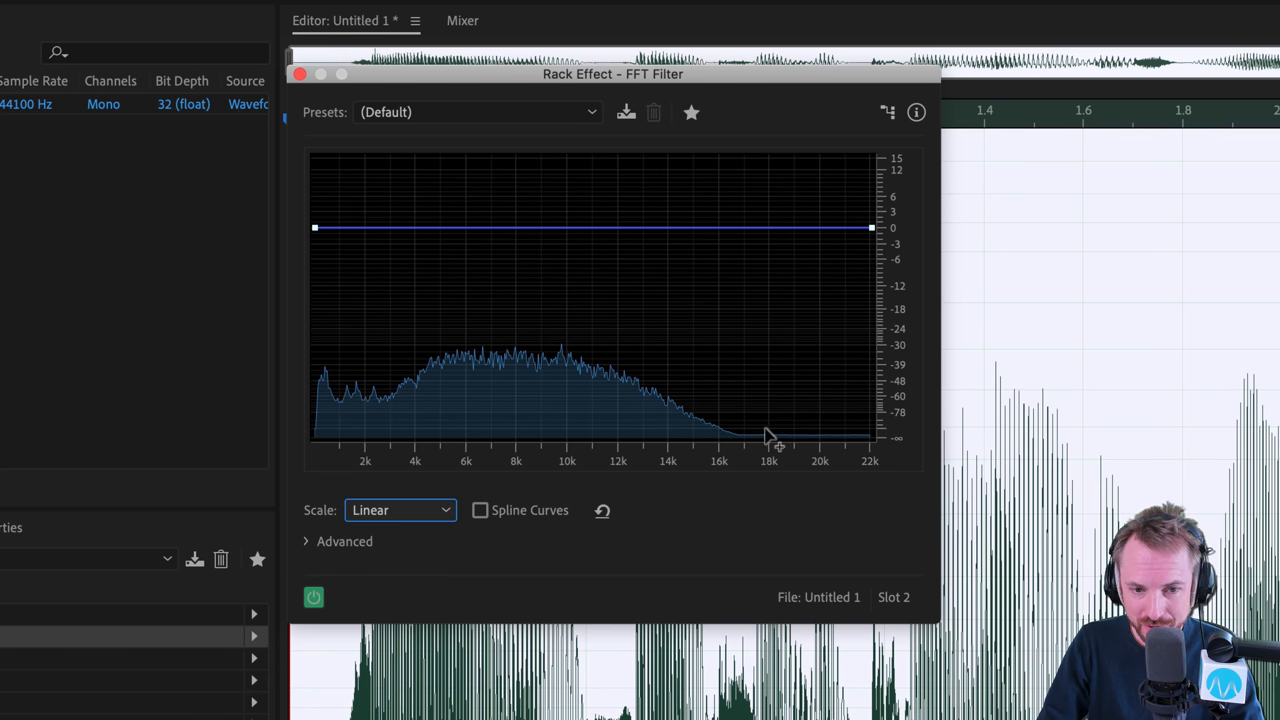
mouse_move(660, 425)
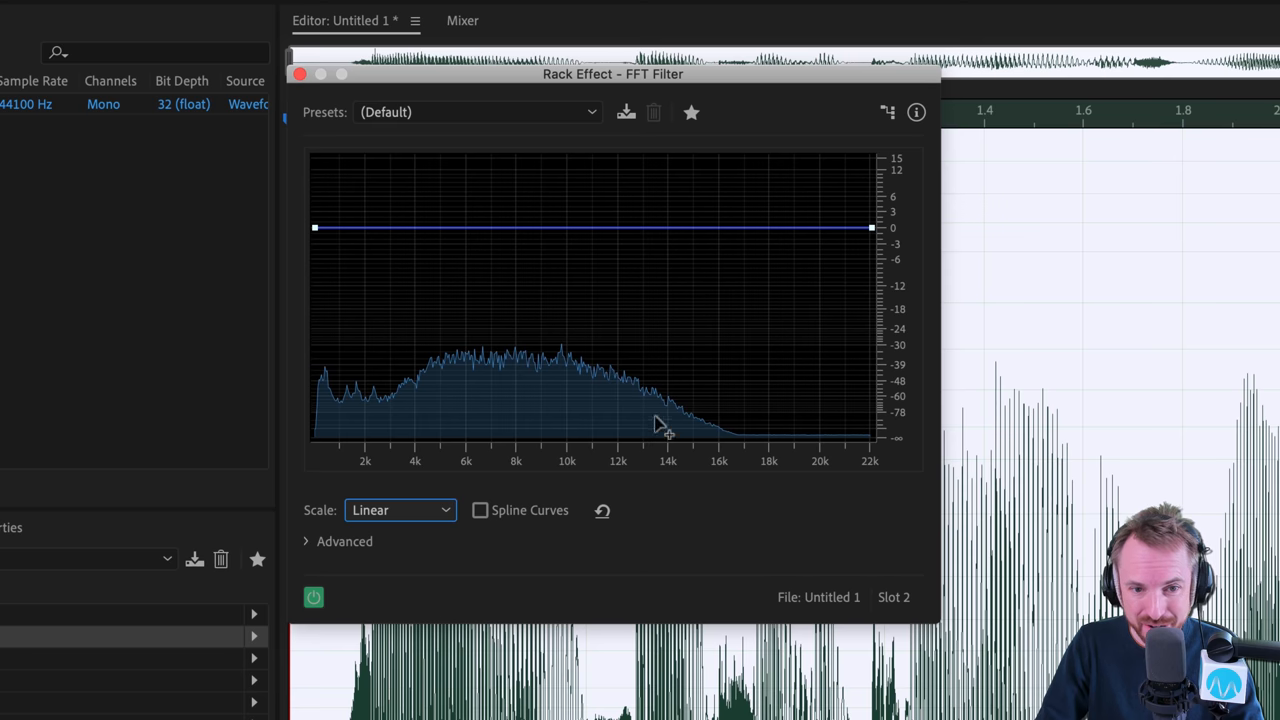
mouse_move(755, 440)
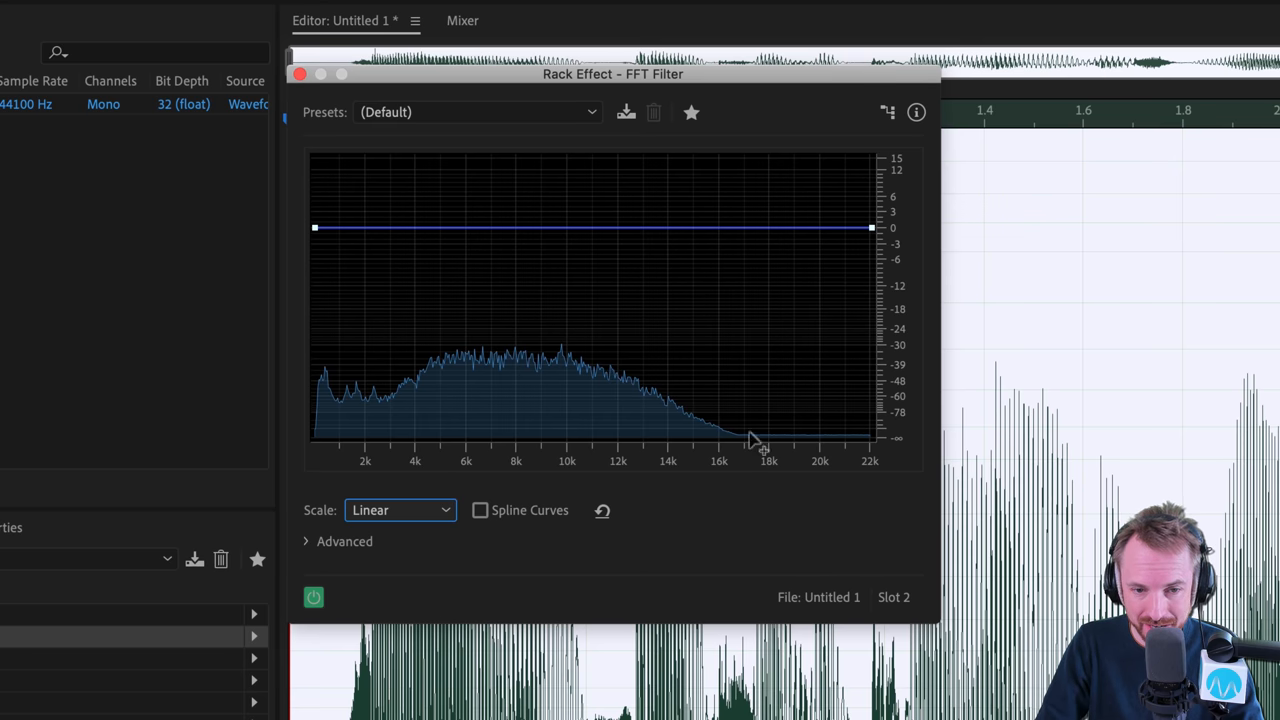
mouse_move(720, 432)
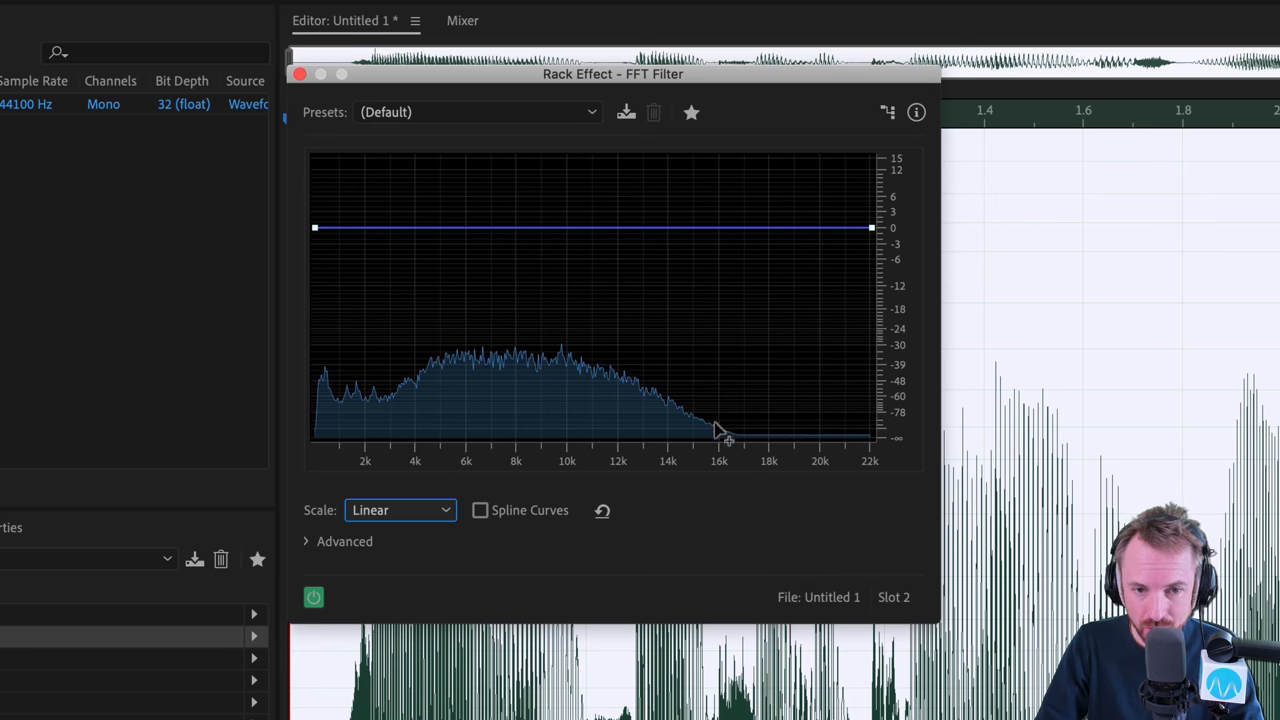
left_click(400, 510)
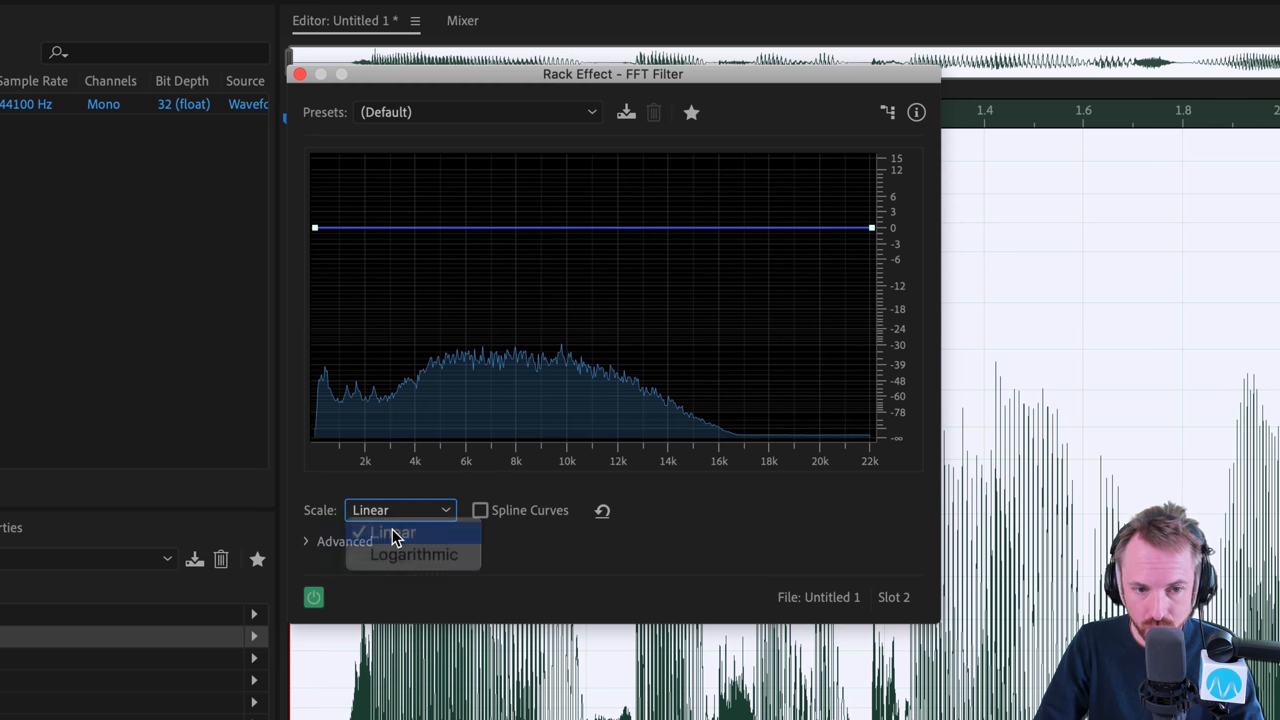
left_click(414, 554)
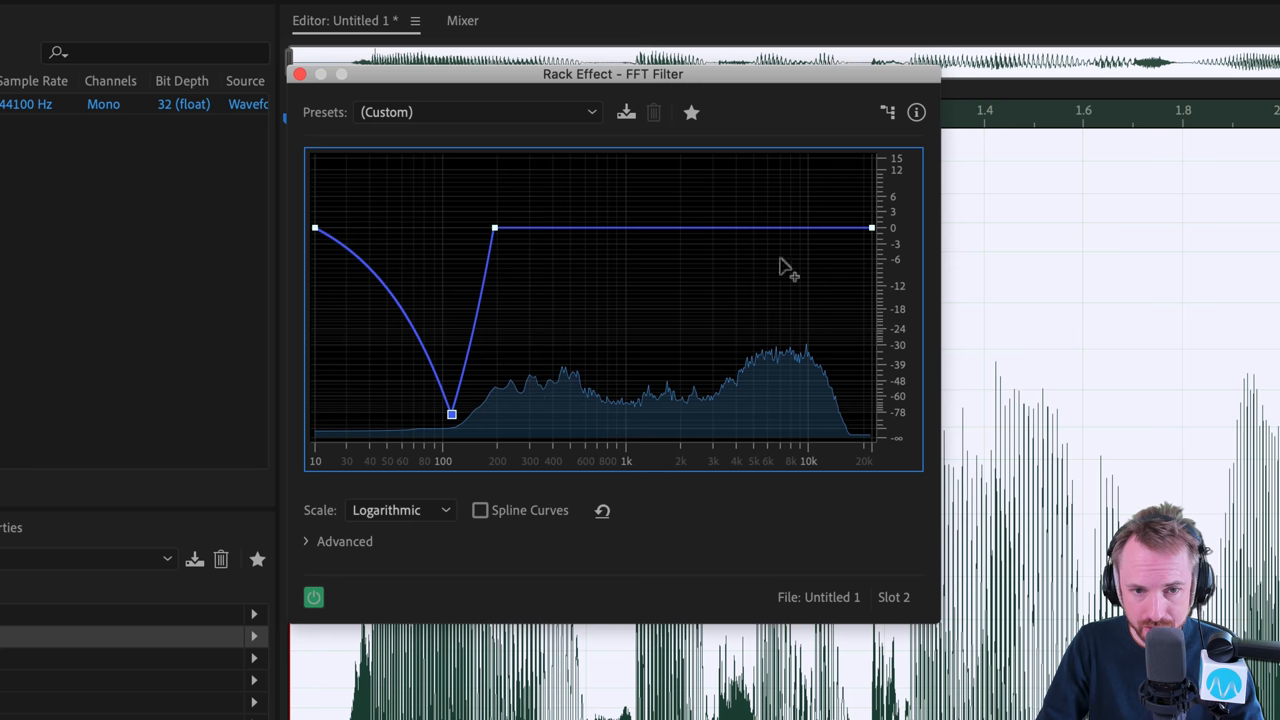
left_click_drag(785, 228, 625, 295)
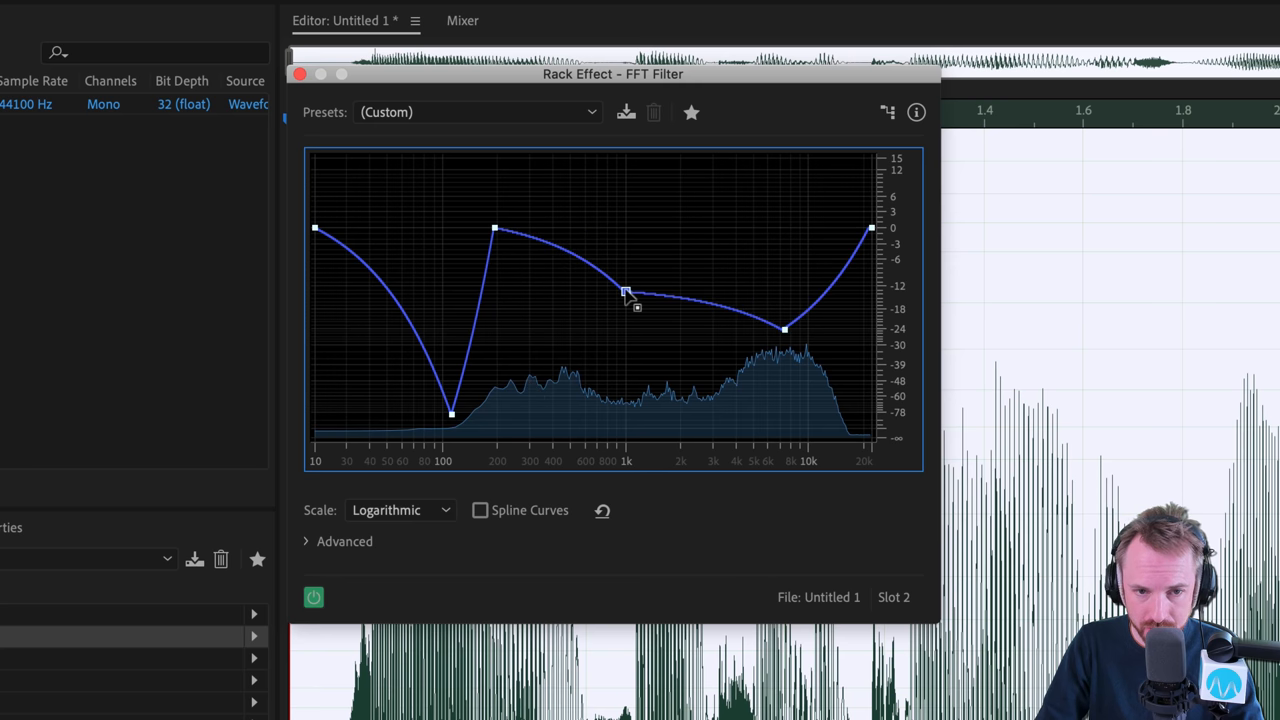
left_click(480, 510)
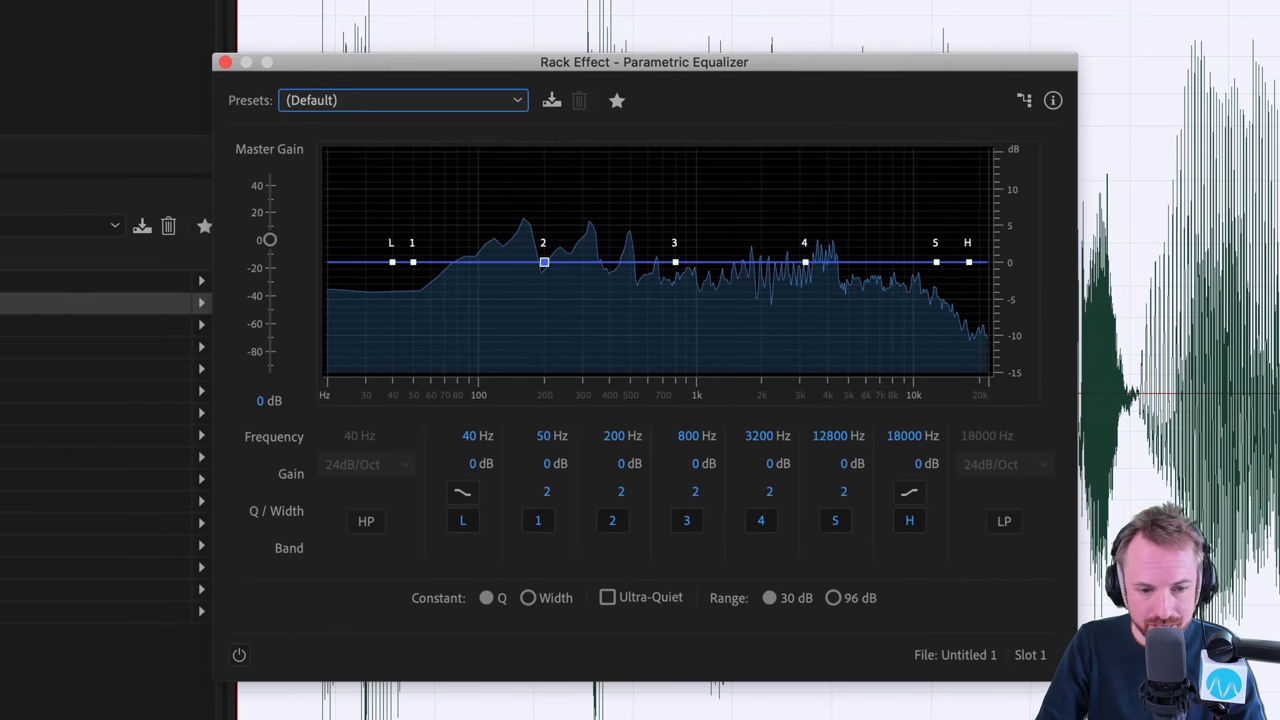
Step: Enable the Parametric Equalizer and sweep band 3, leaving it at 733 Hz, +8.8 dB
left_click(239, 655)
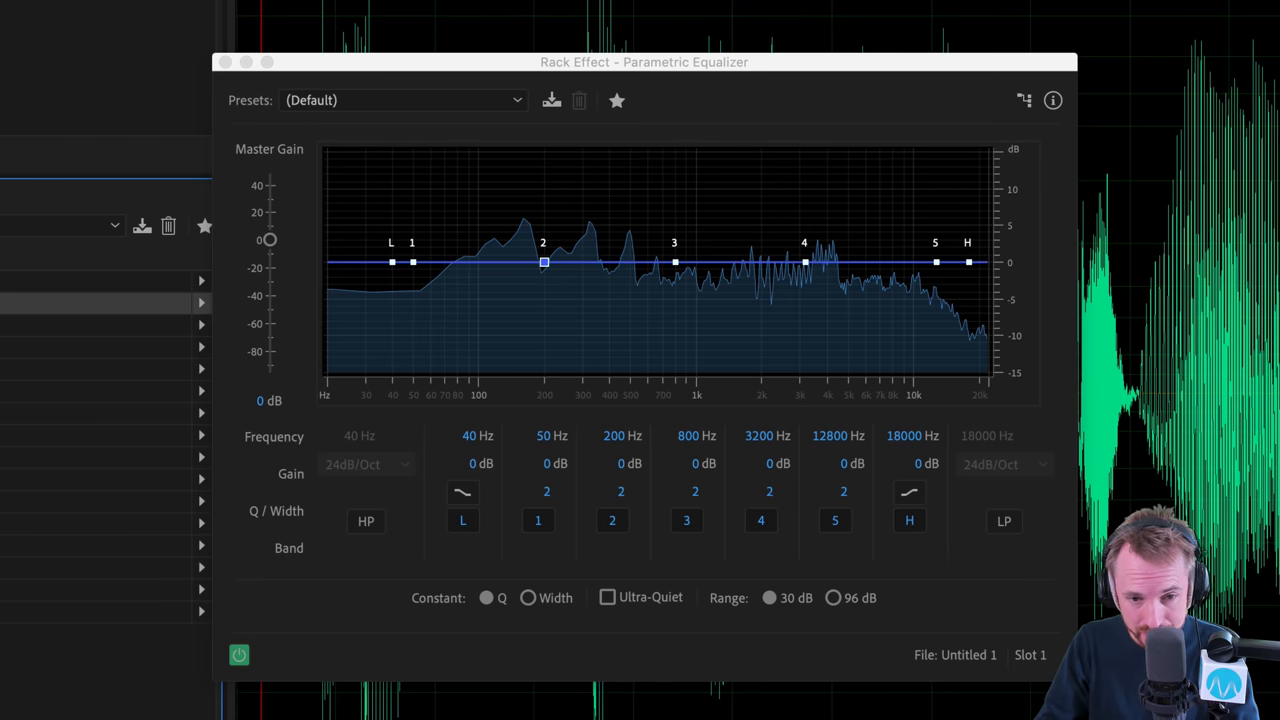
mouse_move(457, 248)
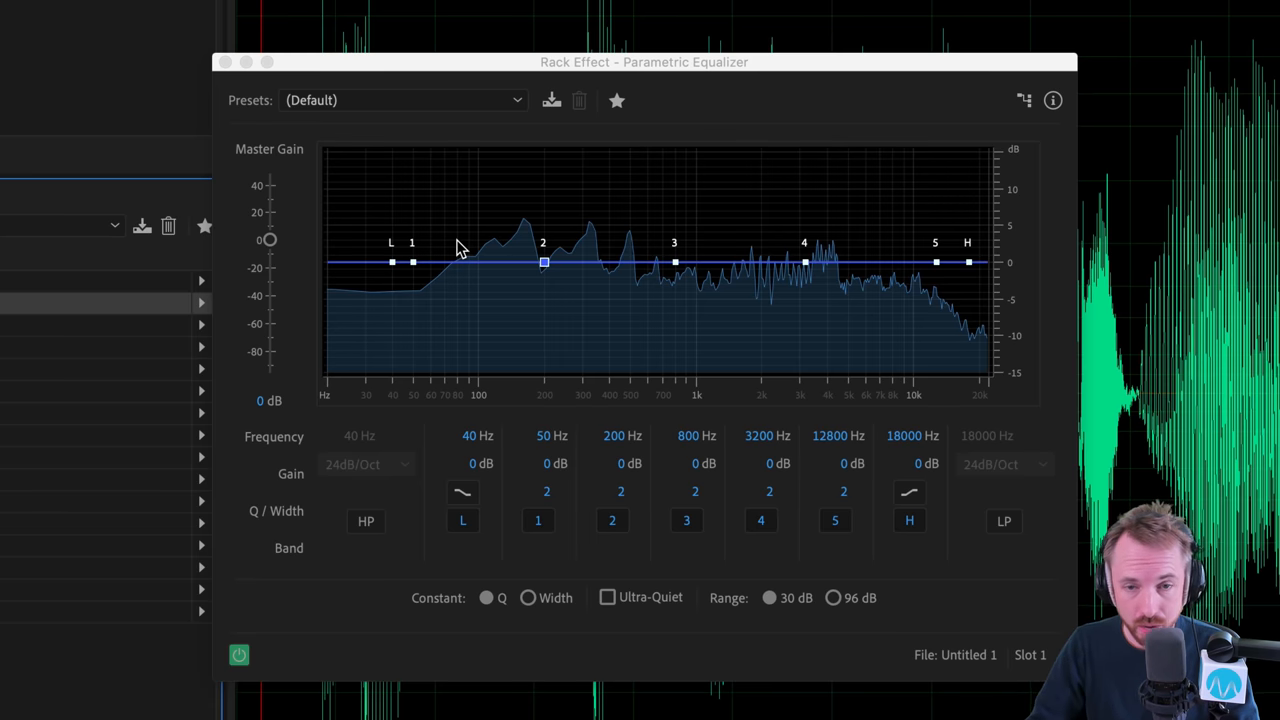
mouse_move(398, 373)
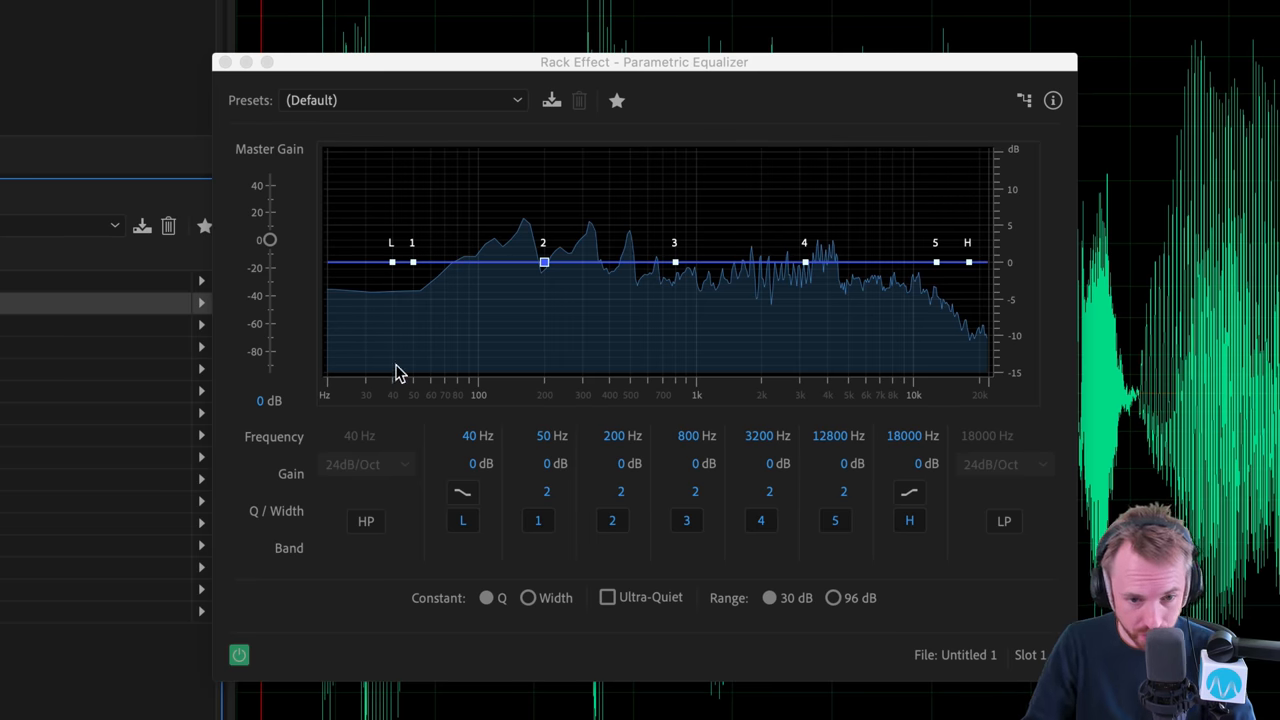
mouse_move(676, 263)
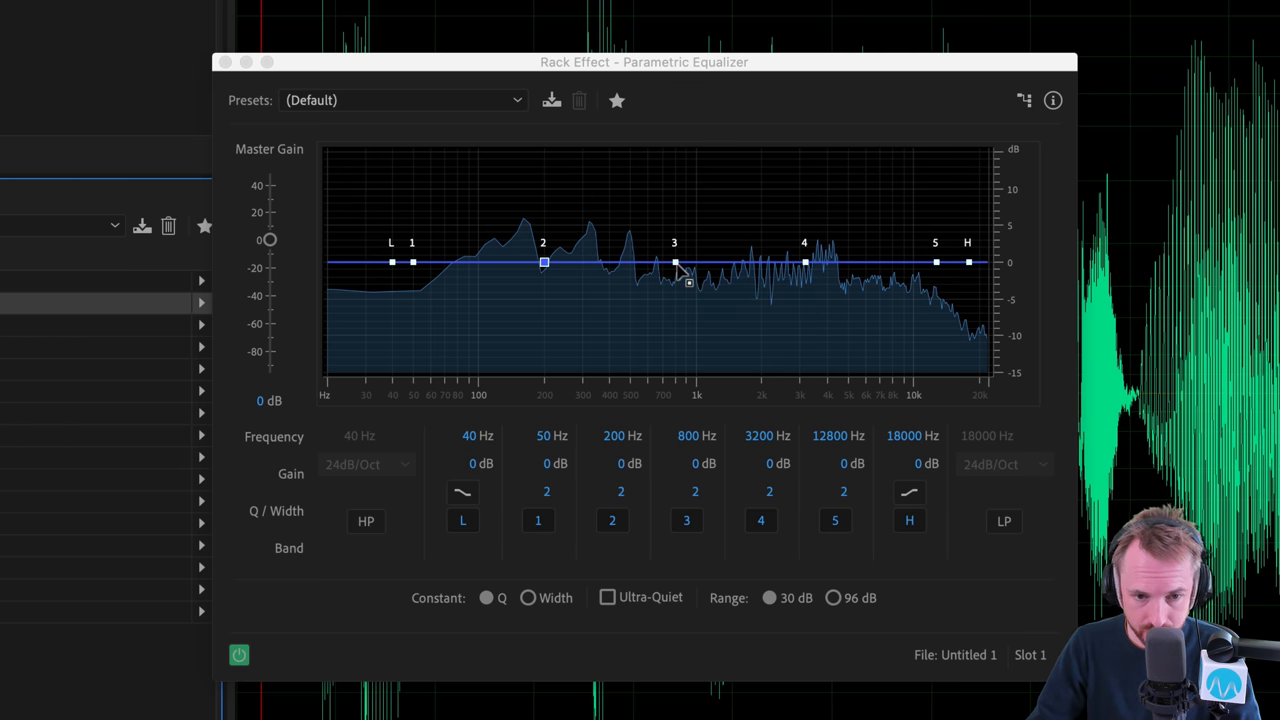
left_click_drag(674, 262, 674, 195)
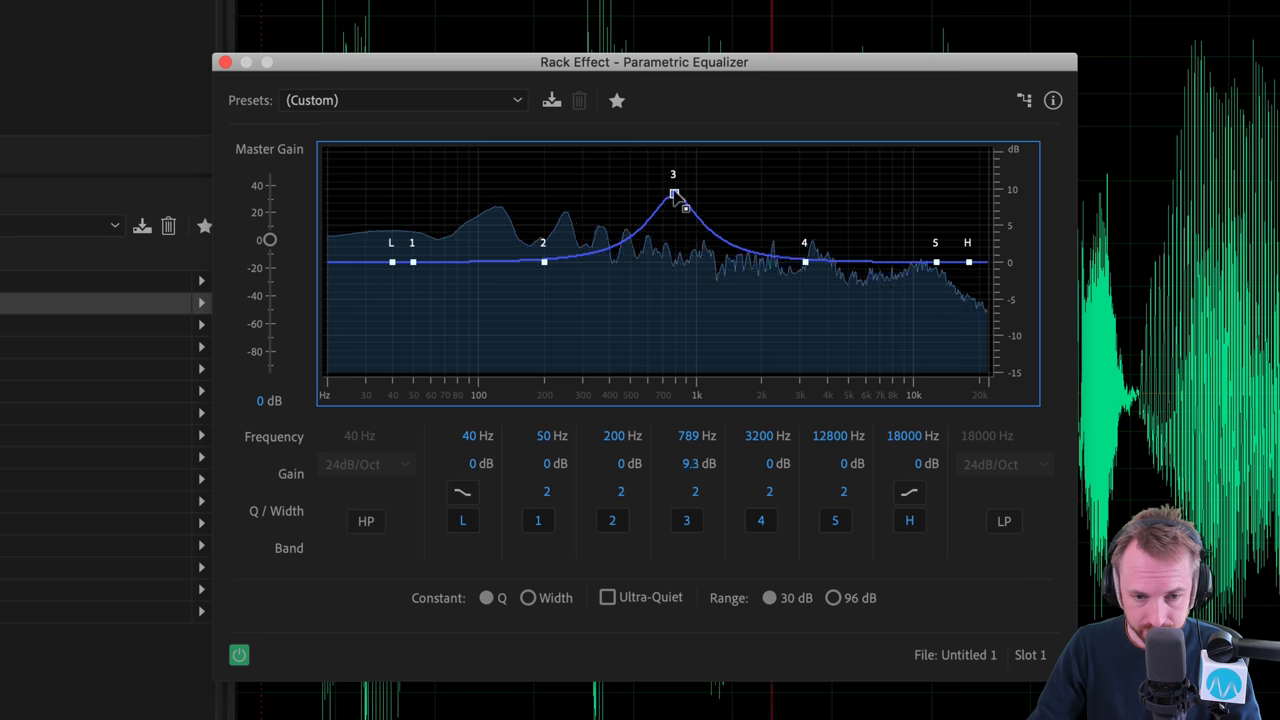
left_click_drag(673, 195, 673, 185)
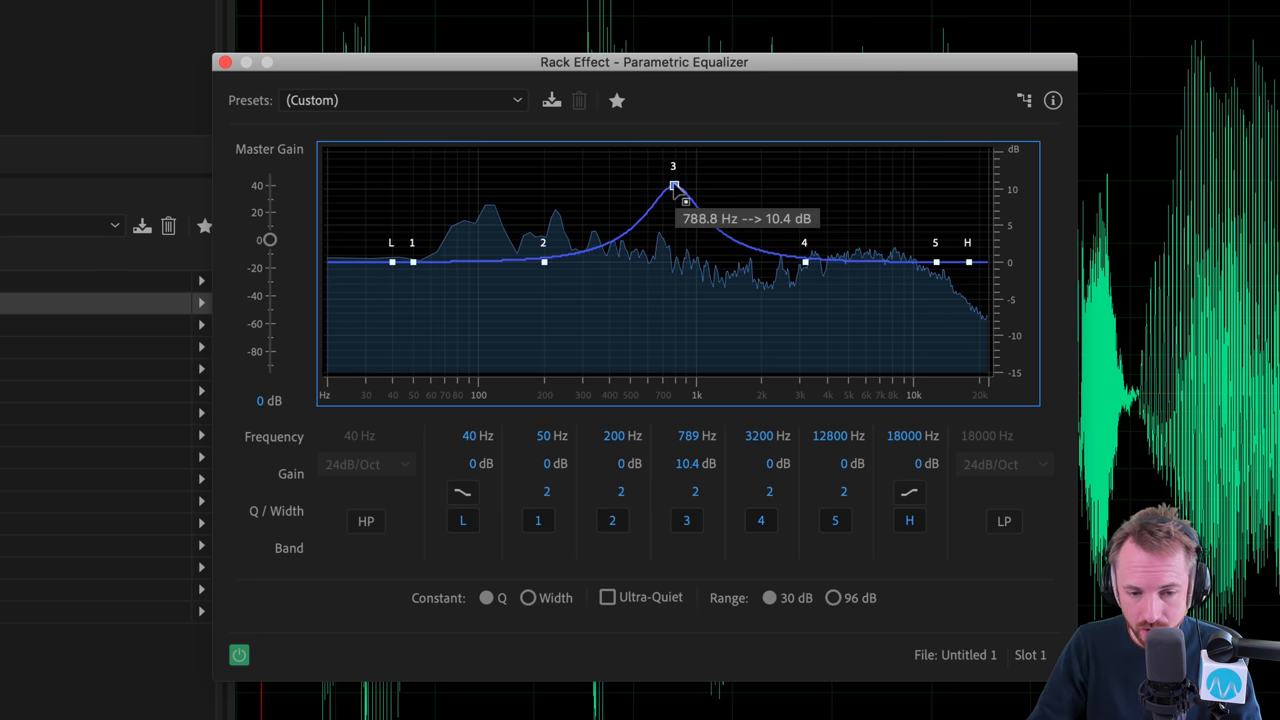
left_click_drag(673, 188, 921, 172)
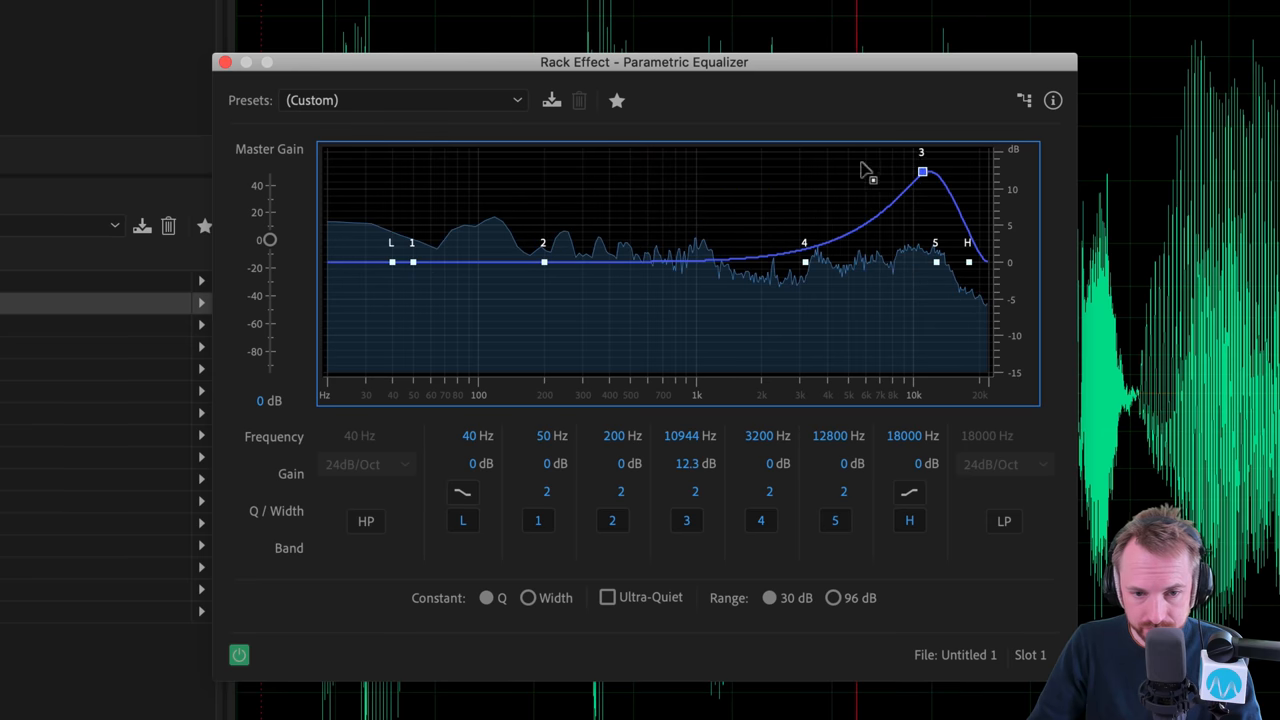
left_click_drag(922, 171, 577, 152)
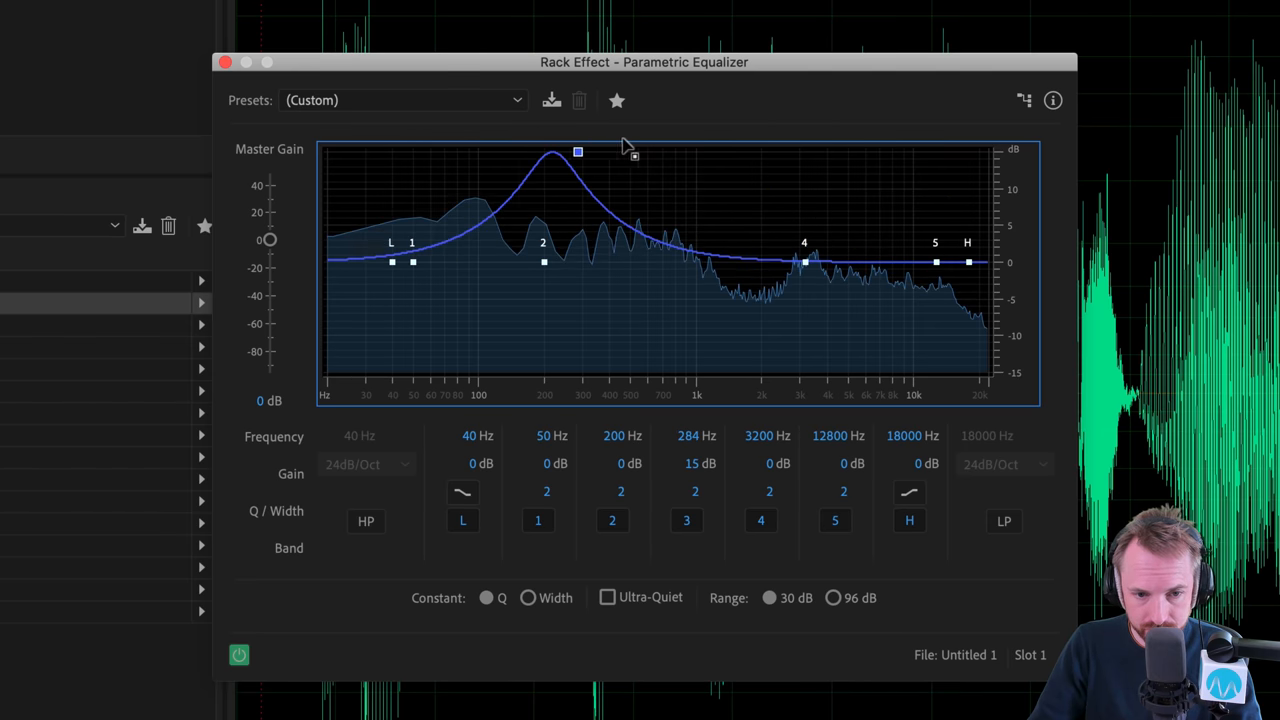
left_click_drag(577, 152, 695, 172)
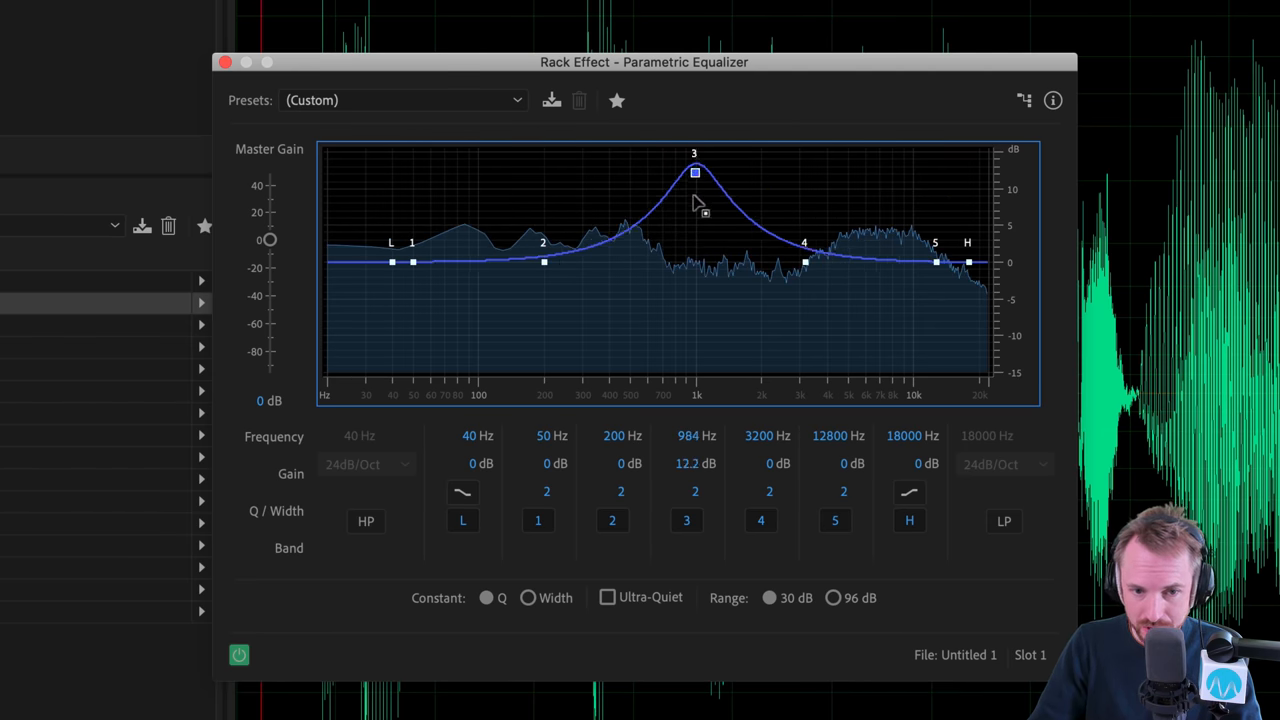
left_click_drag(695, 173, 697, 207)
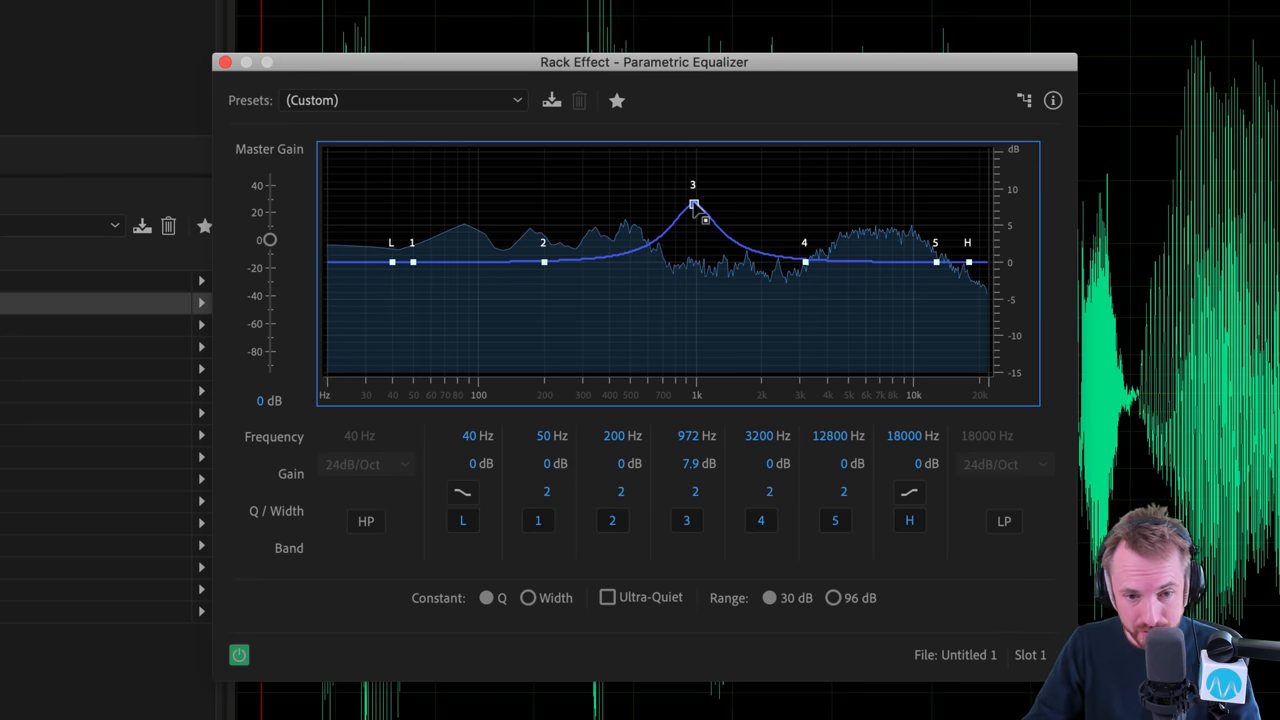
left_click_drag(698, 205, 666, 197)
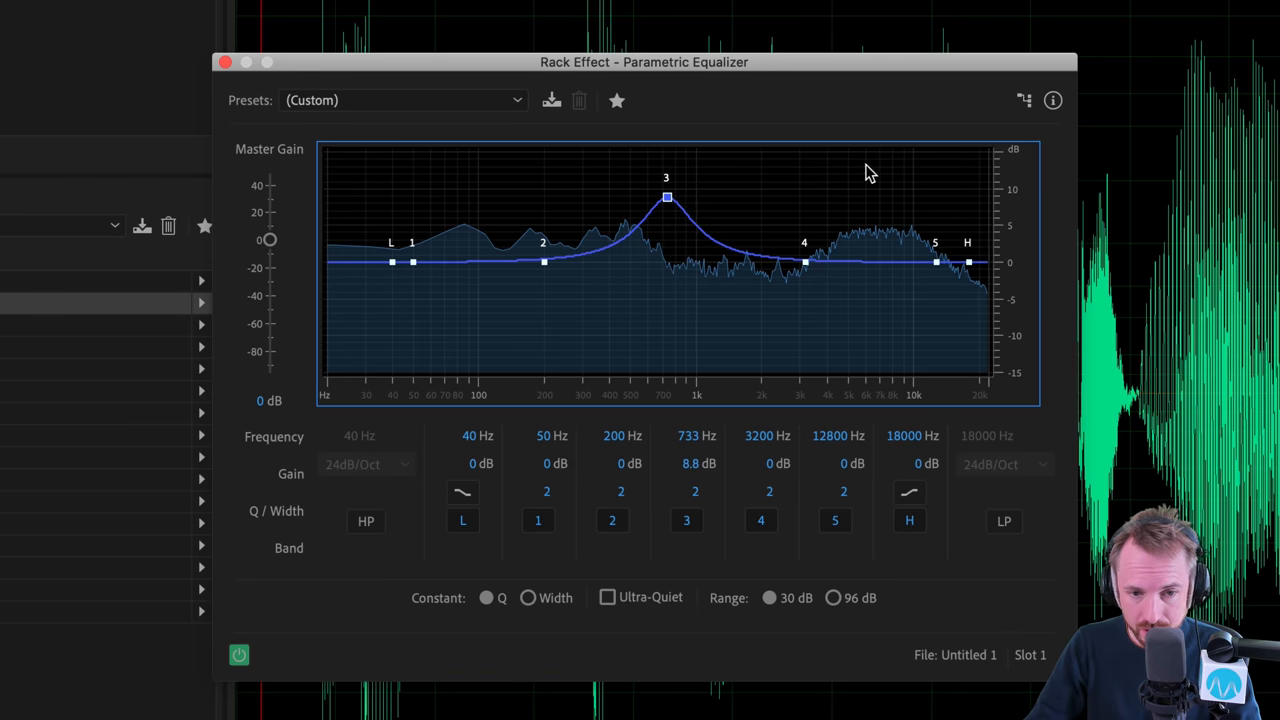
mouse_move(745, 197)
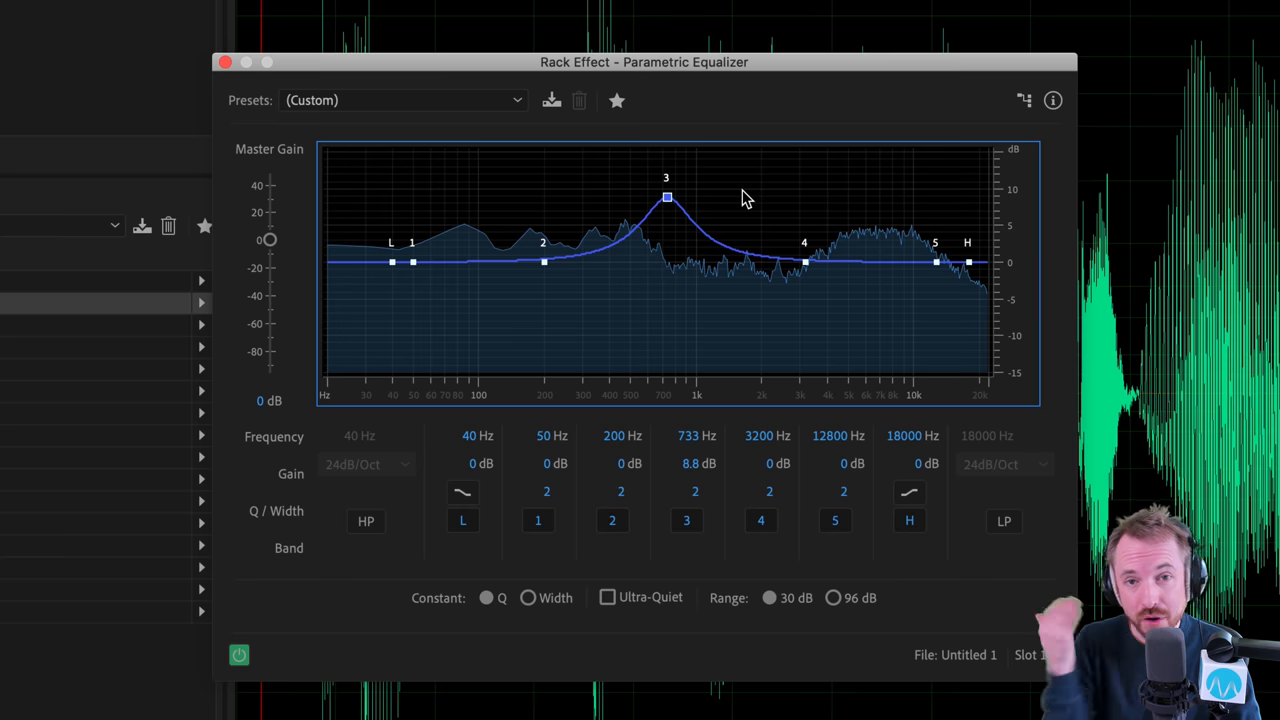
mouse_move(260, 520)
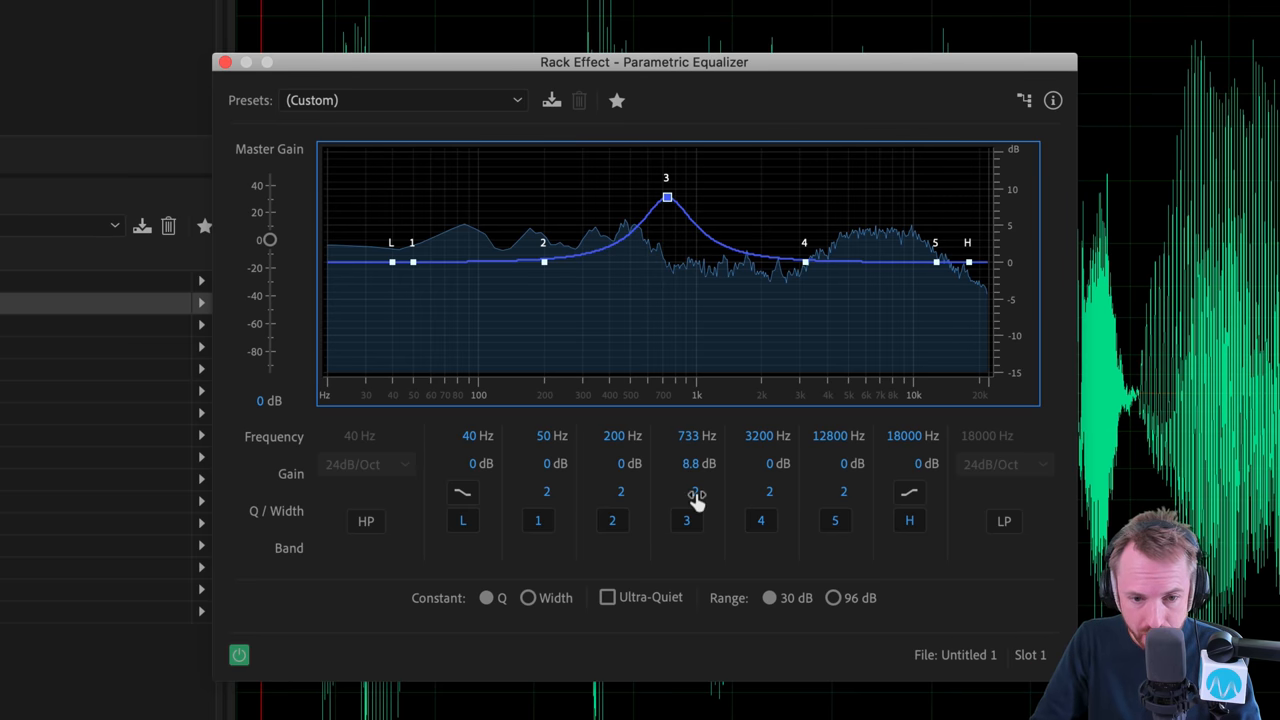
Step: Make band 3 a Q 15.8, -3.2 dB notch at 274 Hz; raise the high shelf 5 dB
left_click_drag(695, 491, 690, 450)
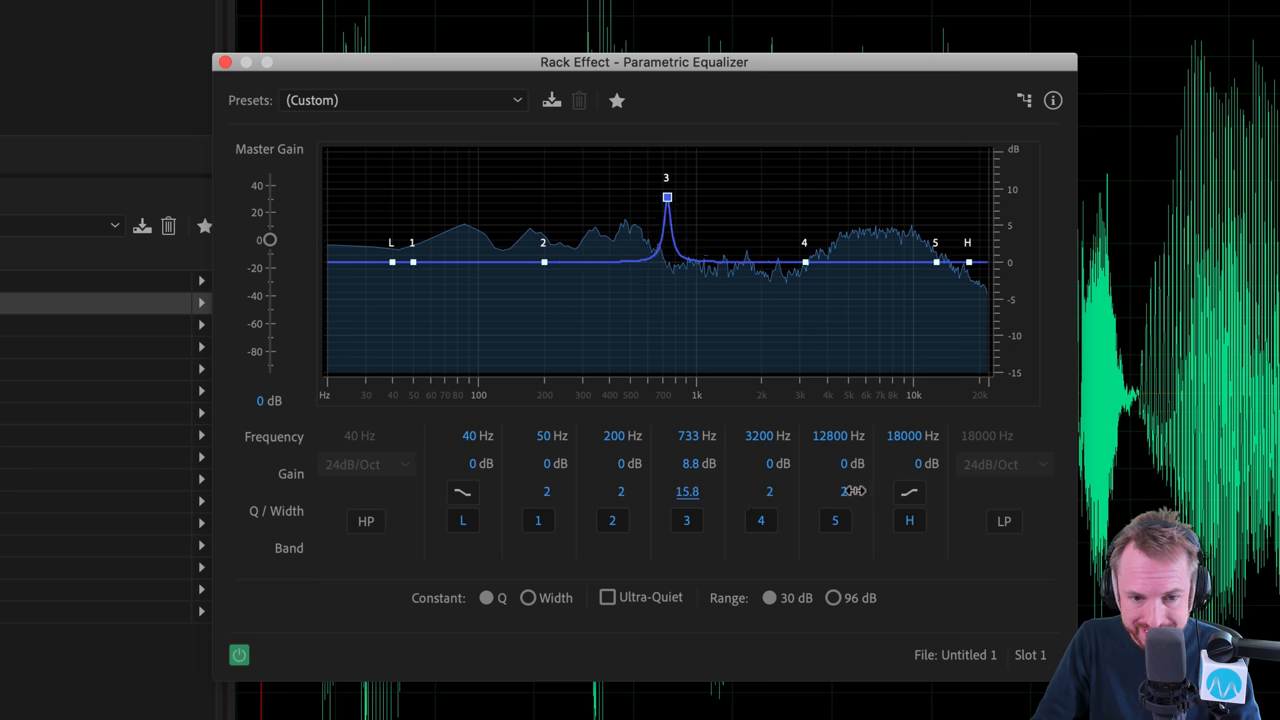
left_click_drag(667, 197, 667, 165)
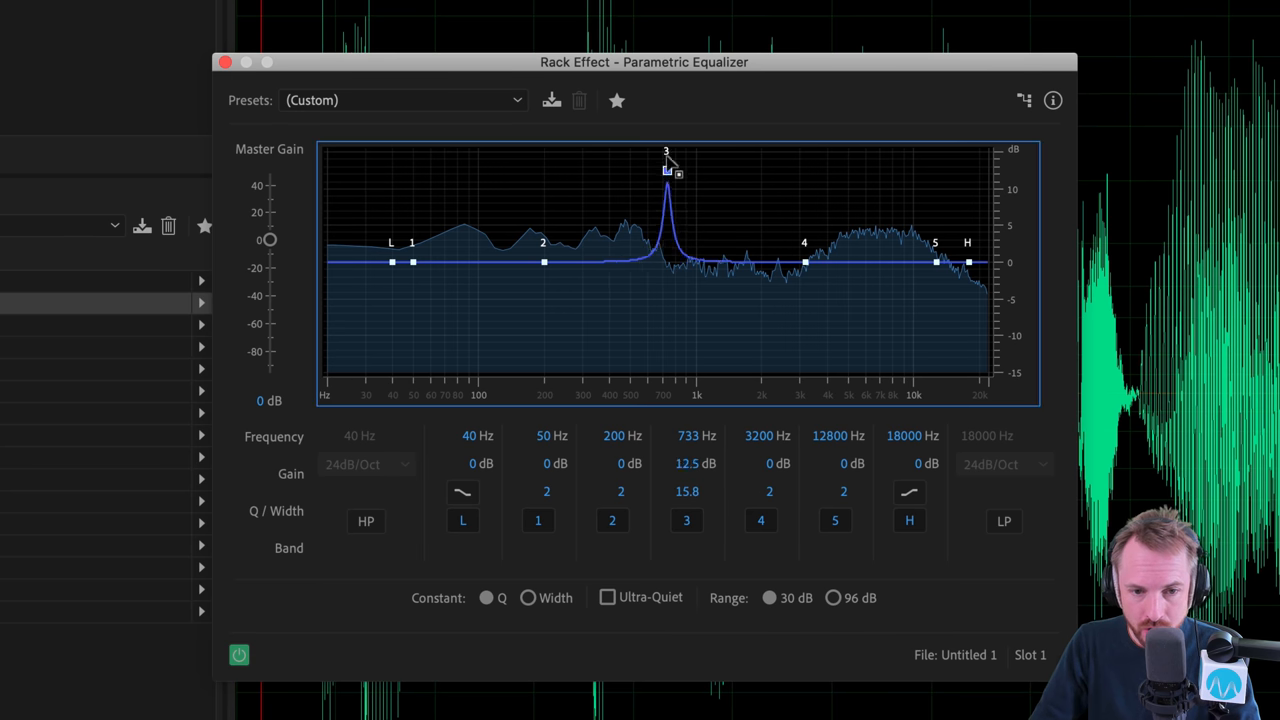
left_click_drag(667, 167, 667, 153)
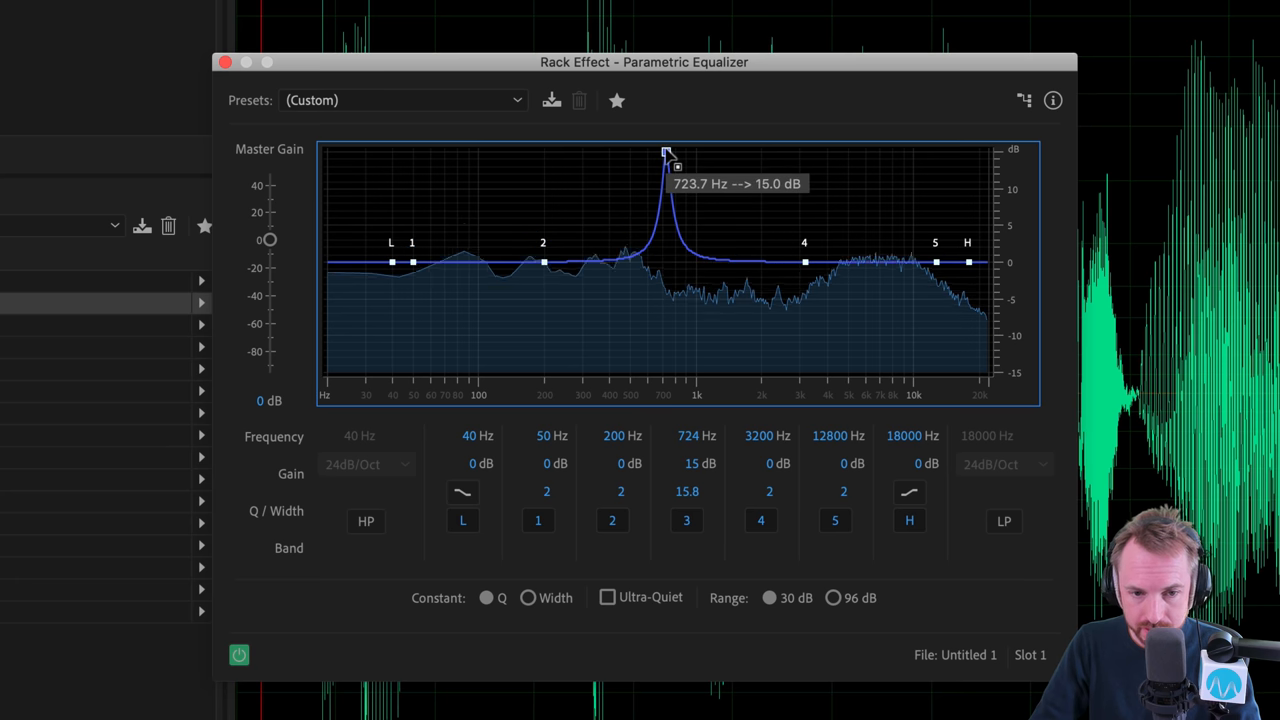
left_click_drag(665, 155, 620, 148)
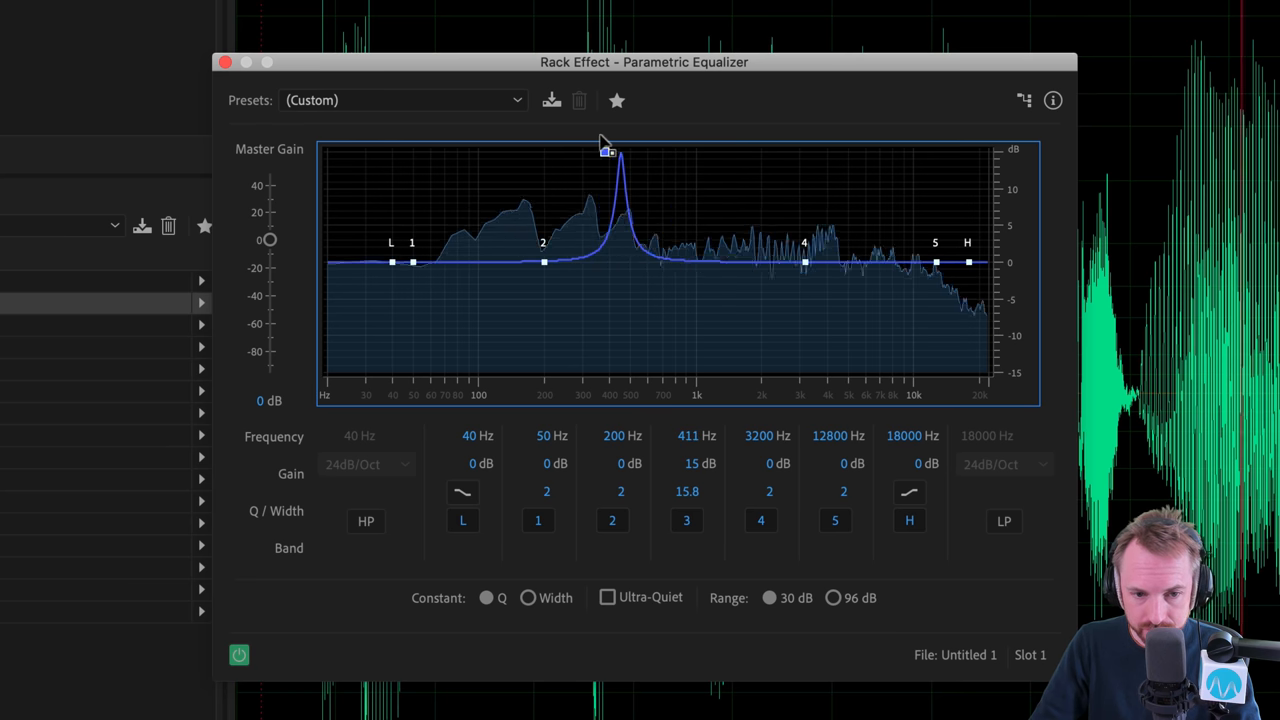
left_click_drag(610, 152, 575, 152)
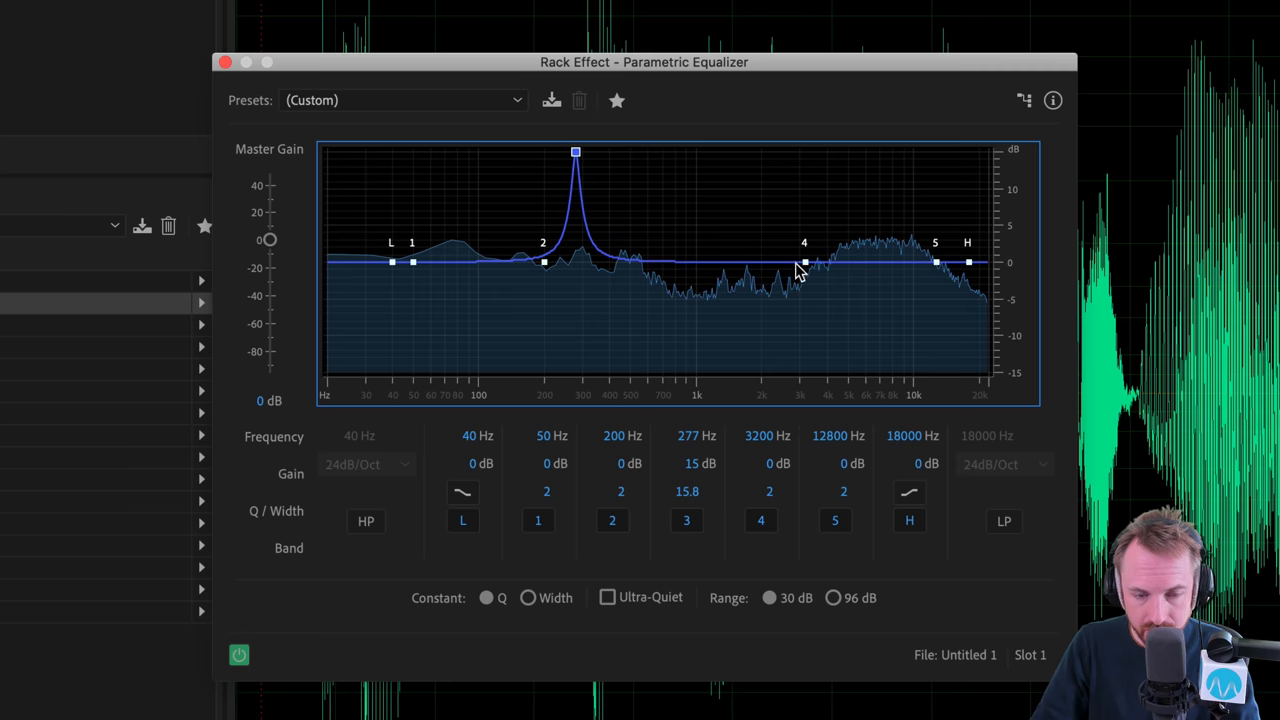
mouse_move(510, 145)
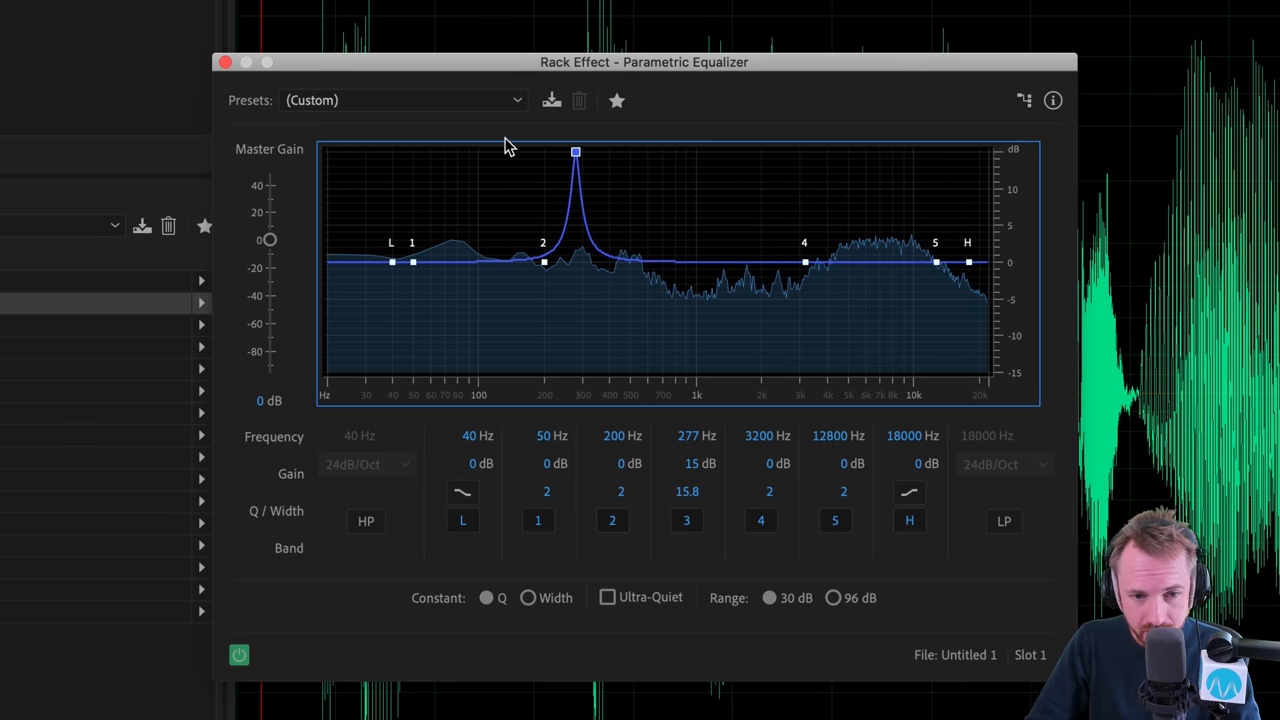
left_click_drag(575, 152, 575, 290)
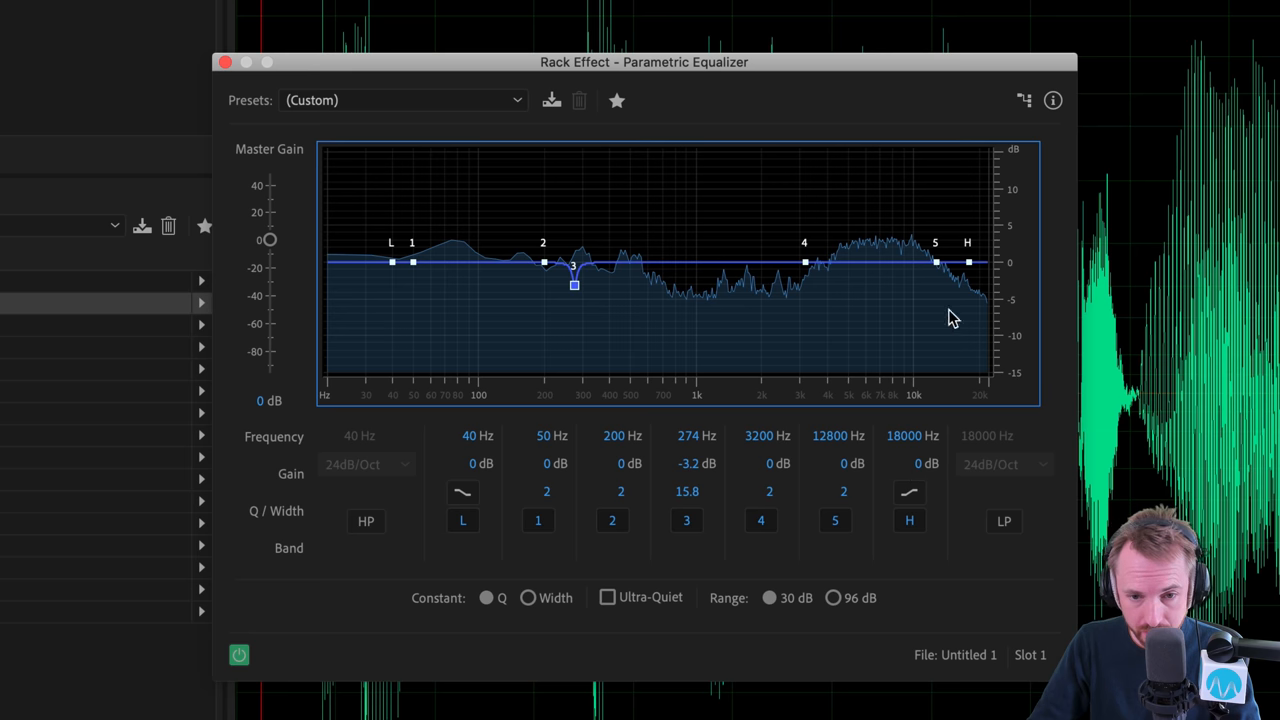
left_click_drag(968, 262, 940, 222)
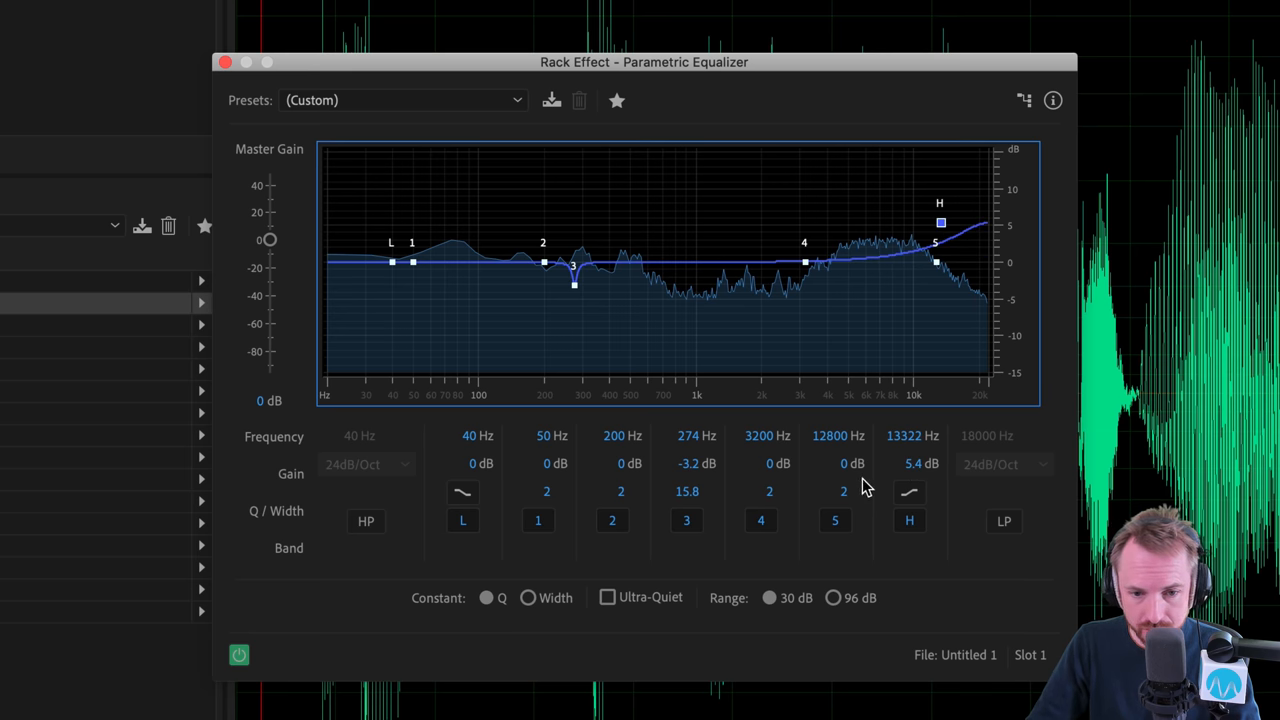
Step: Move the high shelf to about 5.8 kHz and settle the high-pass cutoff at 84 Hz
left_click_drag(940, 222, 845, 218)
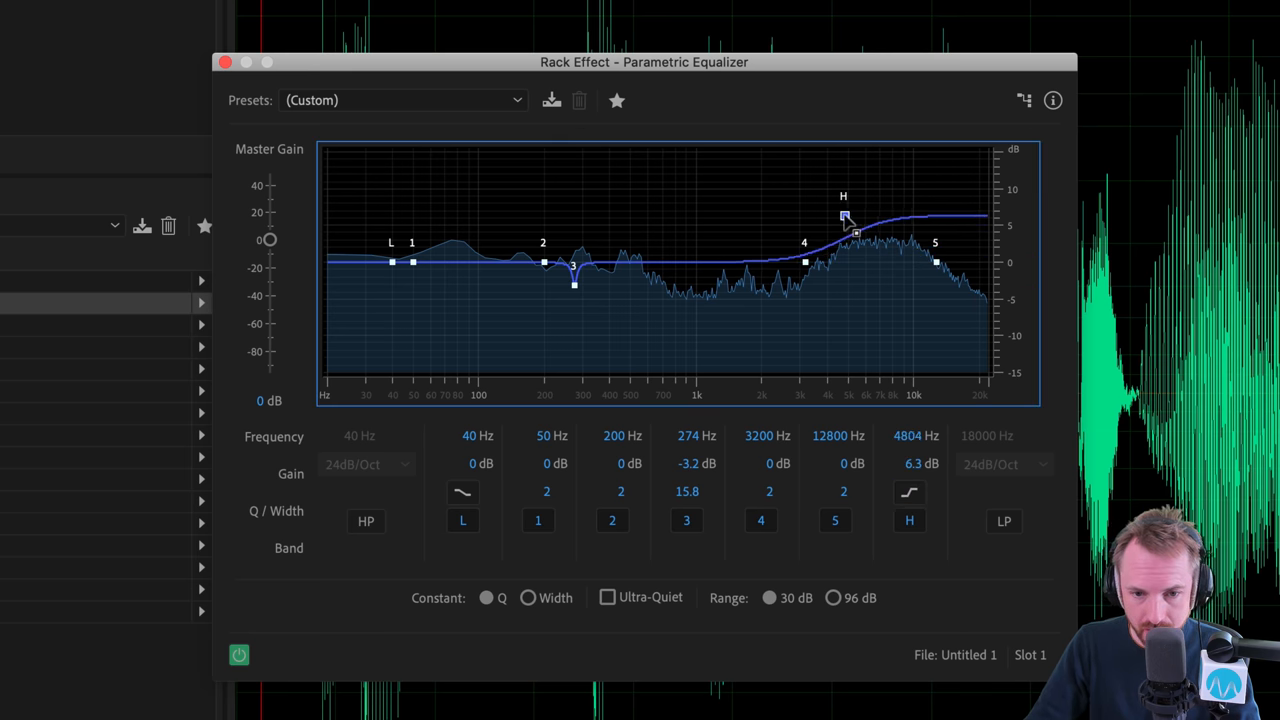
left_click_drag(845, 218, 862, 212)
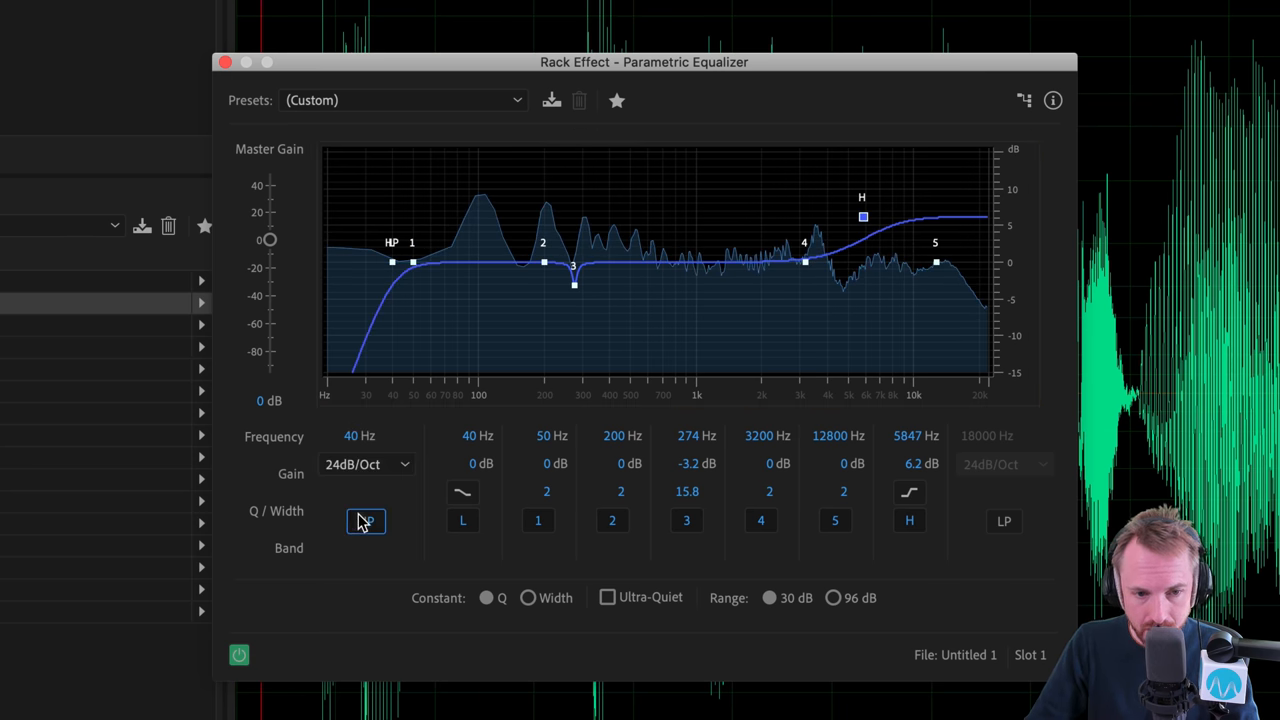
left_click_drag(393, 262, 453, 265)
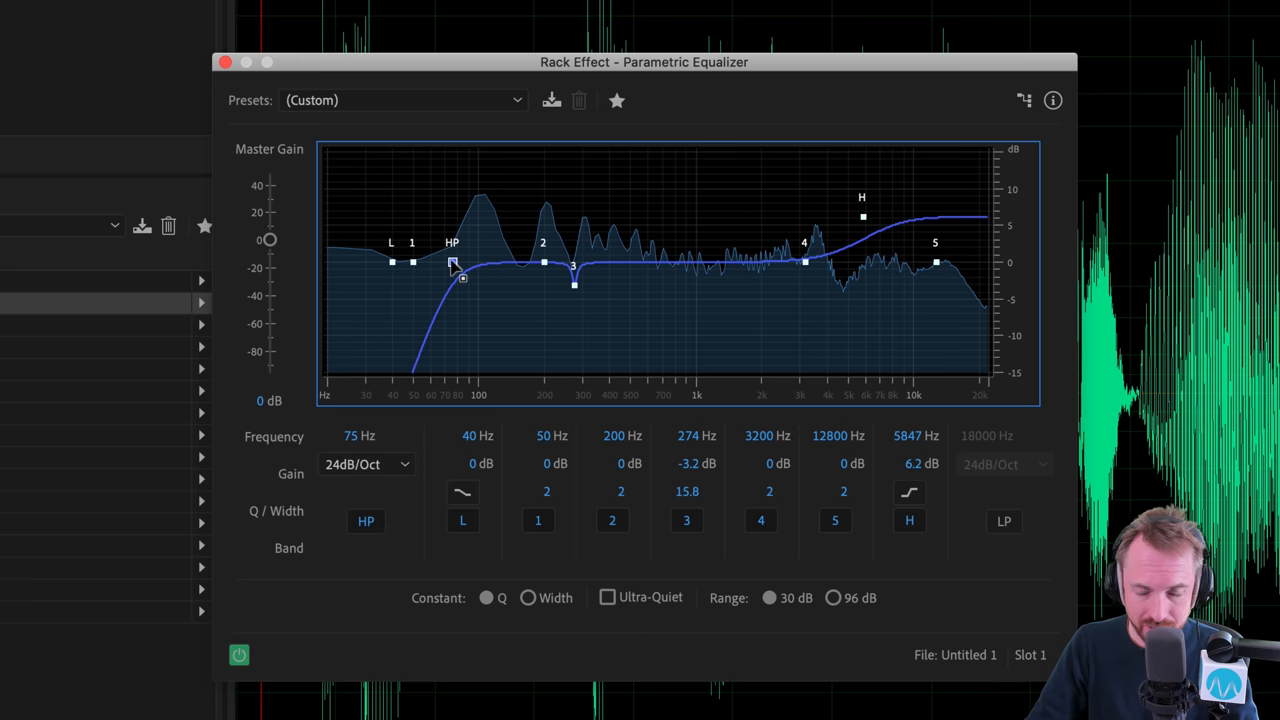
left_click_drag(452, 265, 481, 263)
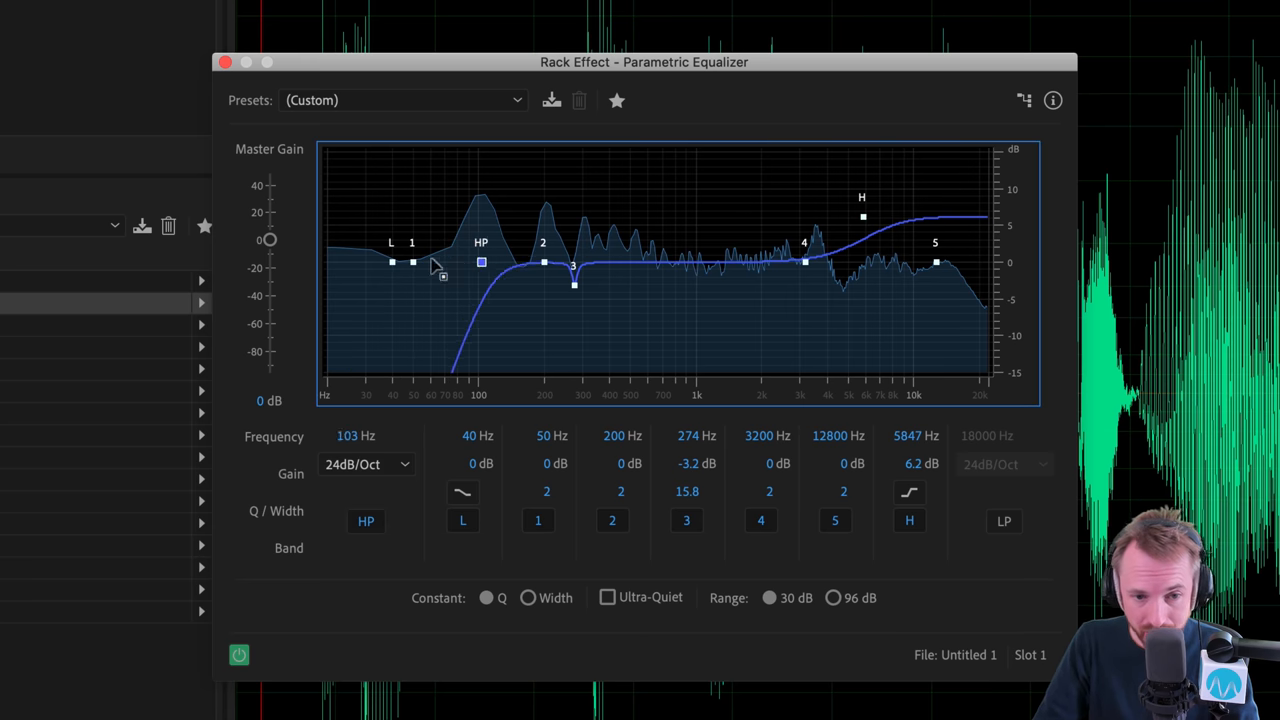
left_click_drag(481, 262, 473, 262)
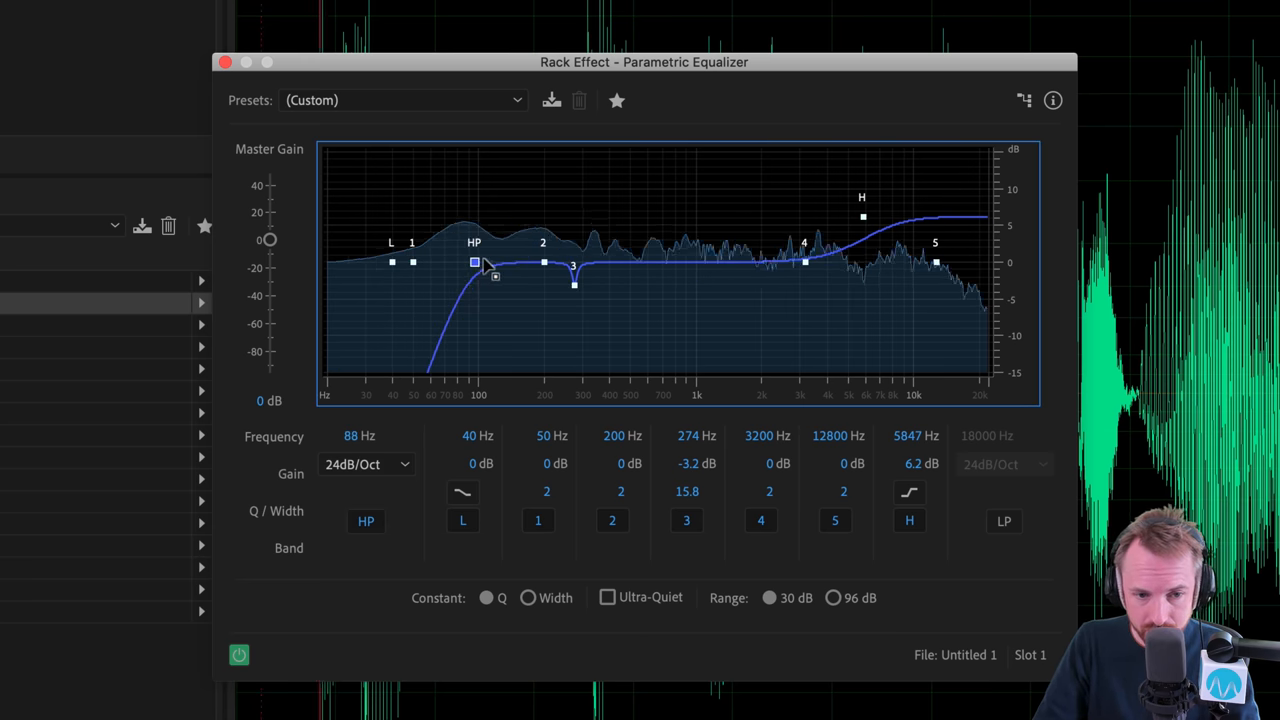
left_click_drag(474, 262, 685, 262)
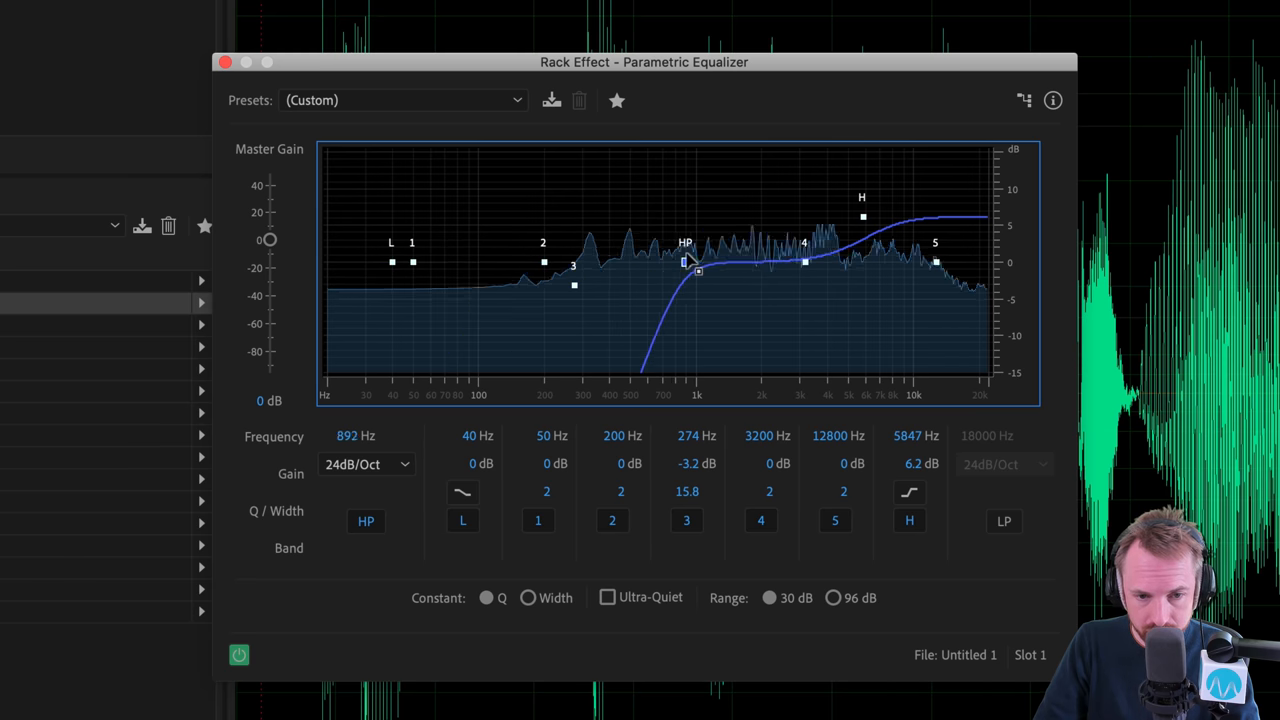
left_click_drag(685, 263, 462, 262)
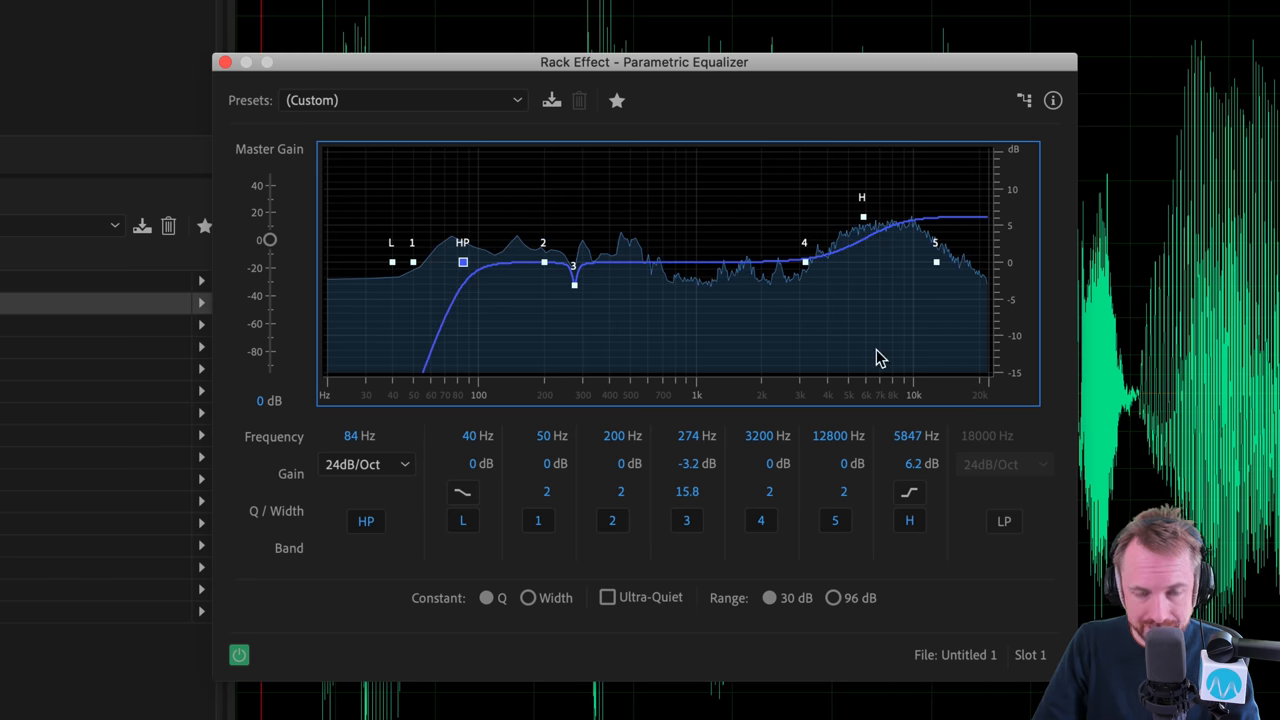
mouse_move(320, 282)
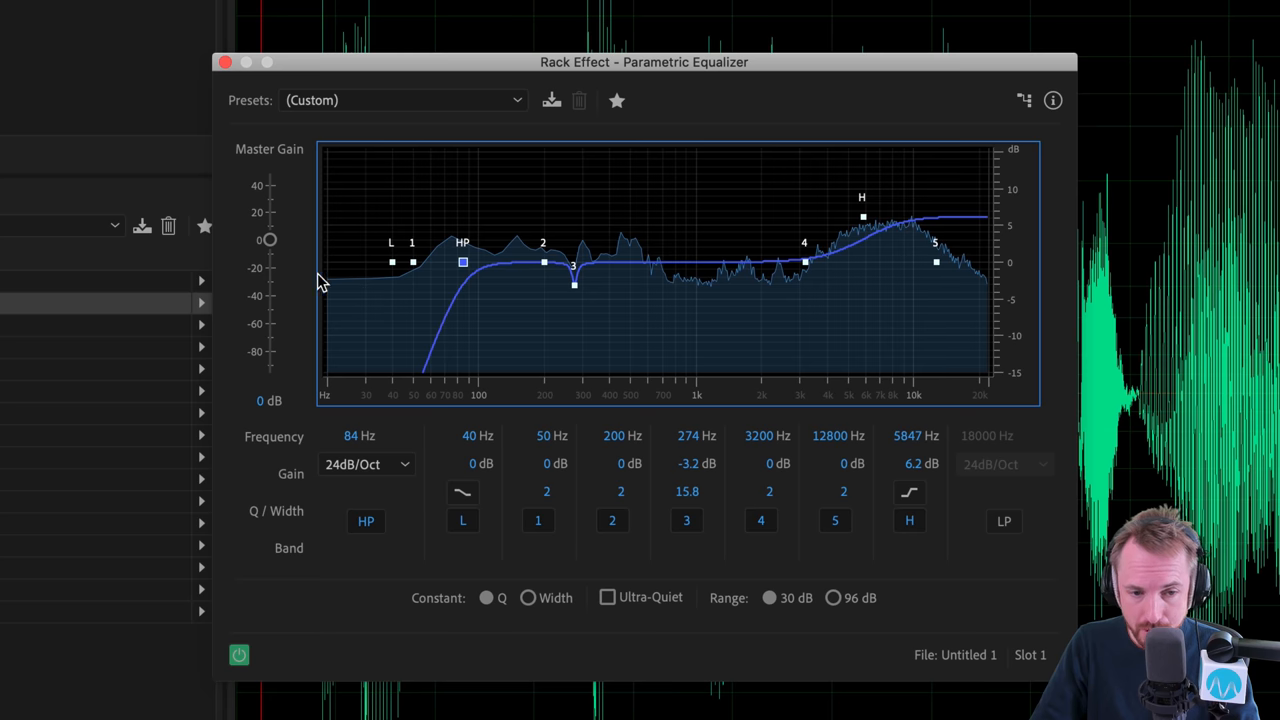
mouse_move(728, 605)
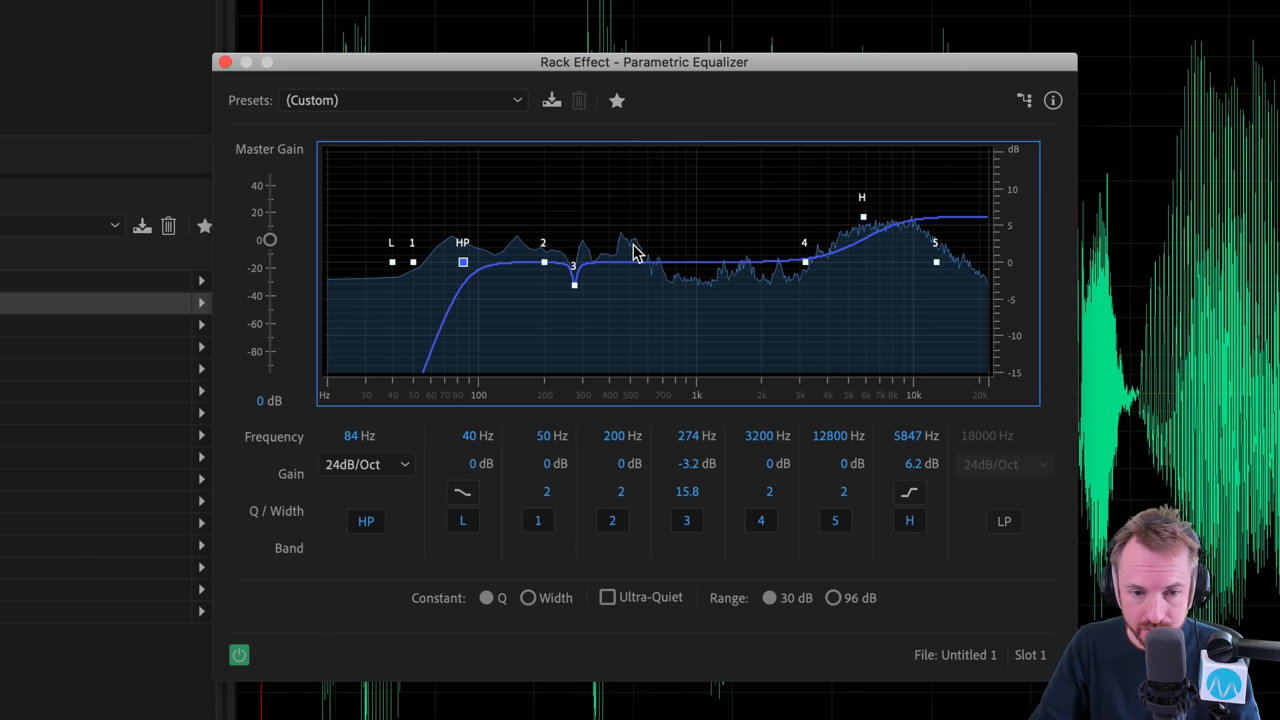
mouse_move(550, 262)
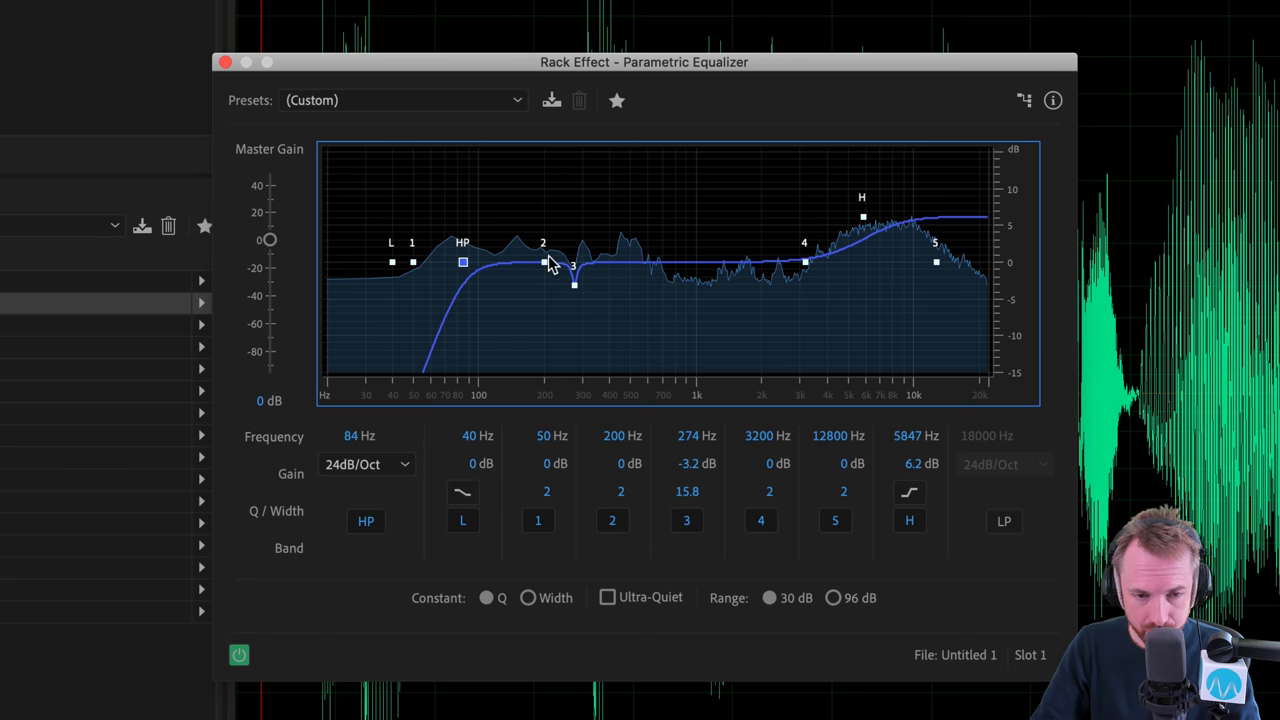
mouse_move(558, 522)
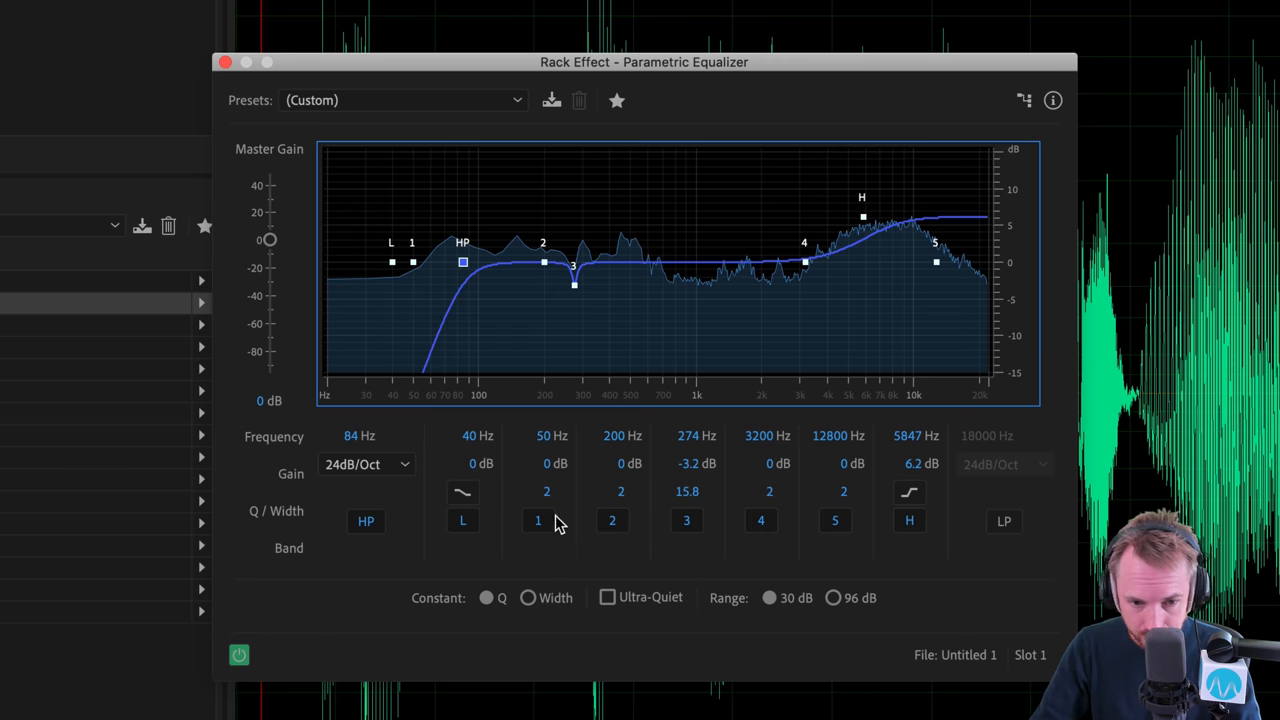
Step: Switch off equalizer bands 2 and 4
left_click(612, 520)
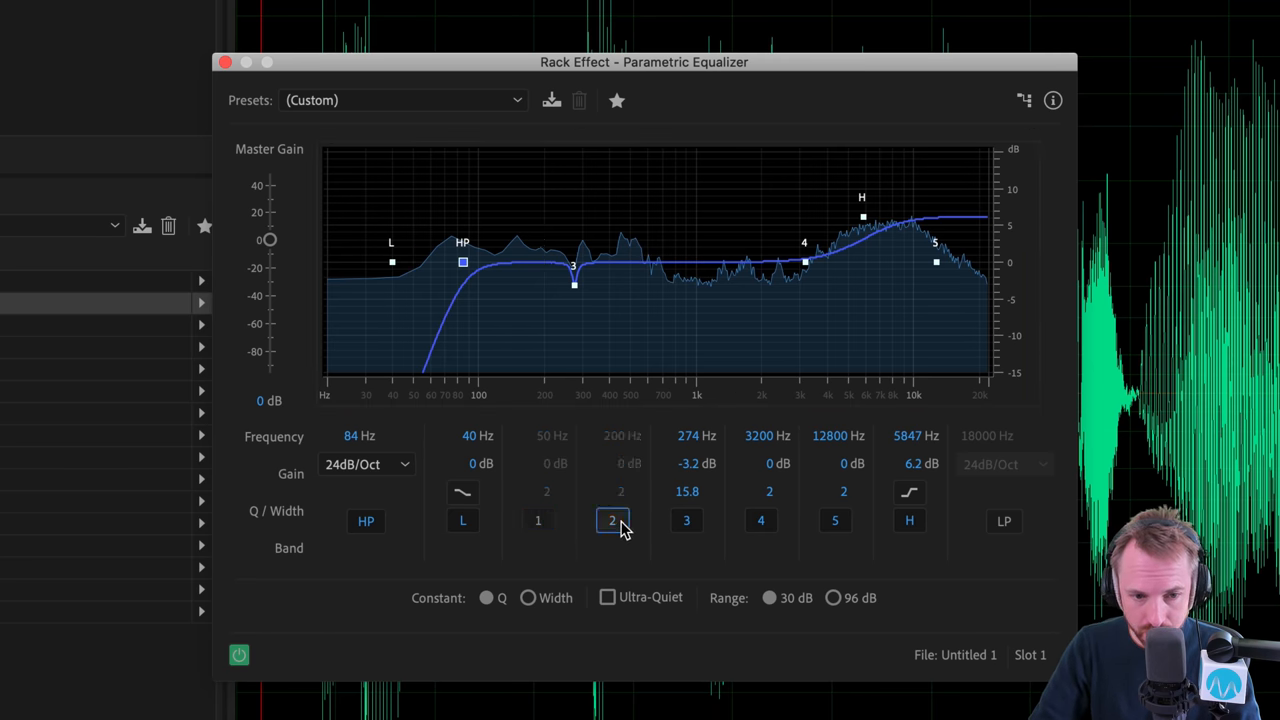
left_click(760, 520)
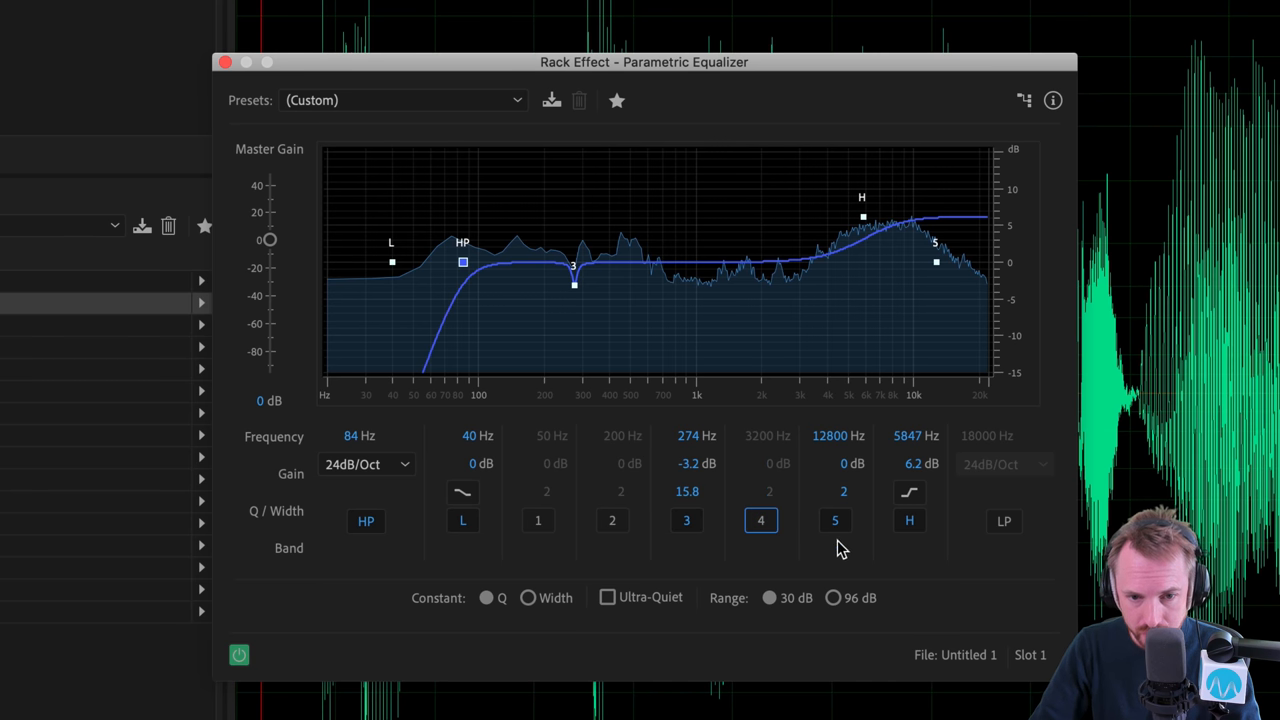
mouse_move(852, 463)
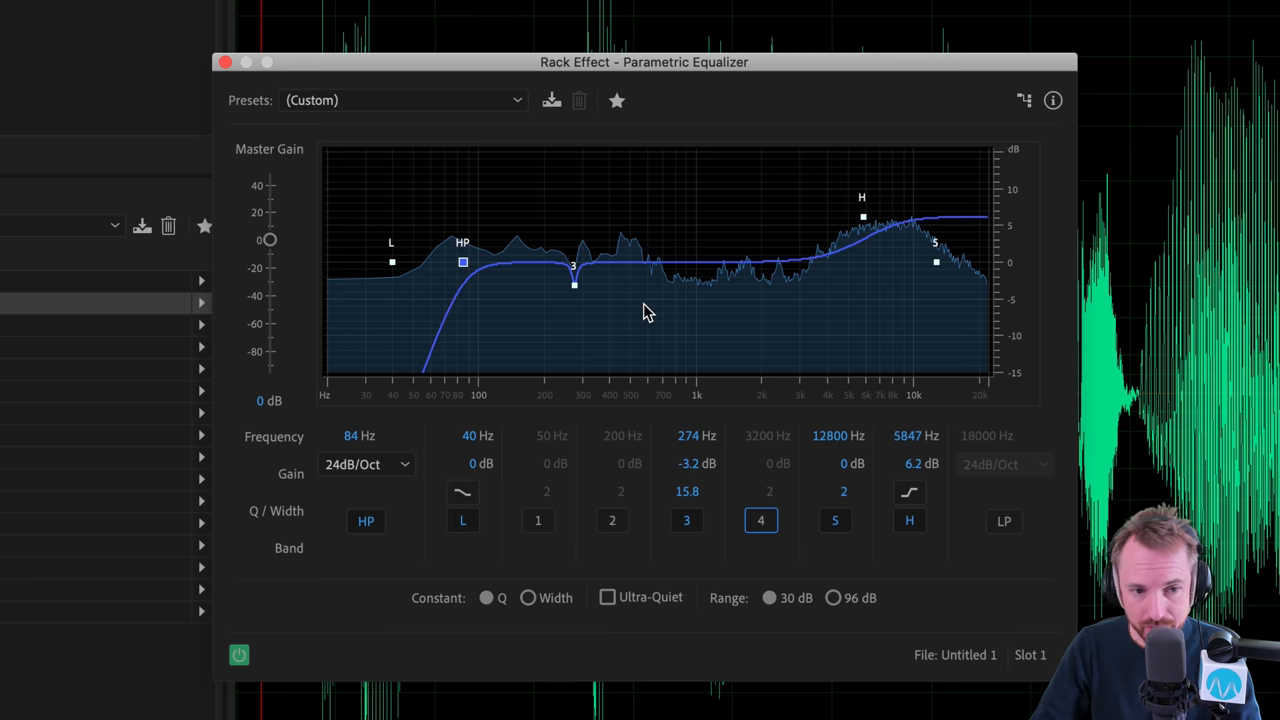
mouse_move(1058, 270)
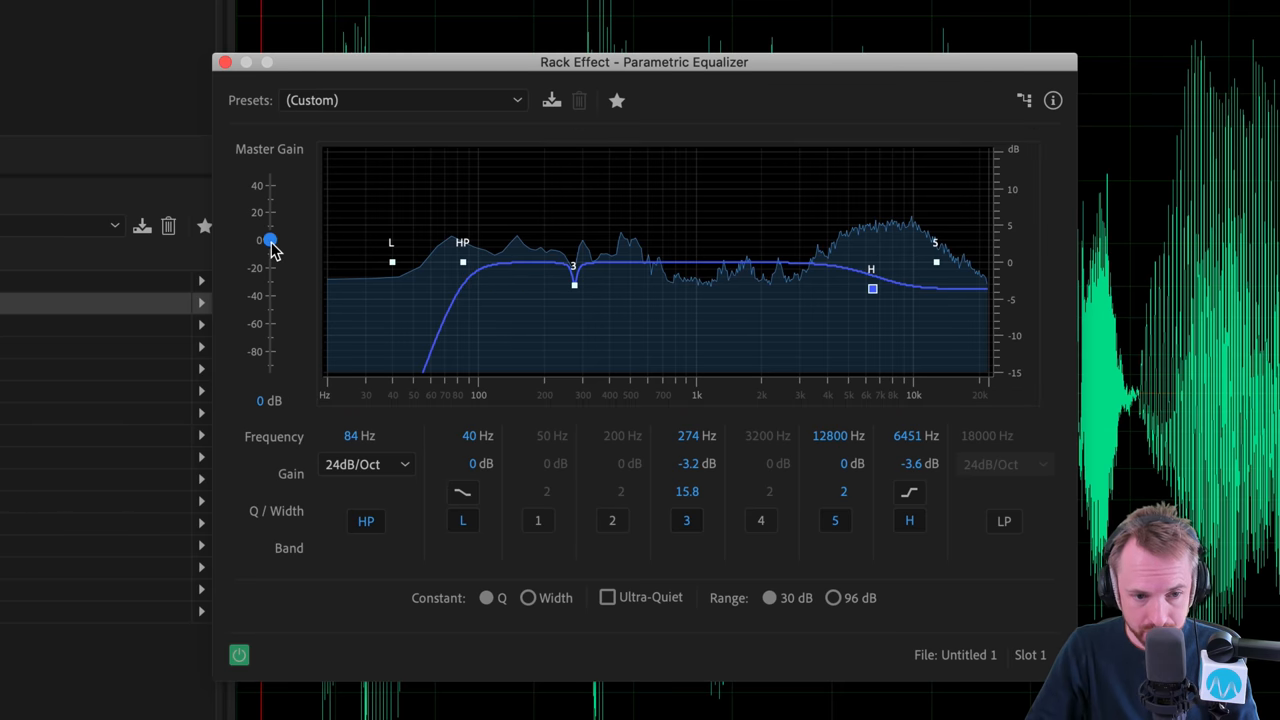
Step: Drag the equalizer's Master Gain slider down to -7.6 dB
left_click_drag(270, 240, 270, 233)
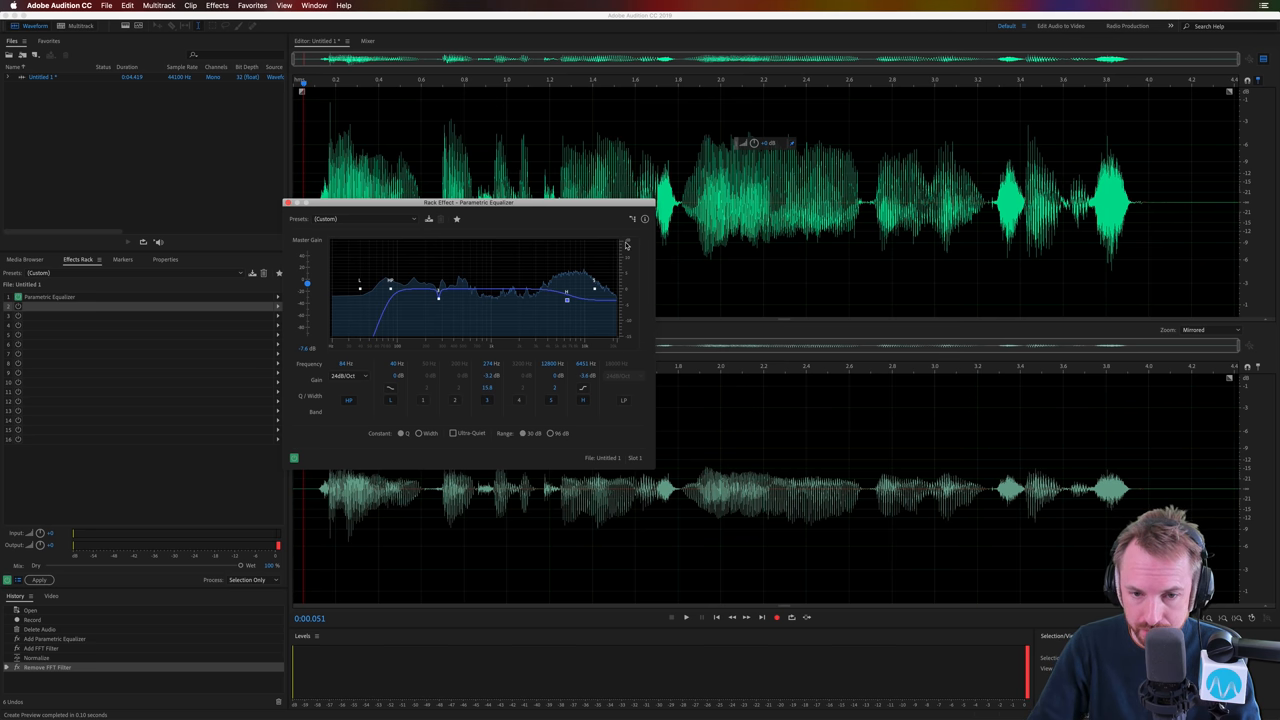
Step: Set the graph range to 96 dB and push band 3 into a huge low boost
left_click(550, 433)
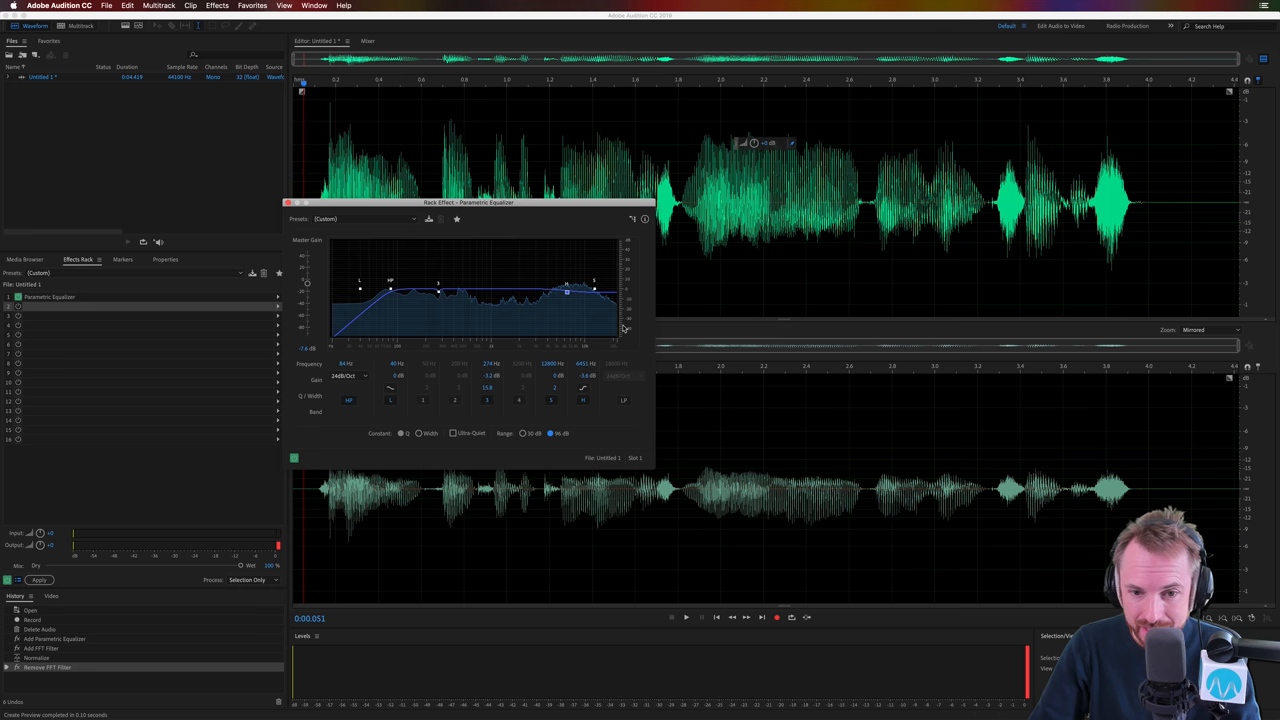
mouse_move(436, 296)
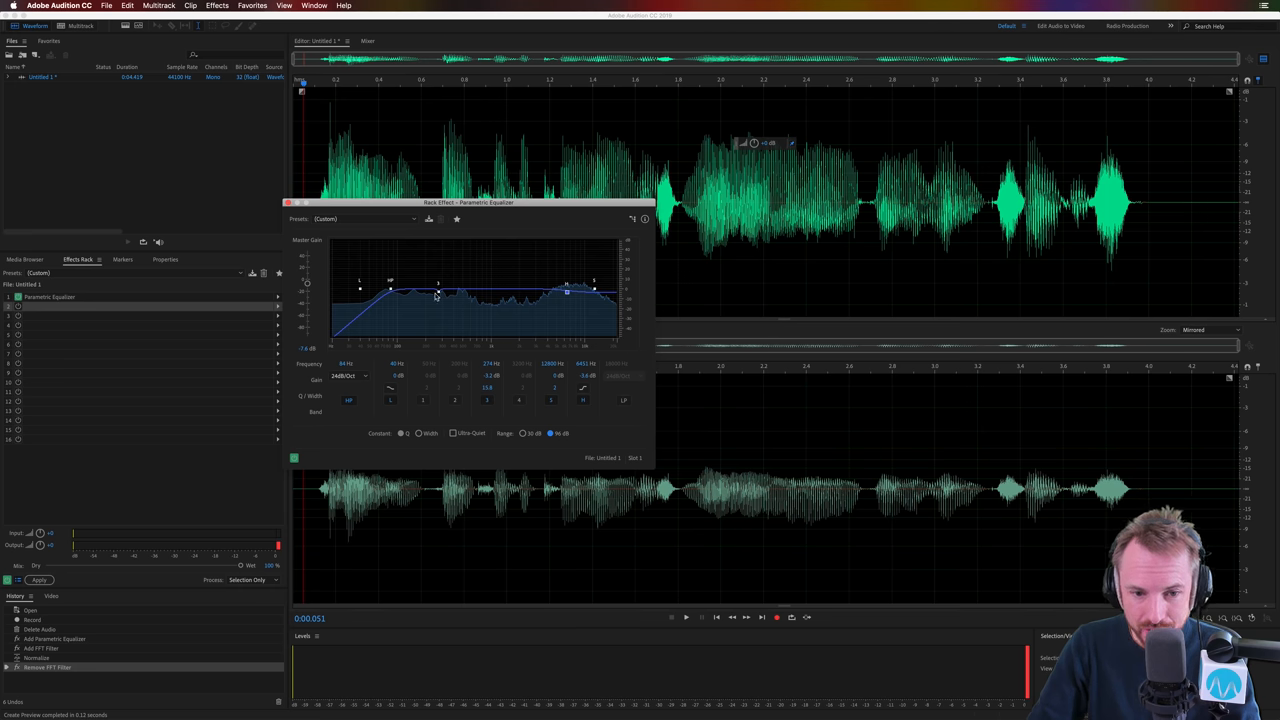
left_click_drag(438, 290, 445, 245)
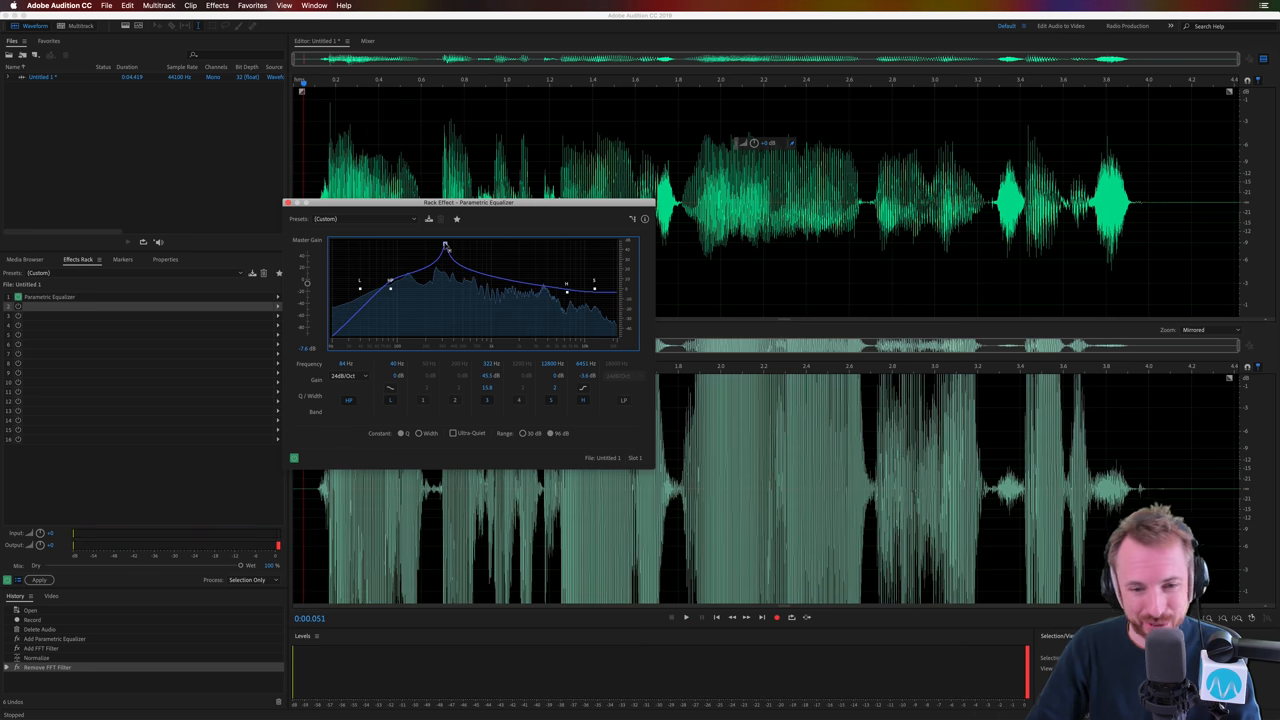
mouse_move(398, 237)
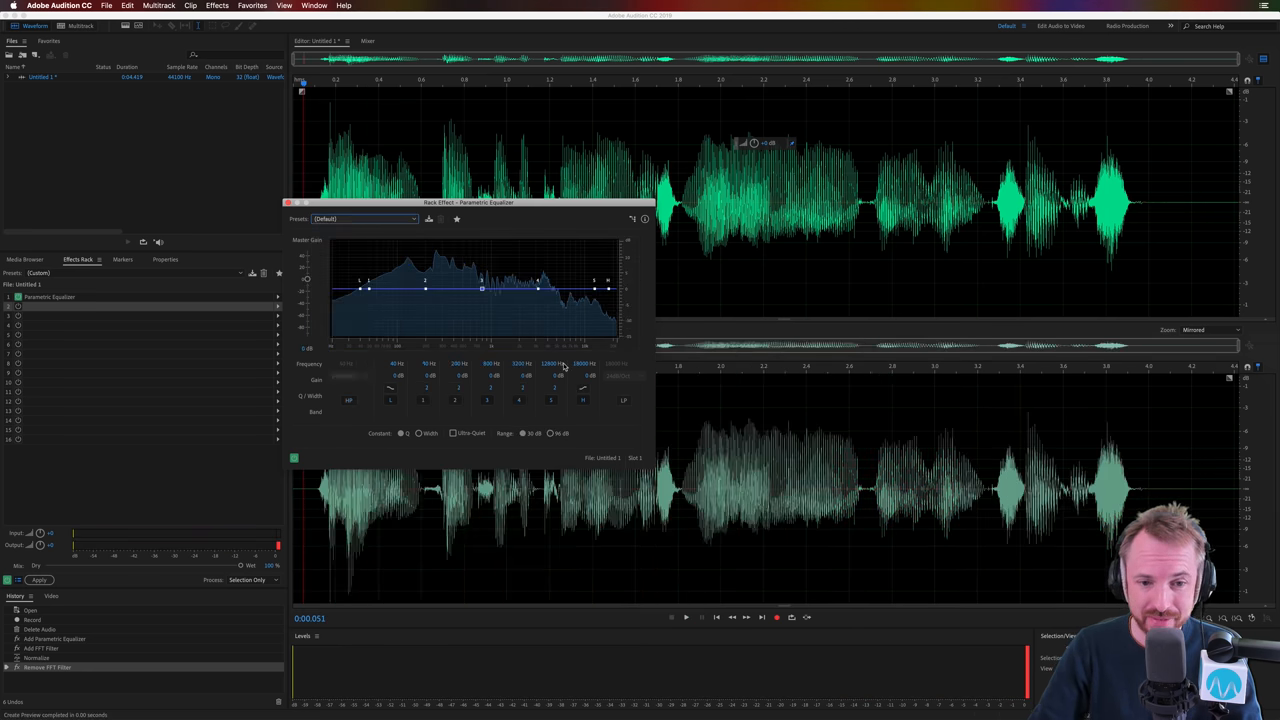
Step: Apply the Old Time Radio and Rap Vocals EQ presets, finishing on Vocal Enhancer
left_click(365, 219)
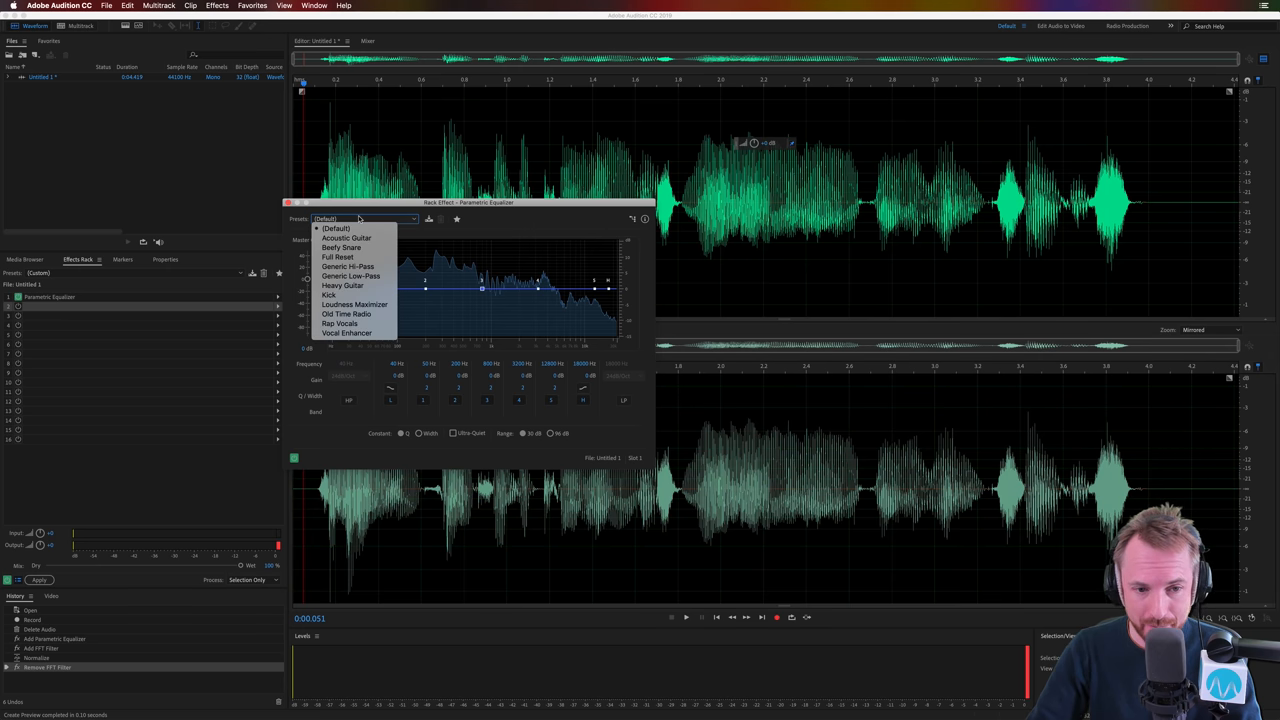
left_click(346, 314)
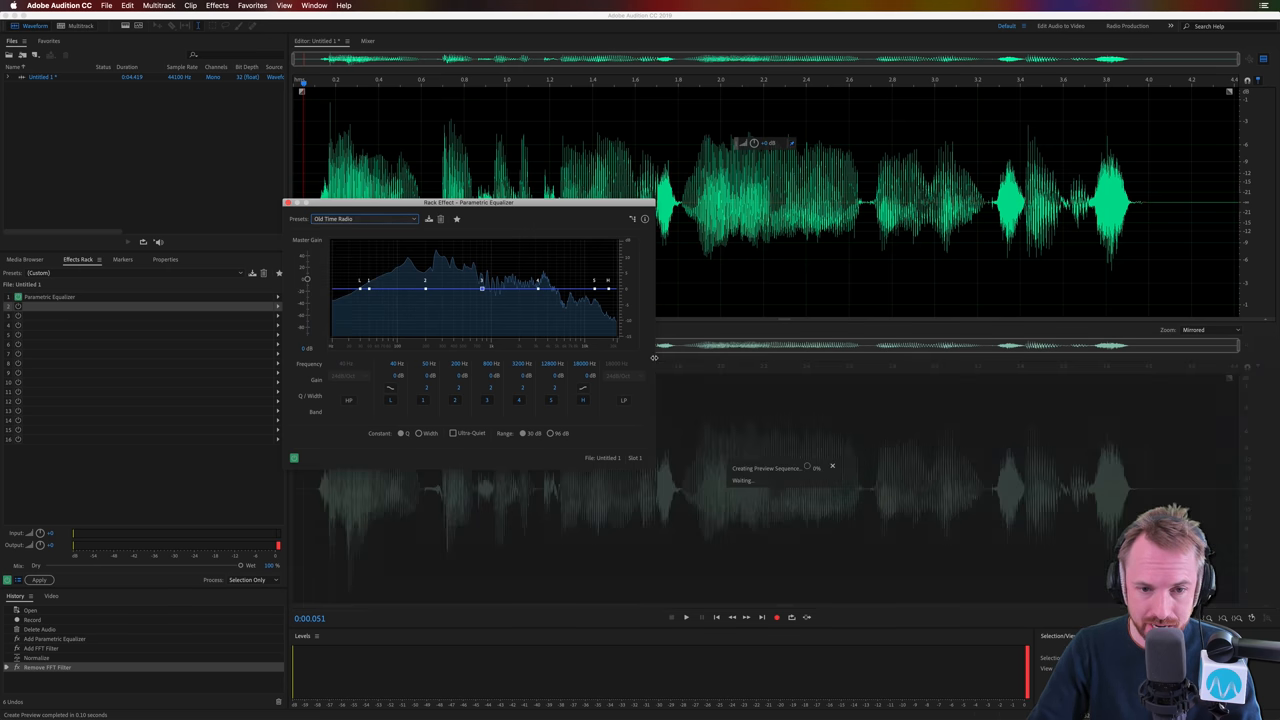
left_click(685, 617)
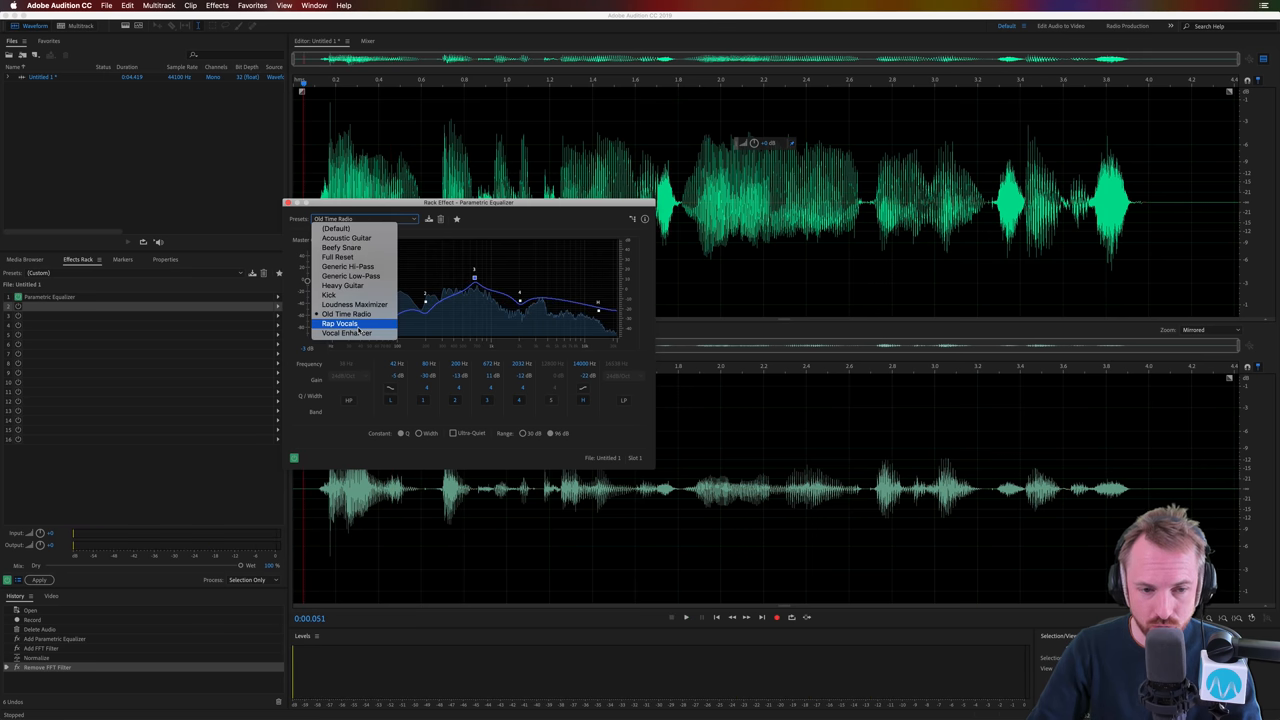
left_click(339, 323)
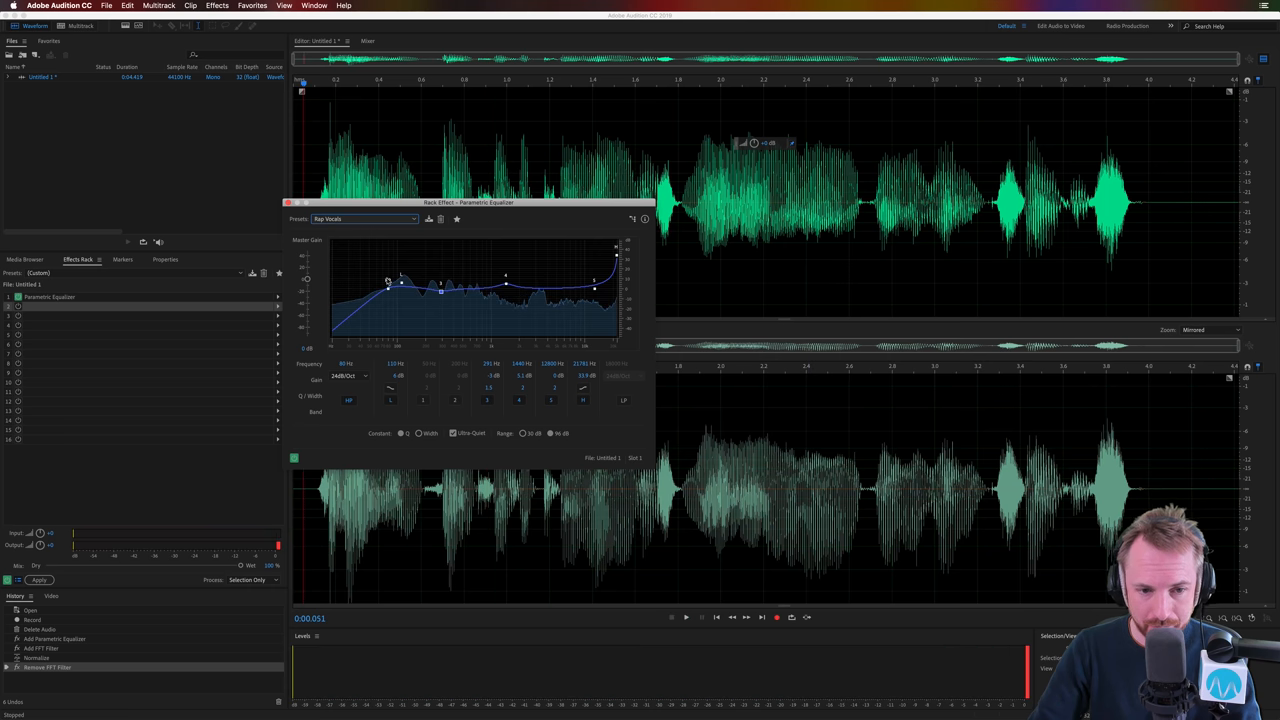
left_click(363, 219)
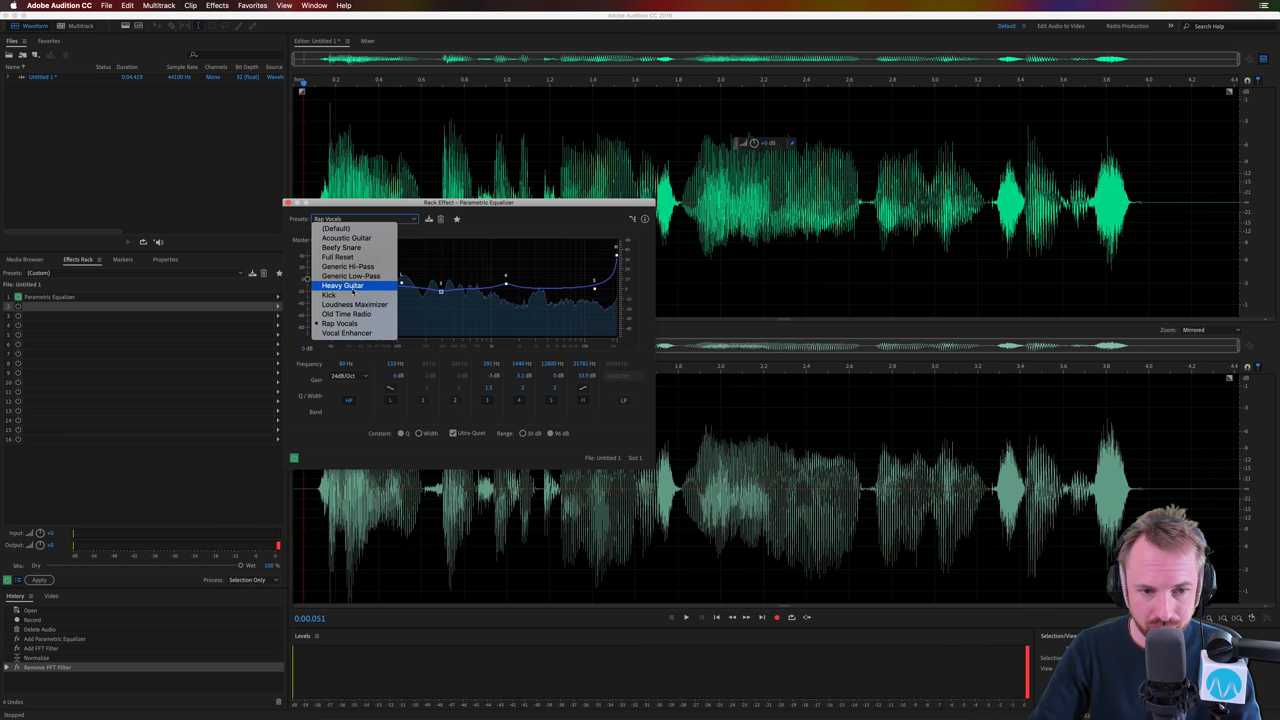
mouse_move(381, 305)
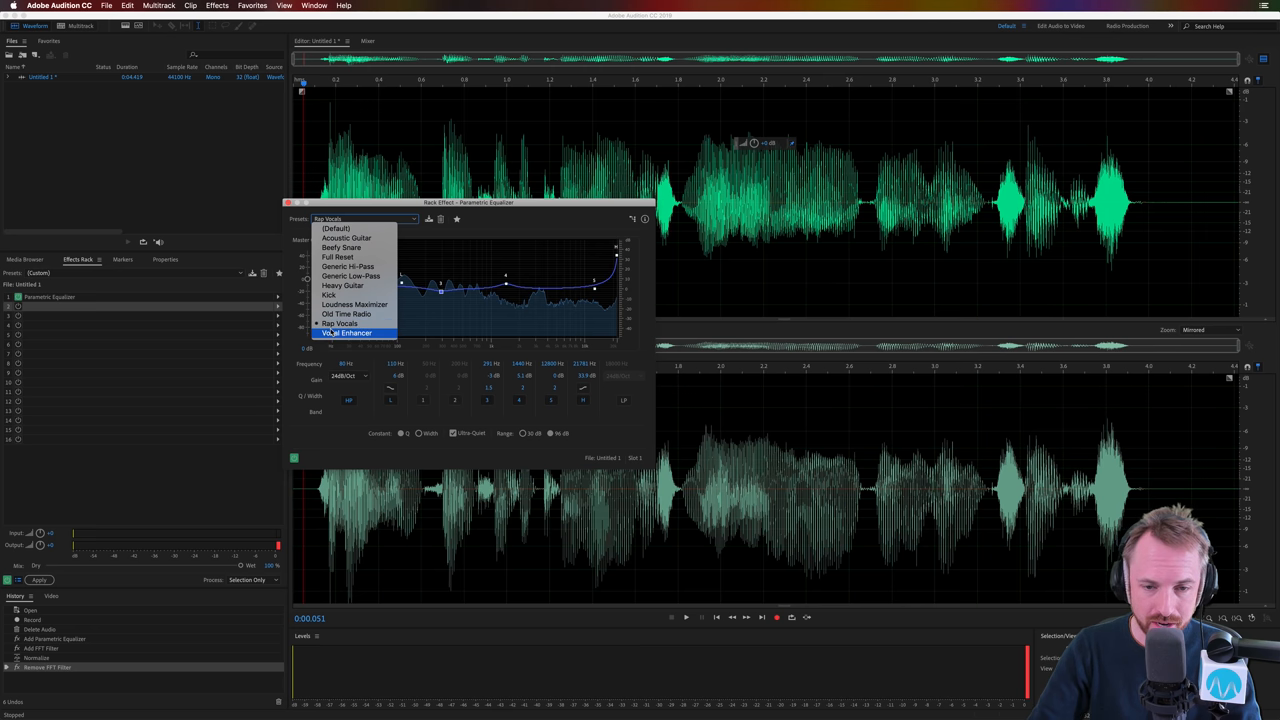
left_click(346, 332)
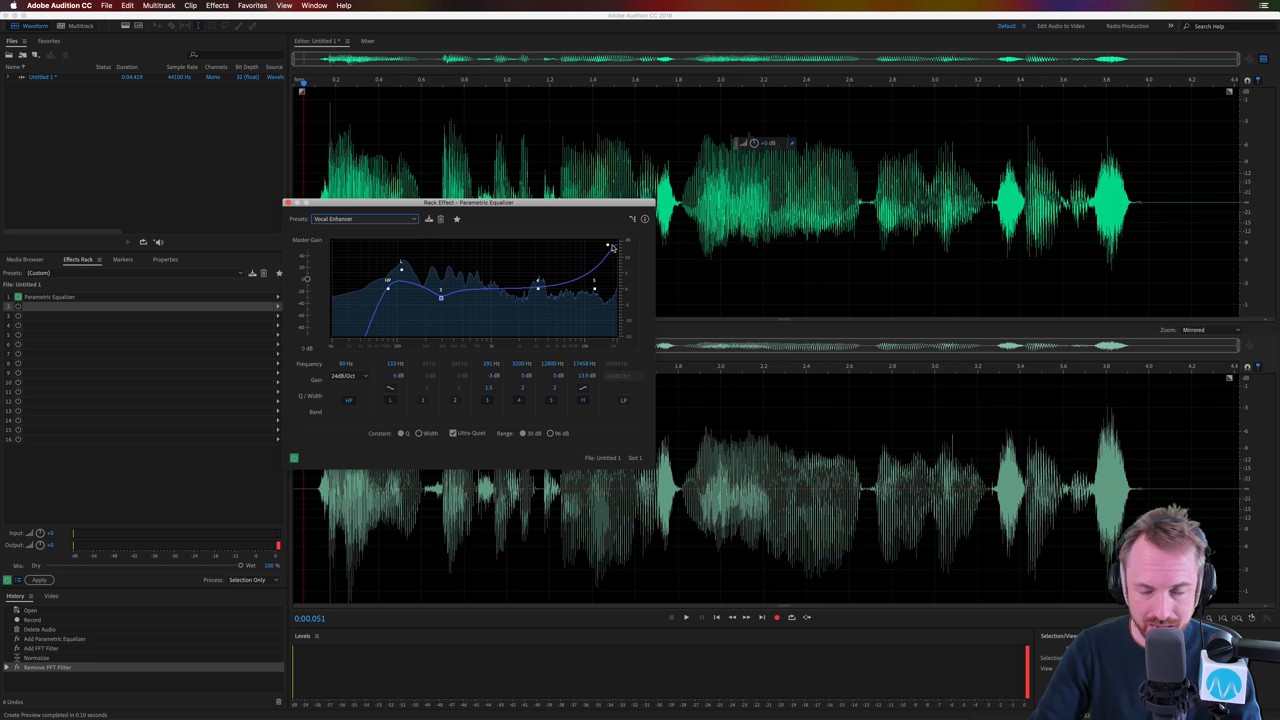
mouse_move(581, 285)
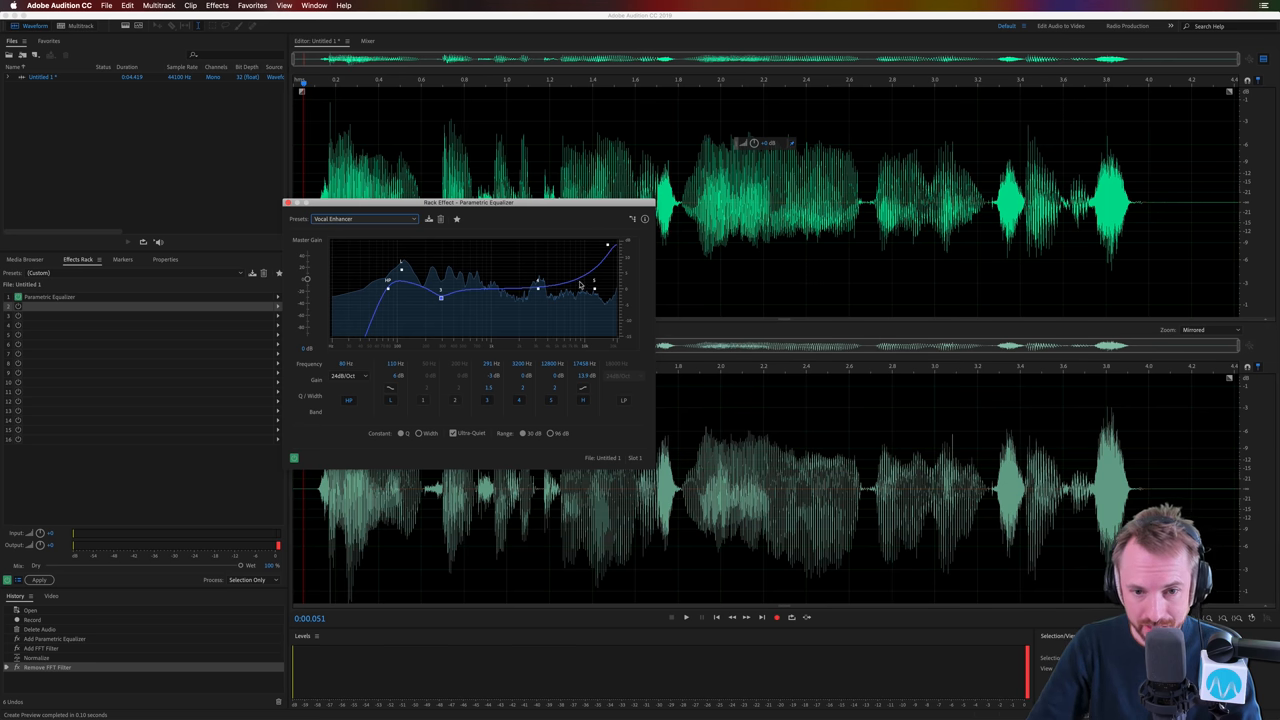